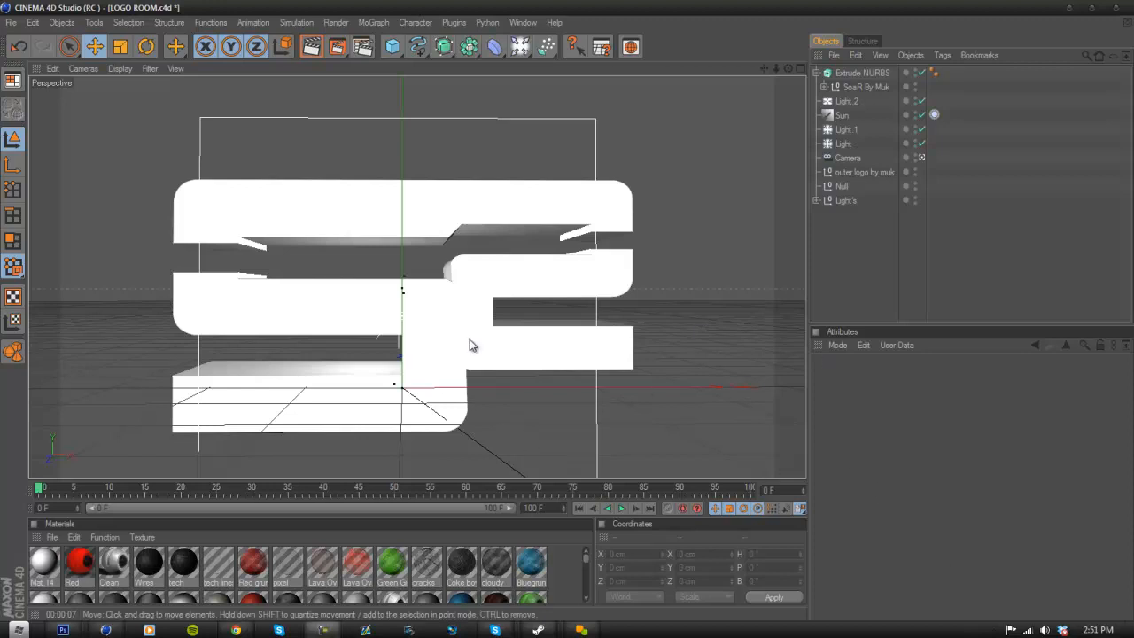
mouse_move(180, 220)
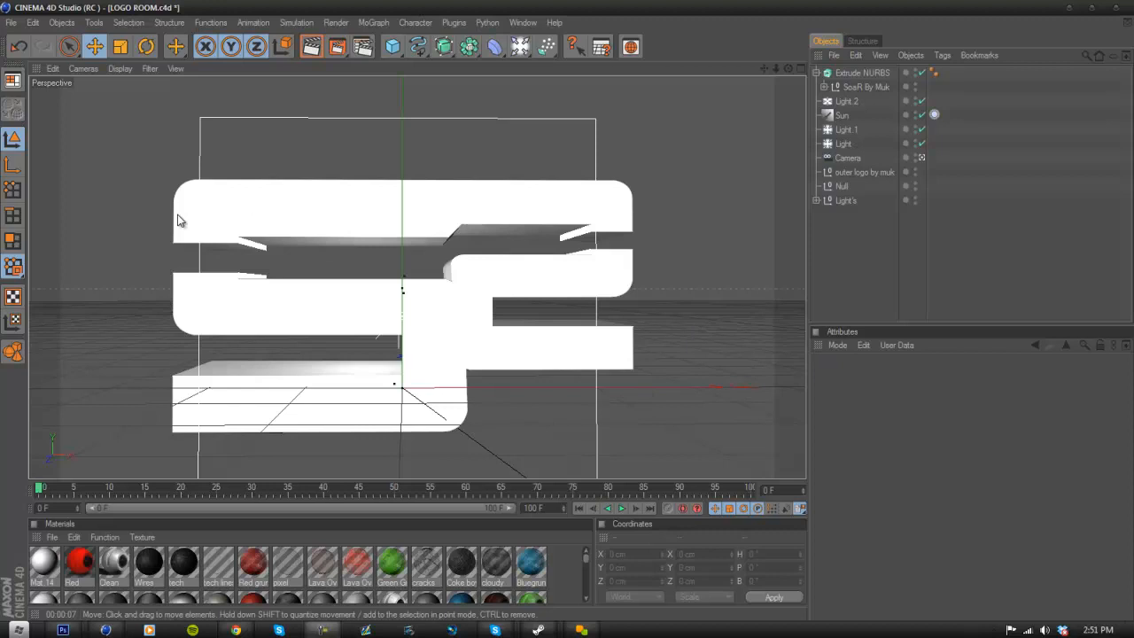
mouse_move(354, 298)
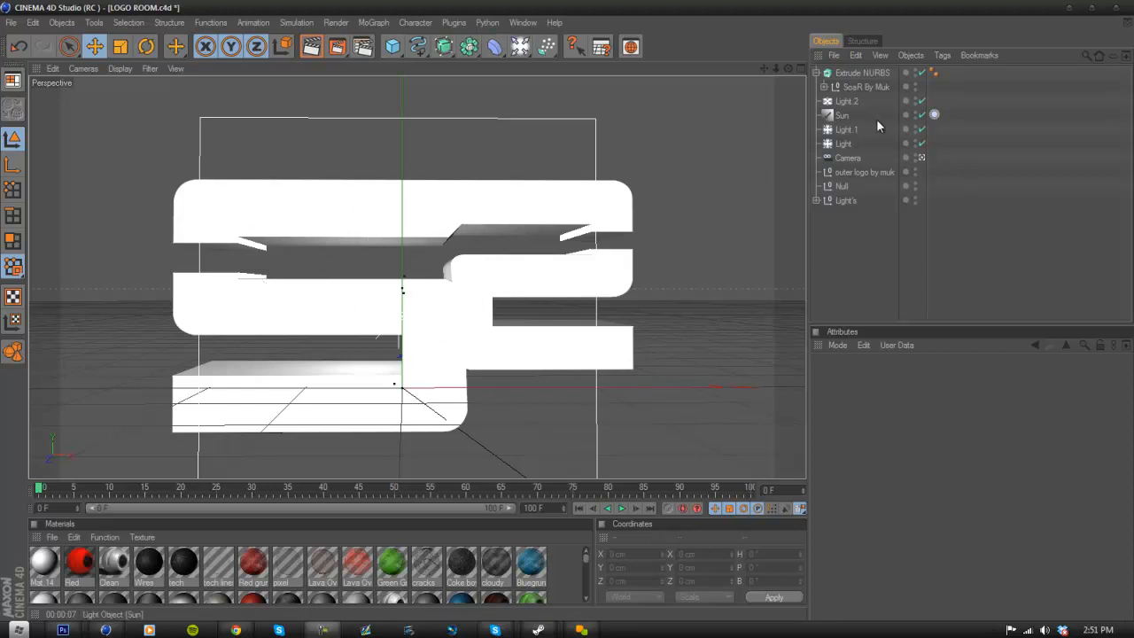
Delete the old Extrude NURBS logo object from the scene.
left_click(861, 72)
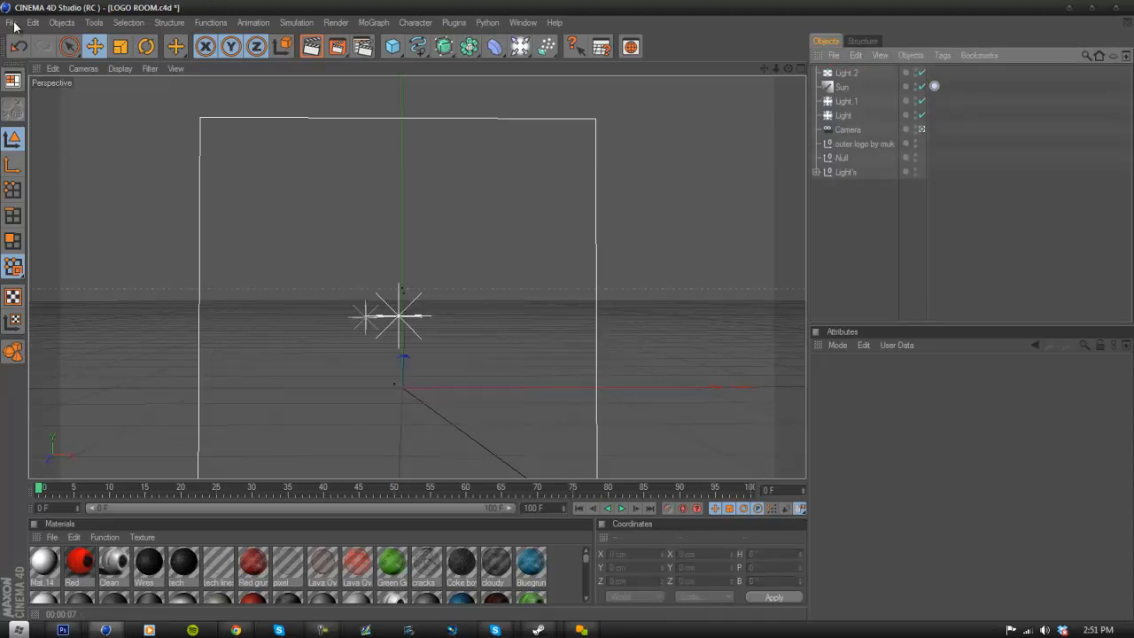
Merge the 'SoaR By Muk' Illustrator file into the scene as outline splines.
left_click(14, 22)
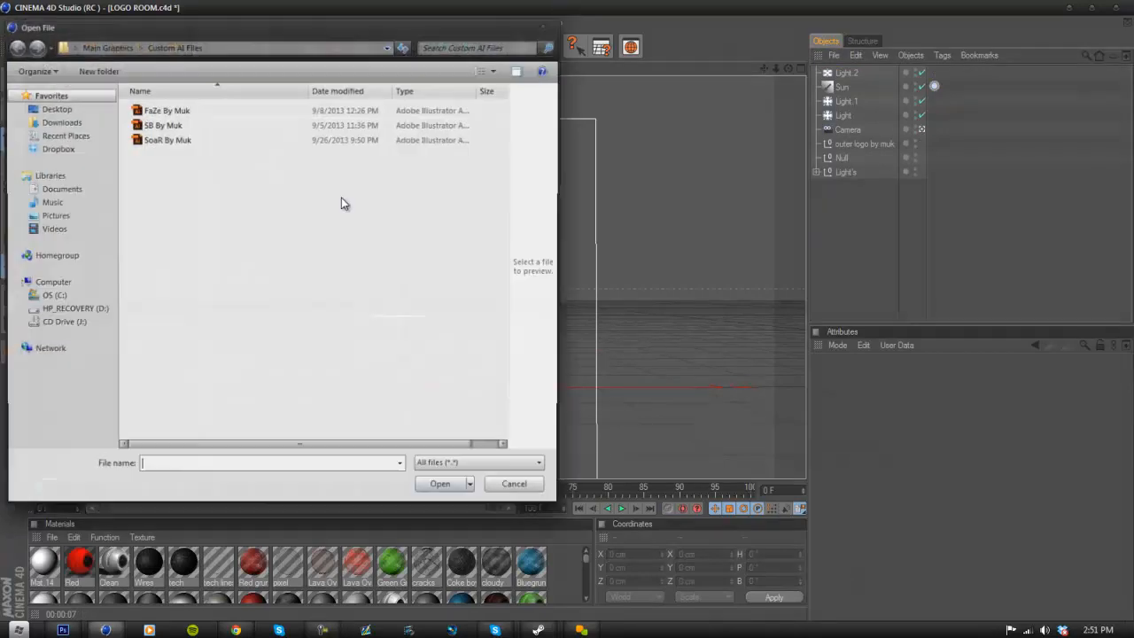
left_click(167, 139)
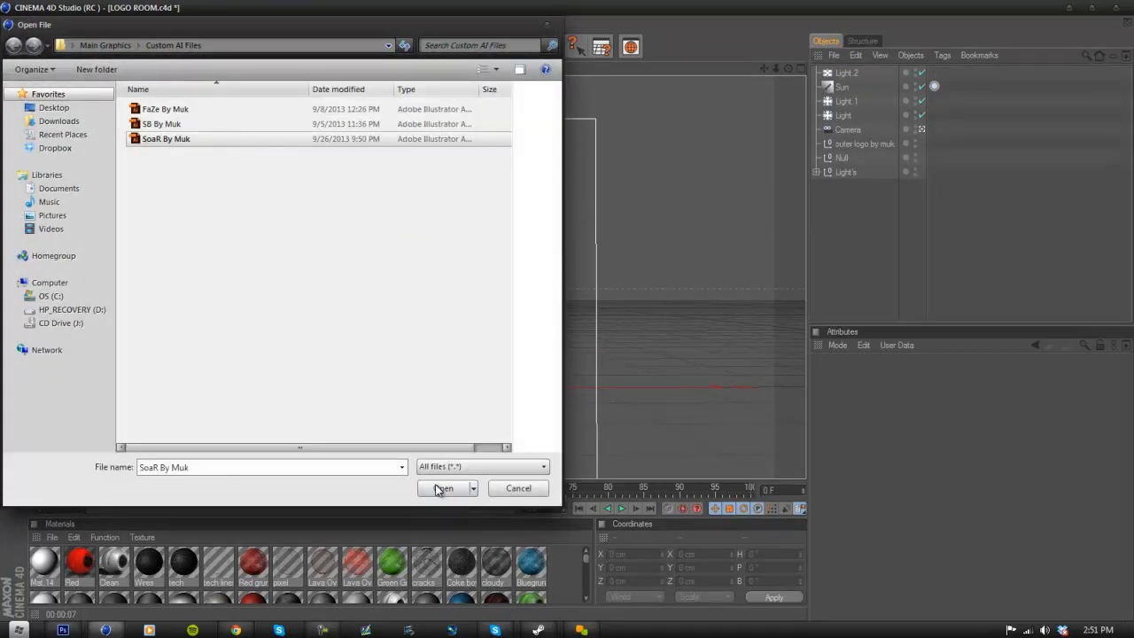
left_click(443, 490)
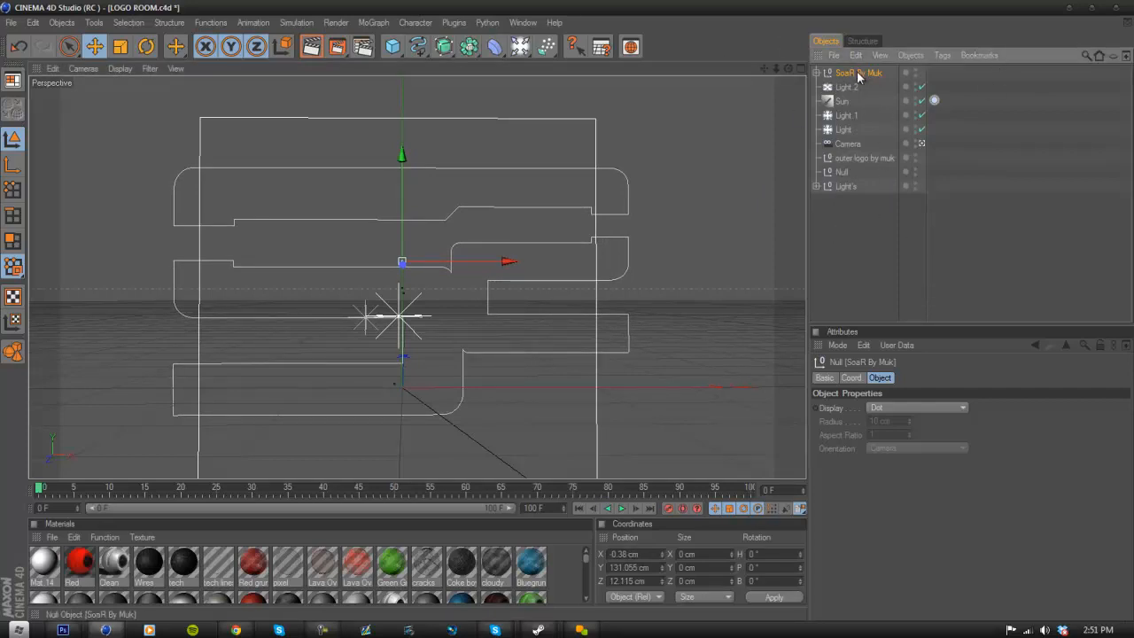
Add an Extrude NURBS generator and nest the SoaR By Muk spline inside it.
left_click(443, 47)
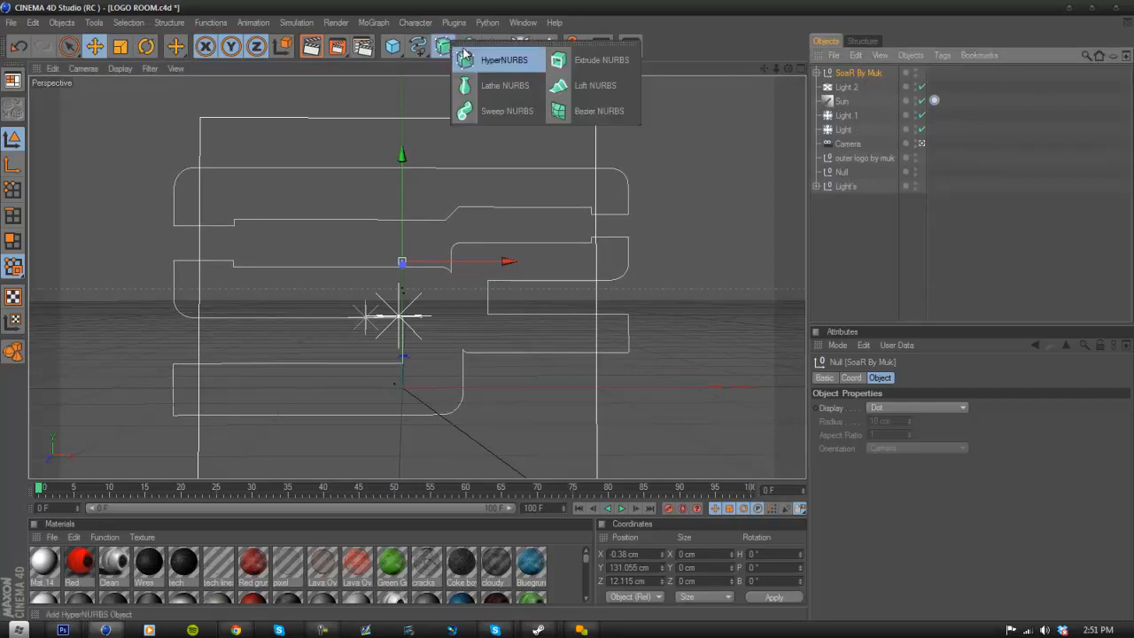
left_click(601, 60)
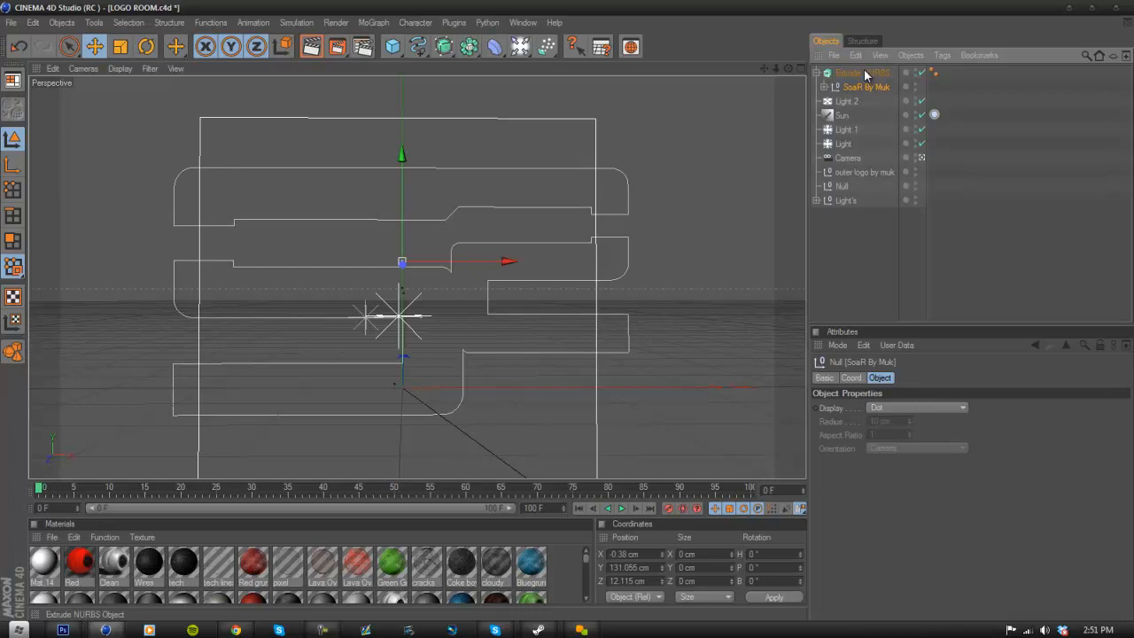
left_click(861, 73)
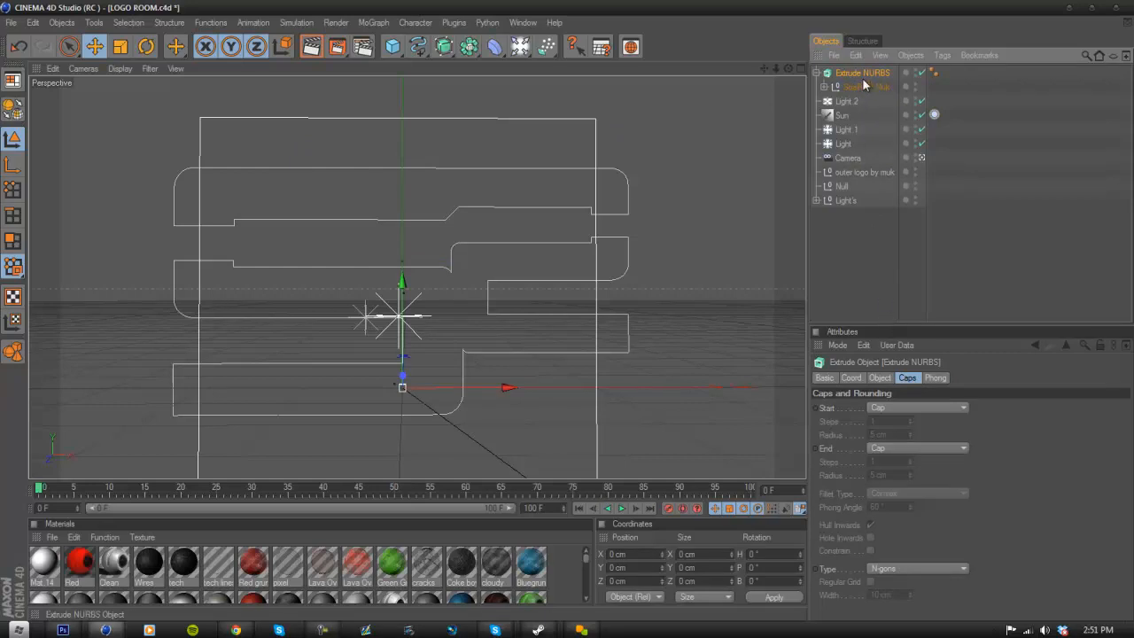
left_click(879, 378)
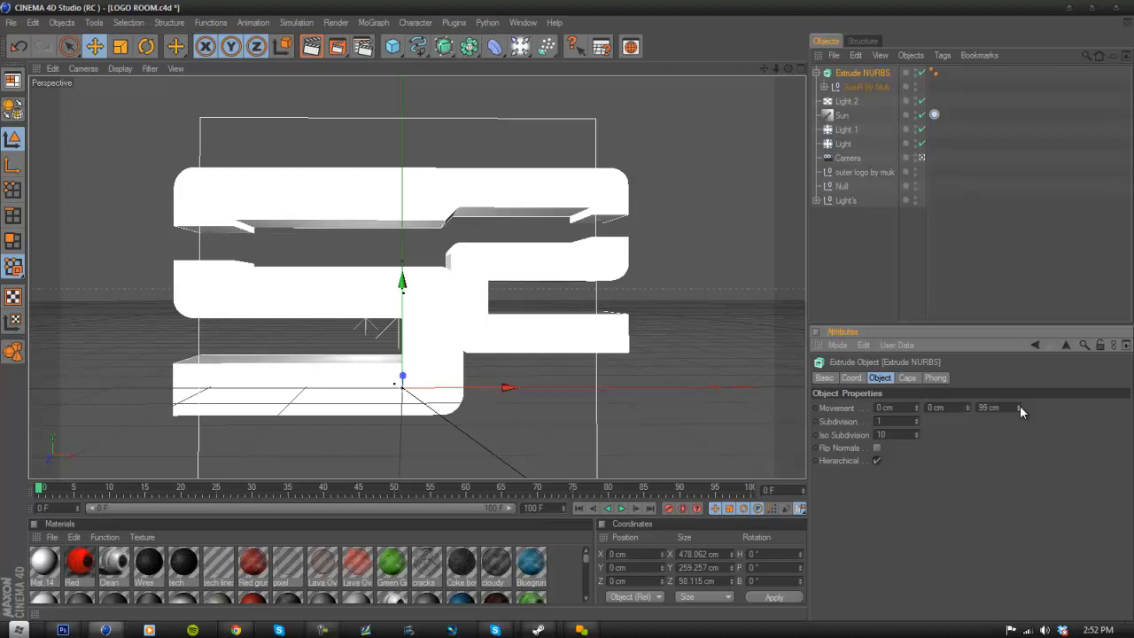
Set the extrude's Movement Z depth to 135 cm and preview the render.
left_click_drag(1001, 408, 1019, 408)
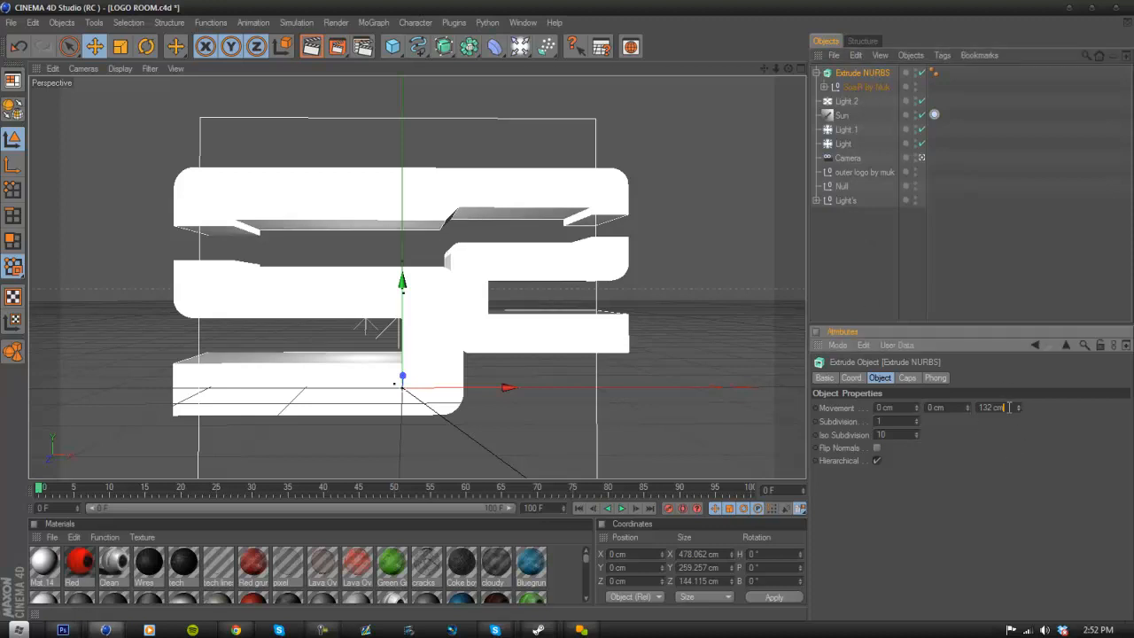
type("135")
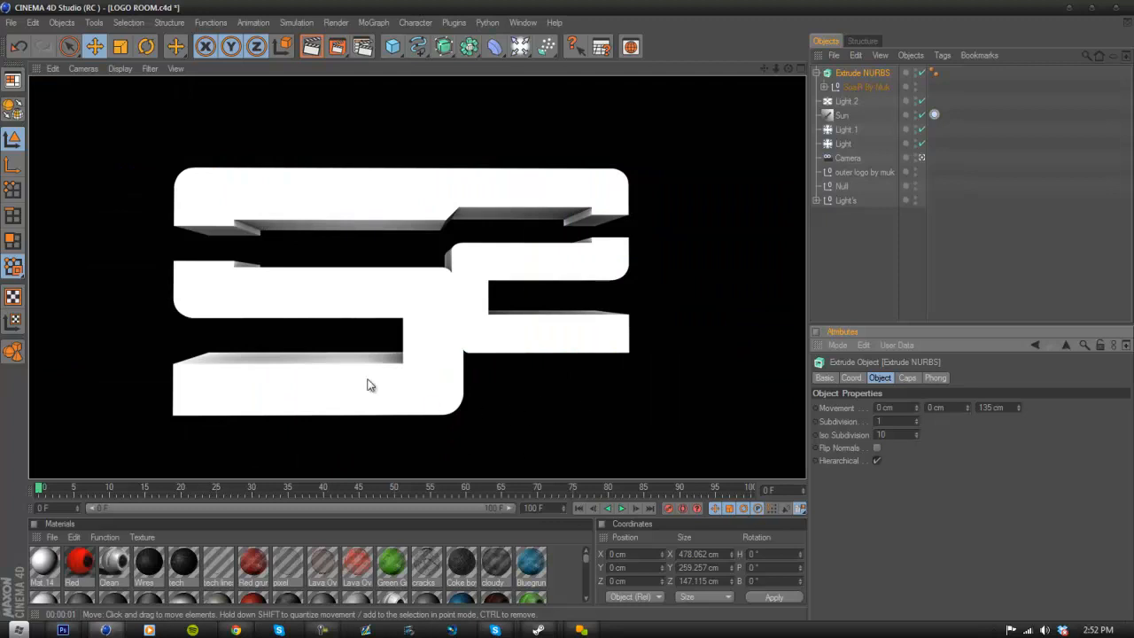
mouse_move(872, 99)
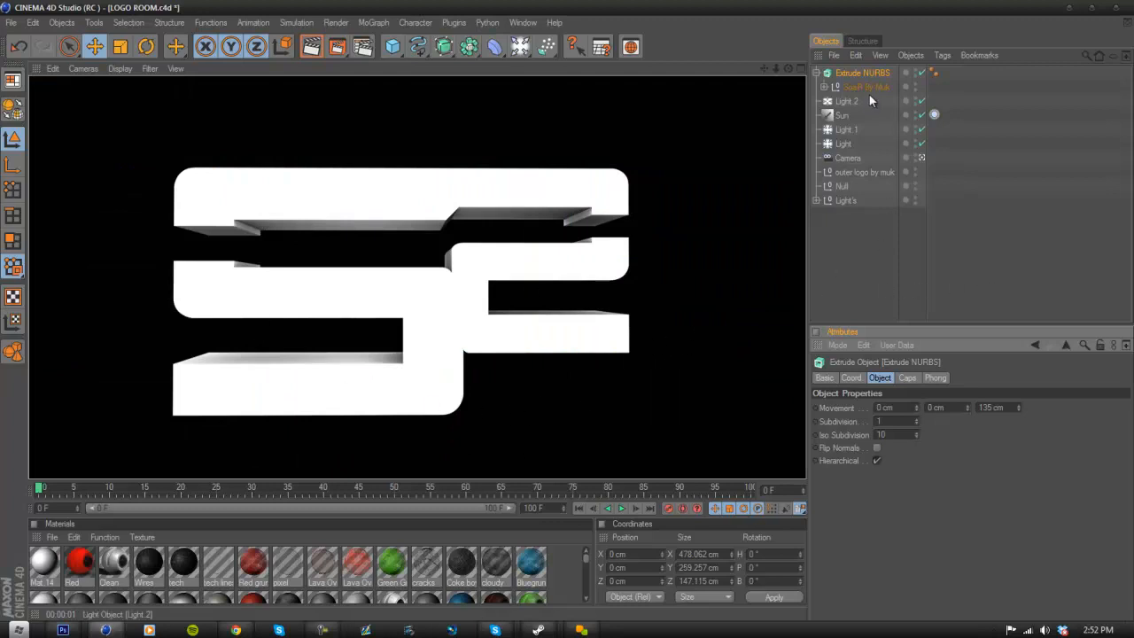
Set the extrude's Start and End caps to Fillet Cap with 1 step and 5 cm radius.
left_click(908, 377)
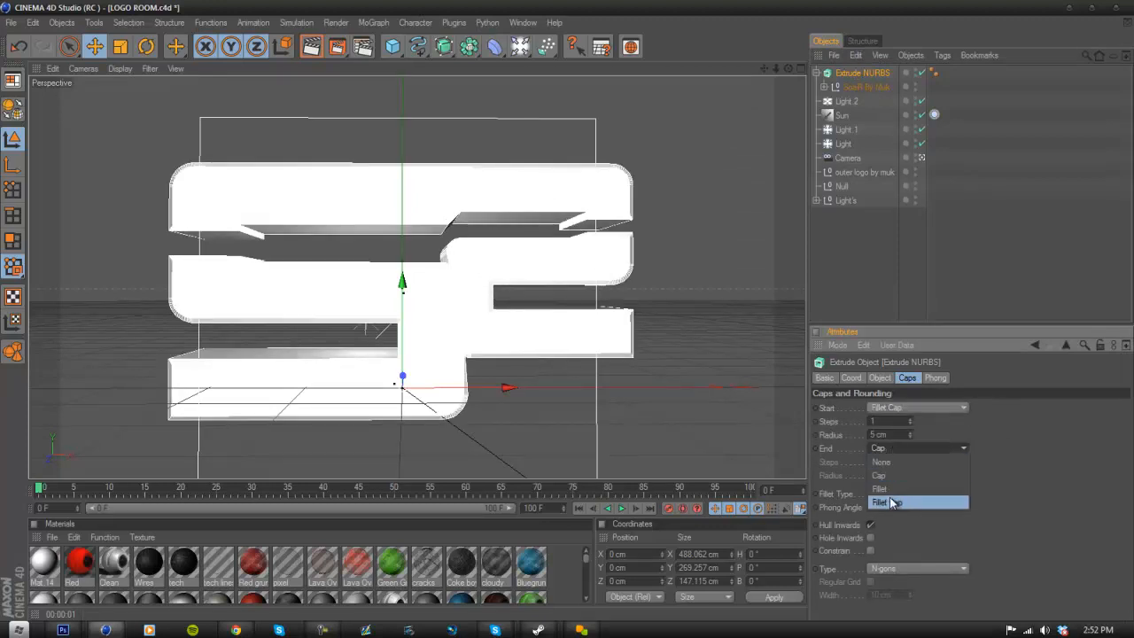
left_click(880, 504)
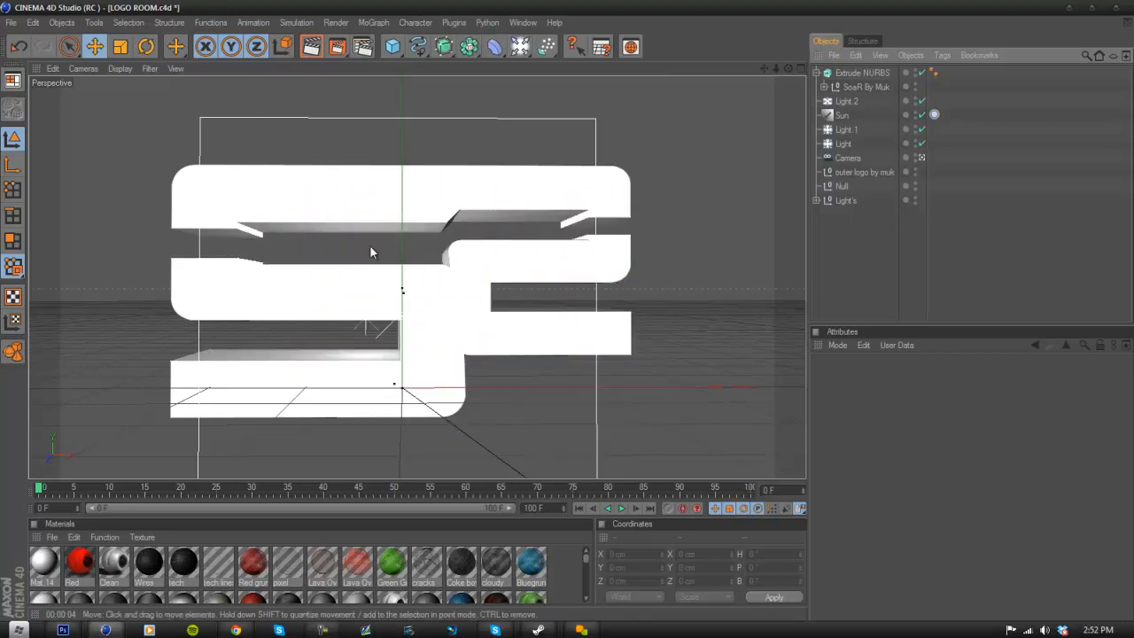
mouse_move(689, 116)
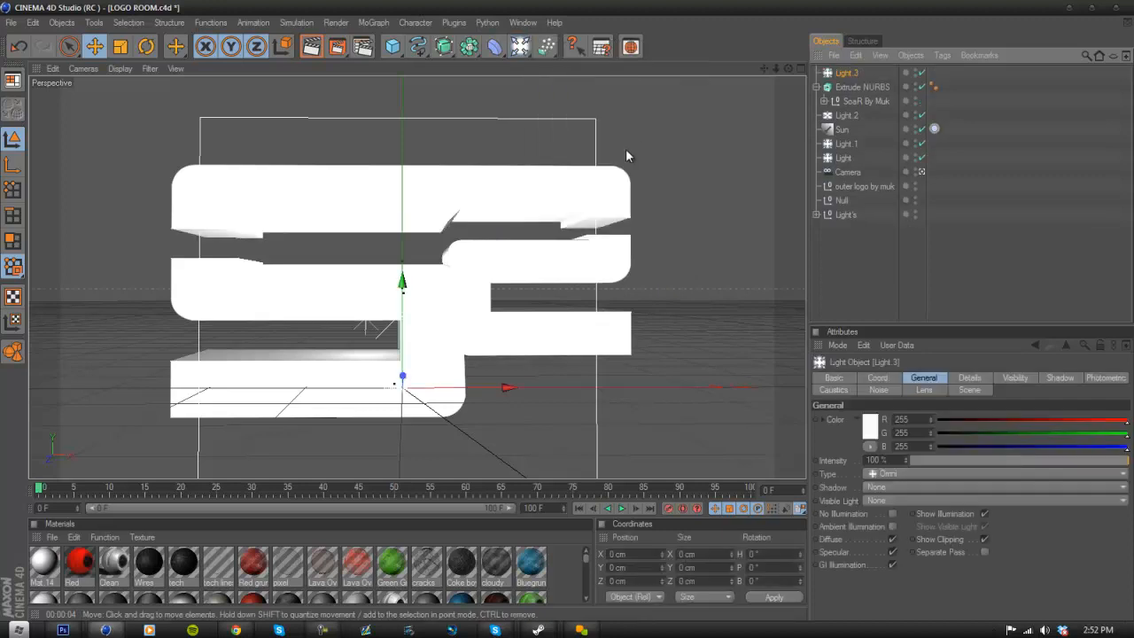
Move the new third light into position in front of the SoaR logo.
left_click_drag(404, 284, 423, 295)
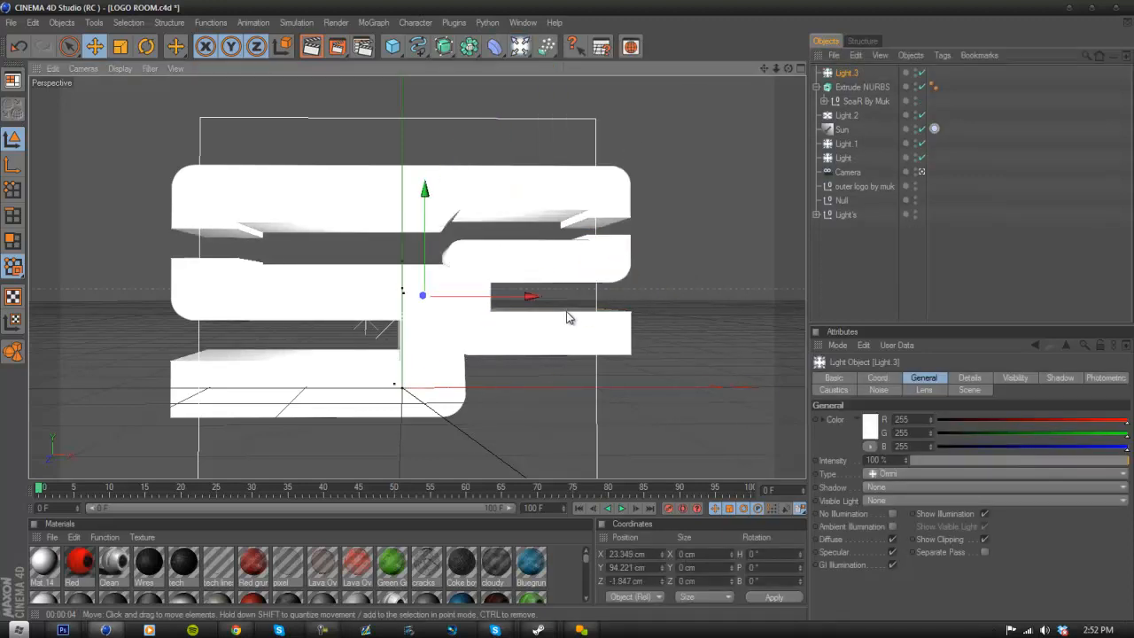
left_click_drag(531, 298, 447, 295)
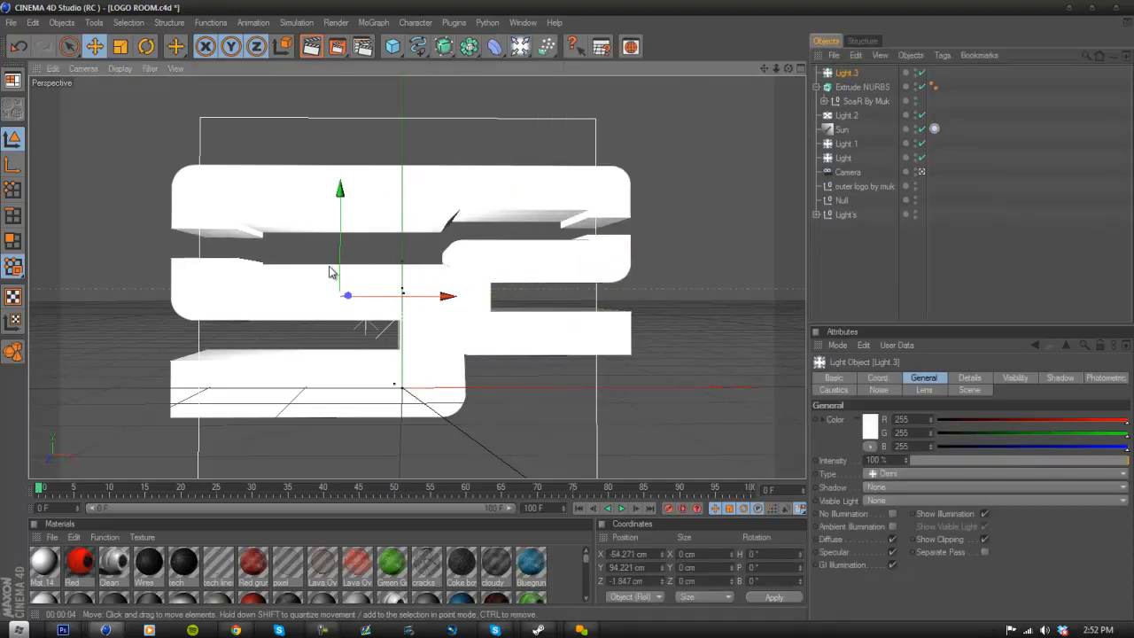
left_click_drag(346, 295, 351, 326)
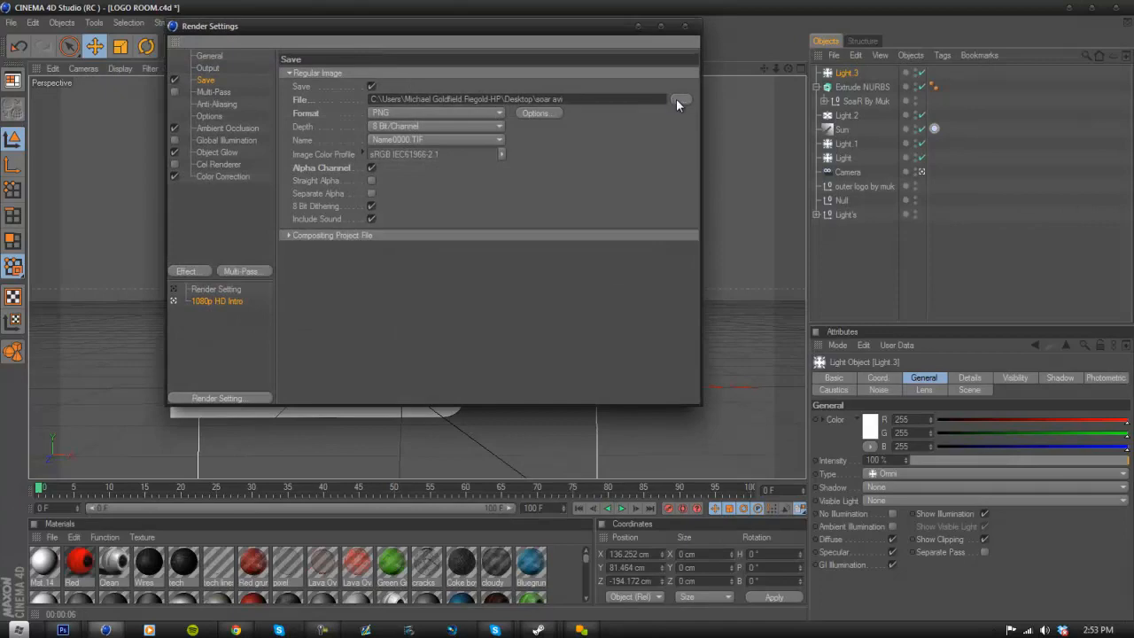
Render the lit logo to a PNG with alpha on the desktop, overwriting the existing file.
left_click(681, 99)
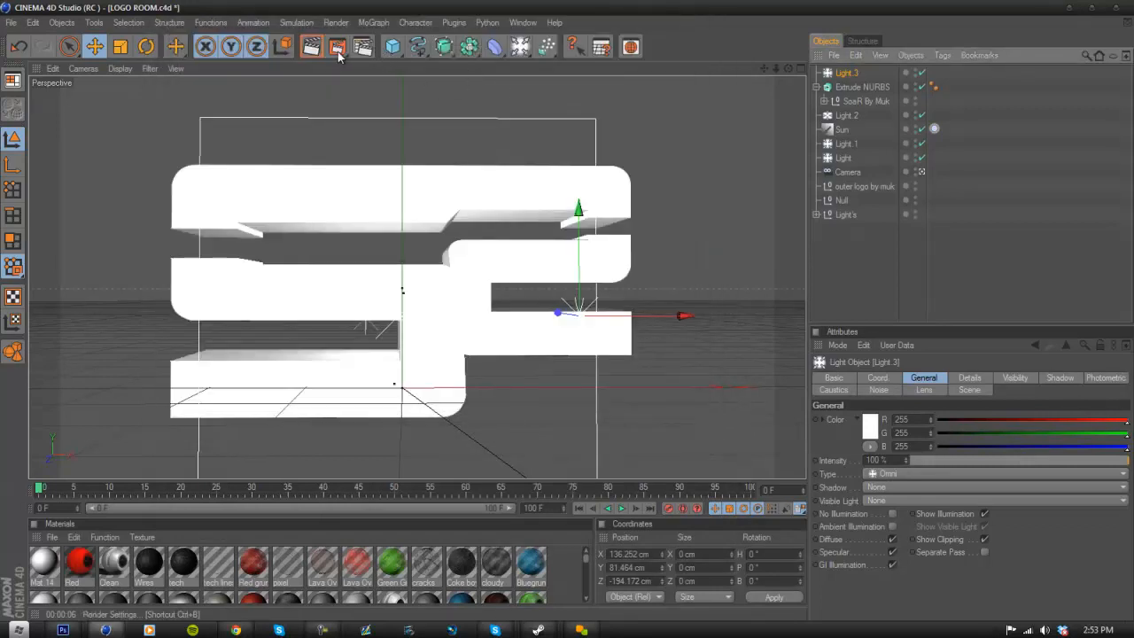
left_click(336, 46)
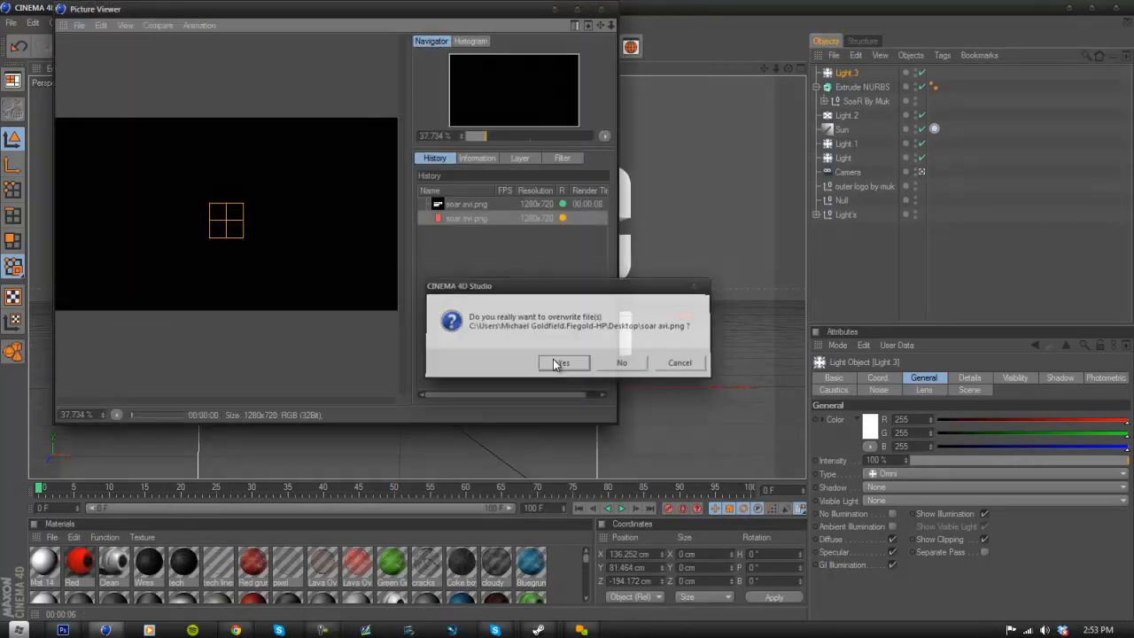
left_click(563, 362)
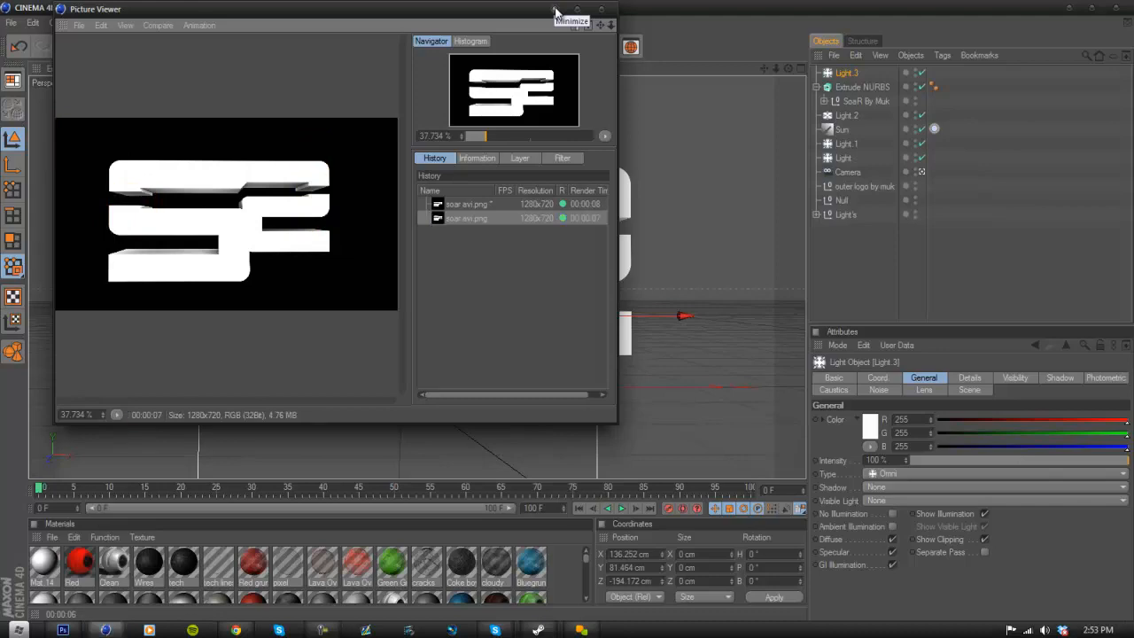
Minimise Cinema 4D to reach the desktop and Photoshop.
left_click(571, 15)
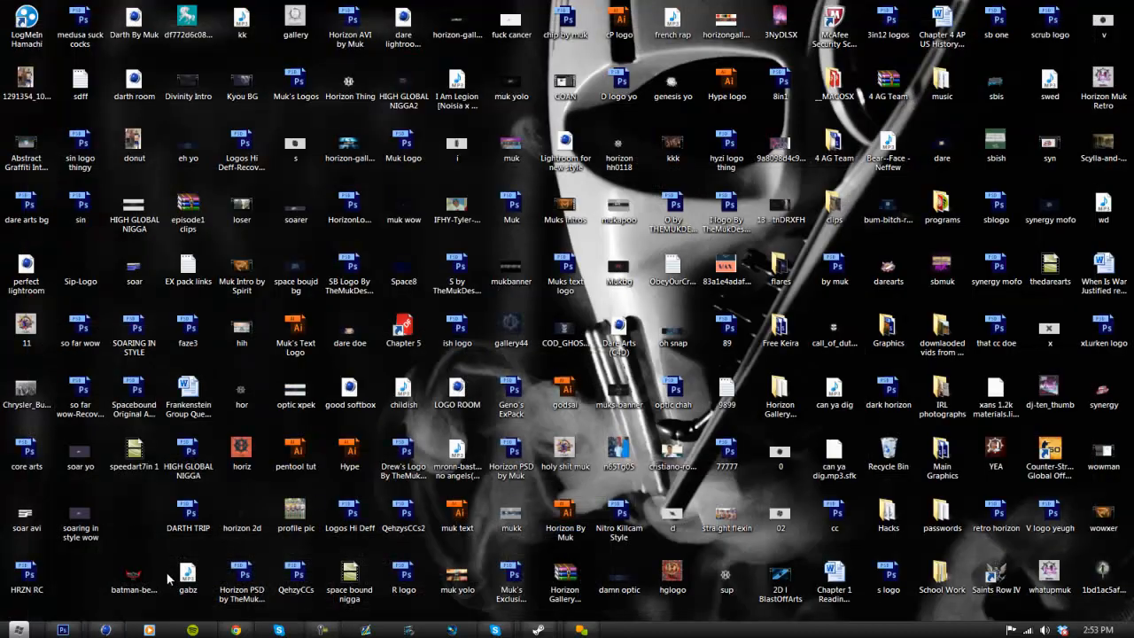
mouse_move(528, 192)
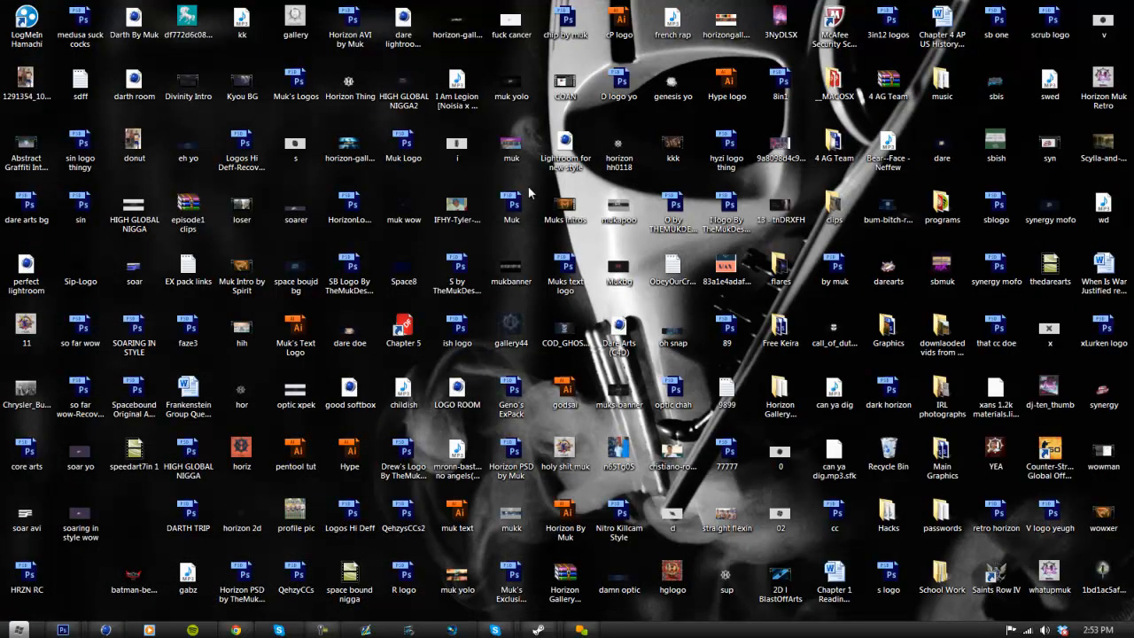
mouse_move(736, 471)
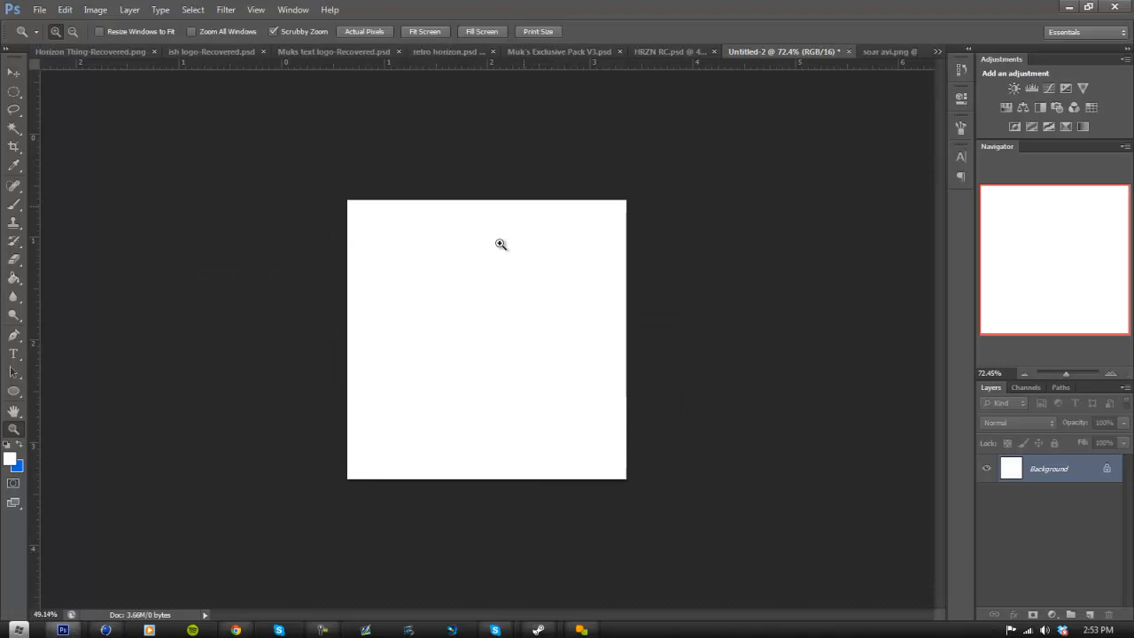
Create a new 800×800 px white document at 200 resolution.
left_click(38, 9)
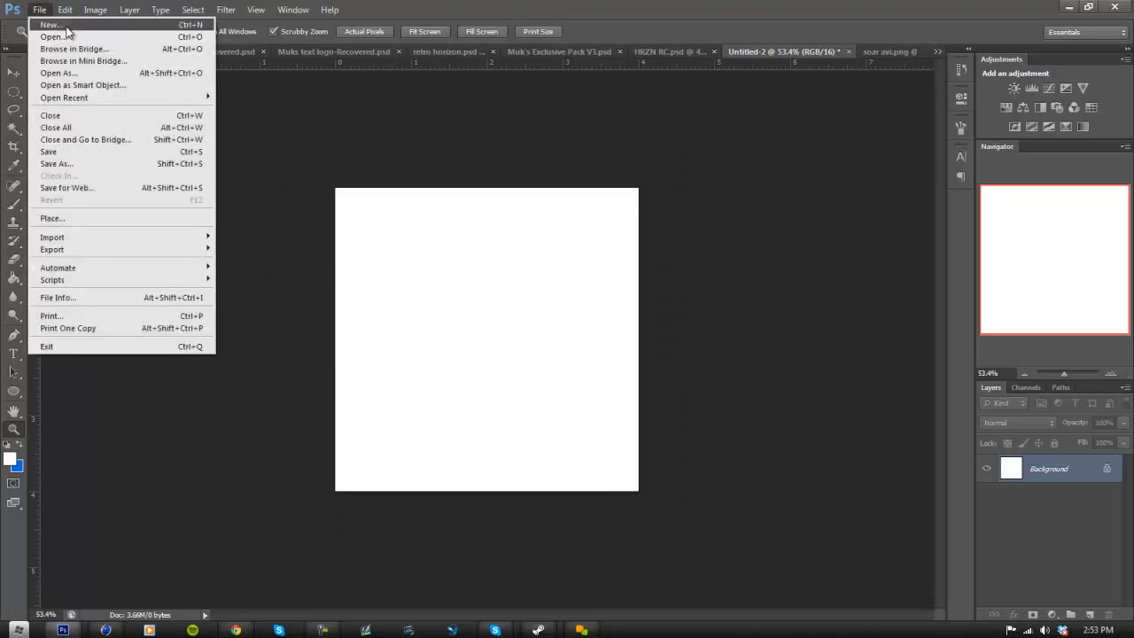
left_click(49, 25)
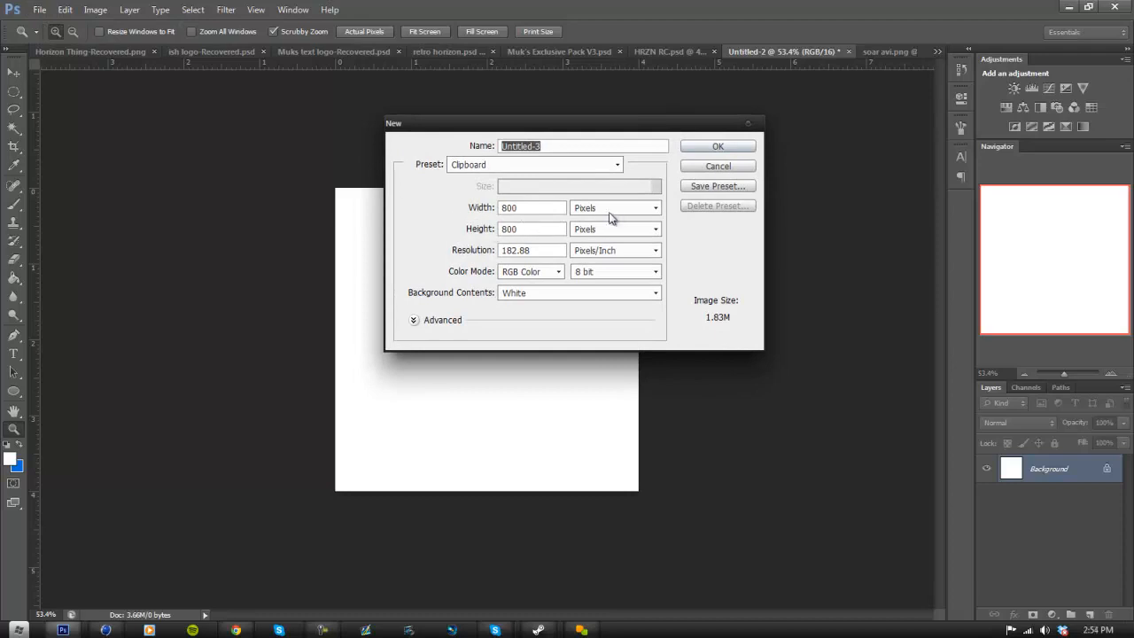
left_click(532, 250)
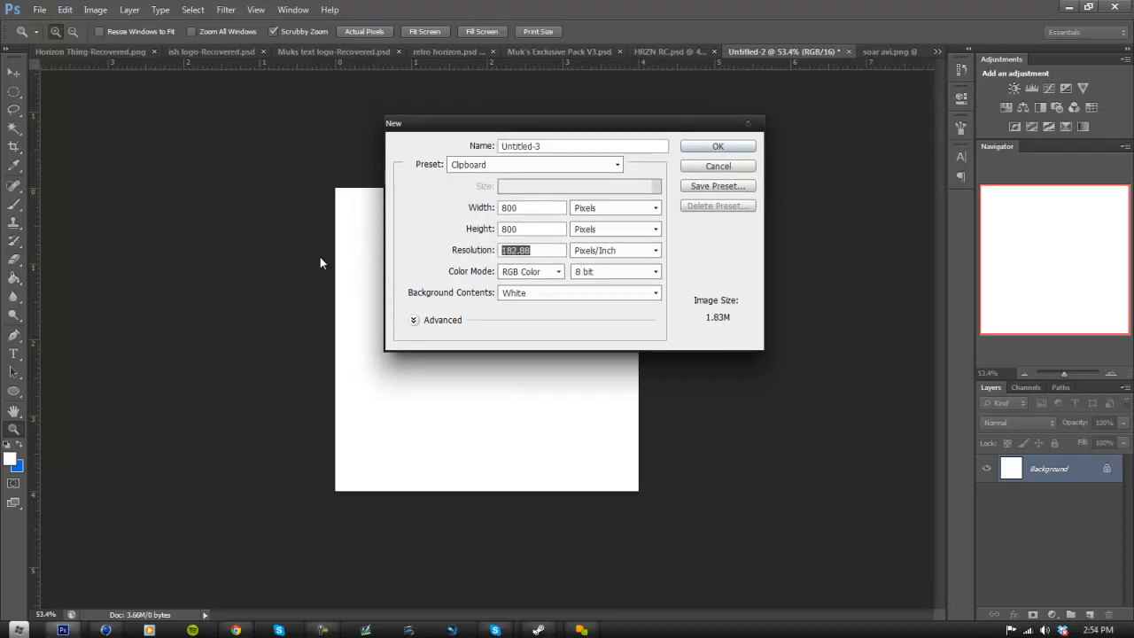
type("200")
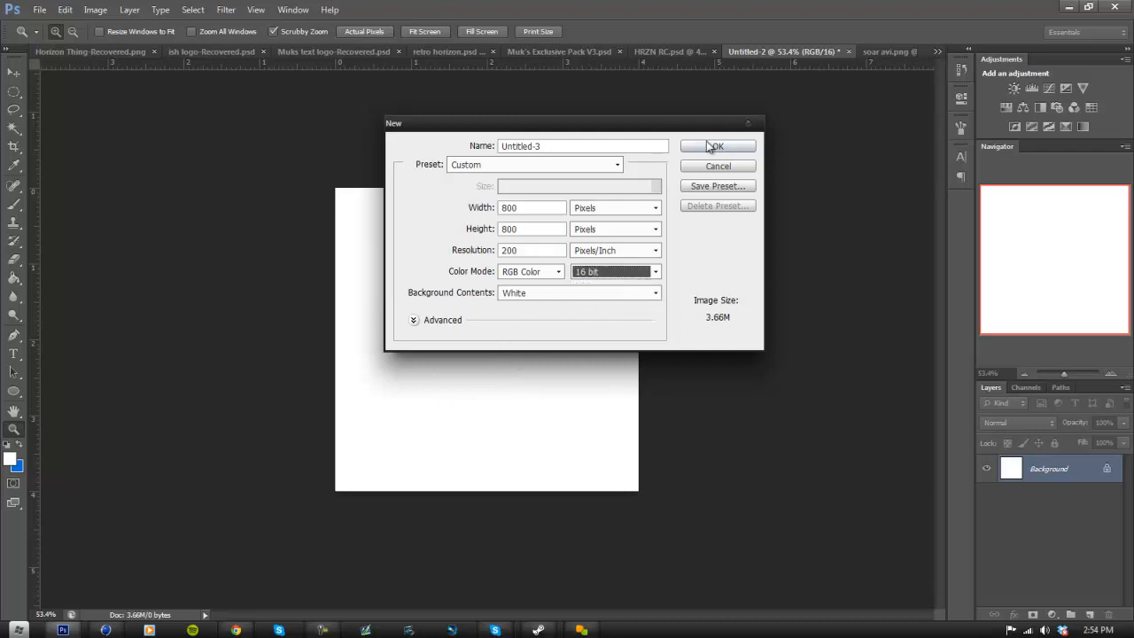
left_click(716, 145)
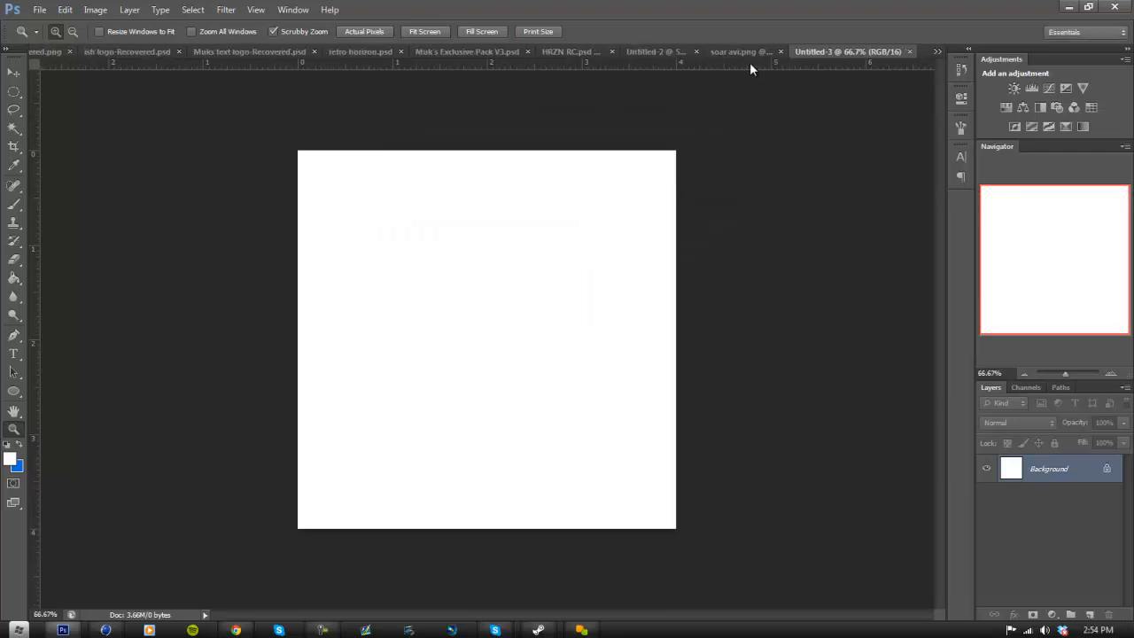
Close the blank Untitled documents without saving and switch to the soar avi.png logo document.
left_click(780, 51)
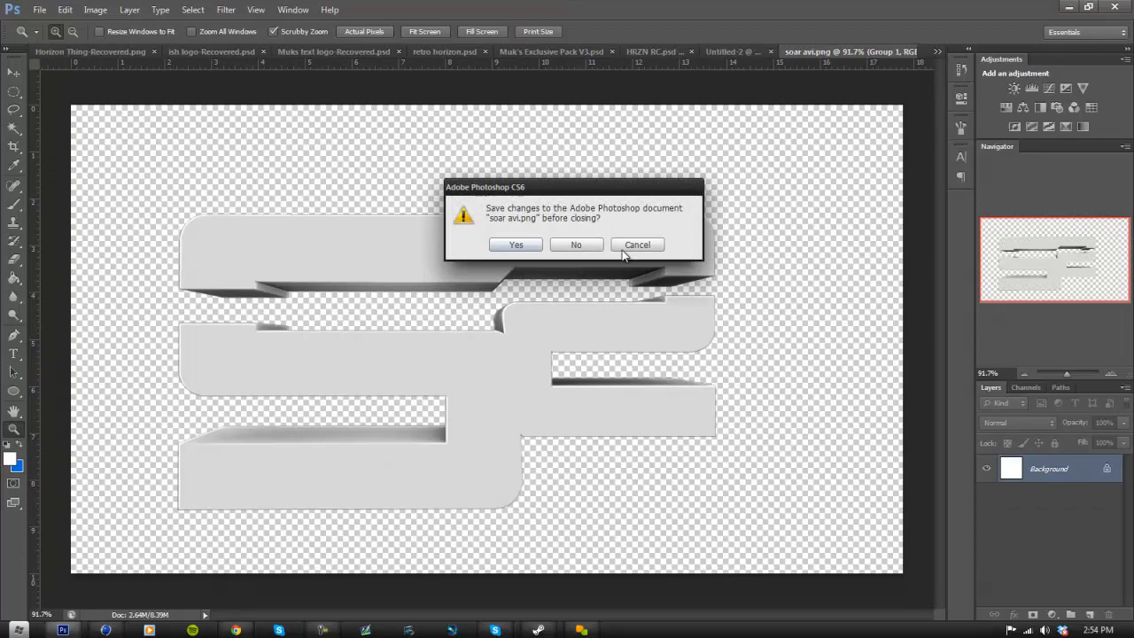
left_click(576, 244)
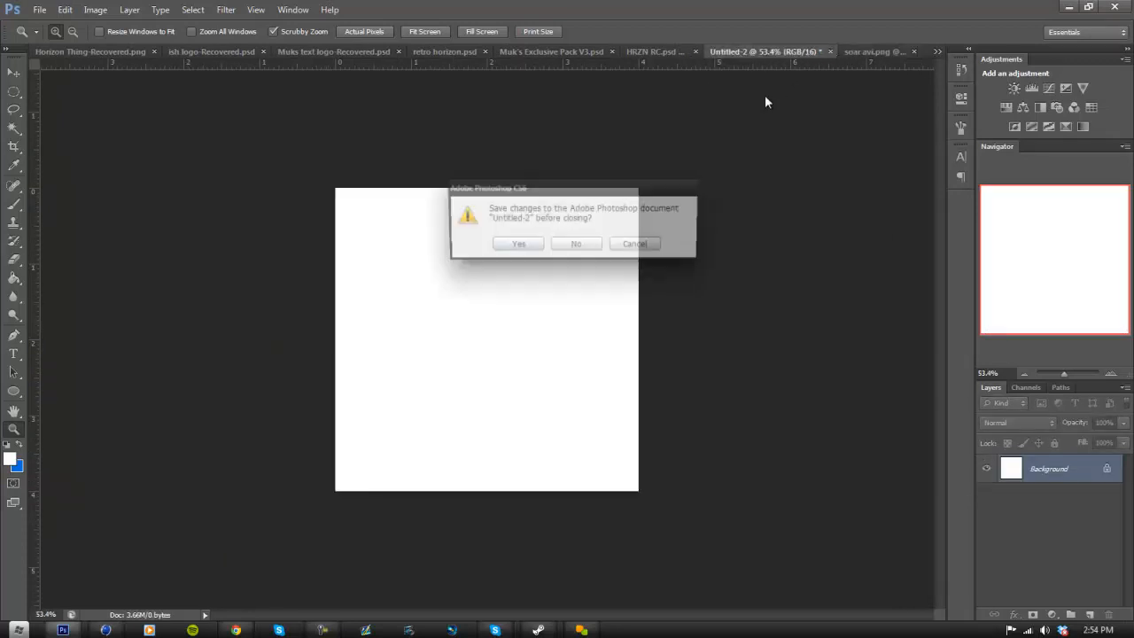
left_click(576, 244)
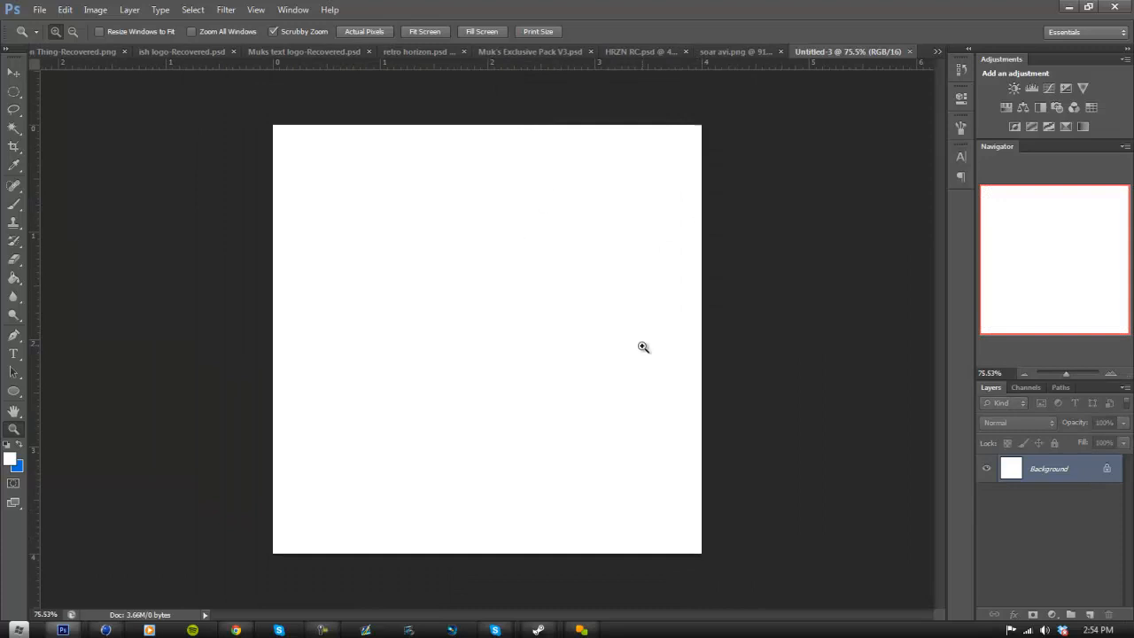
mouse_move(672, 78)
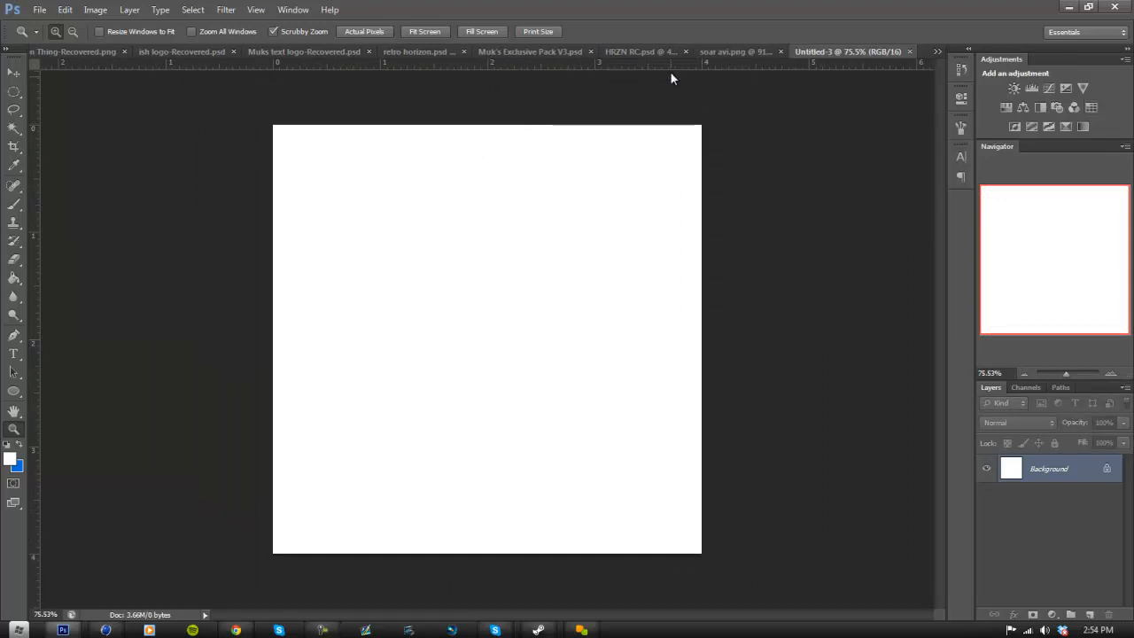
left_click(11, 631)
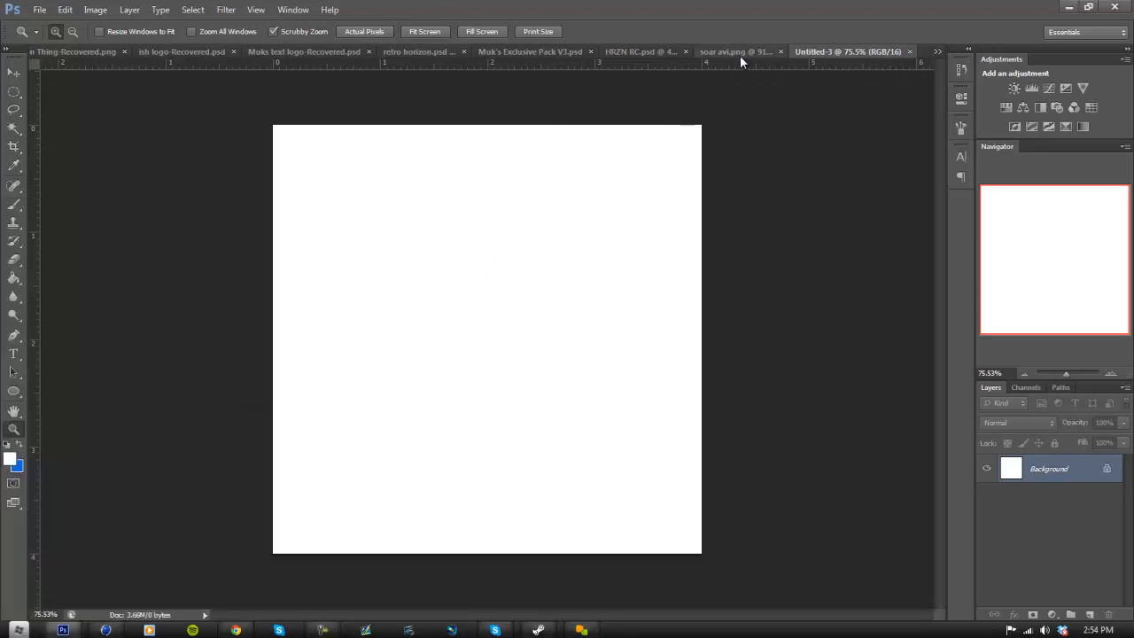
left_click(735, 52)
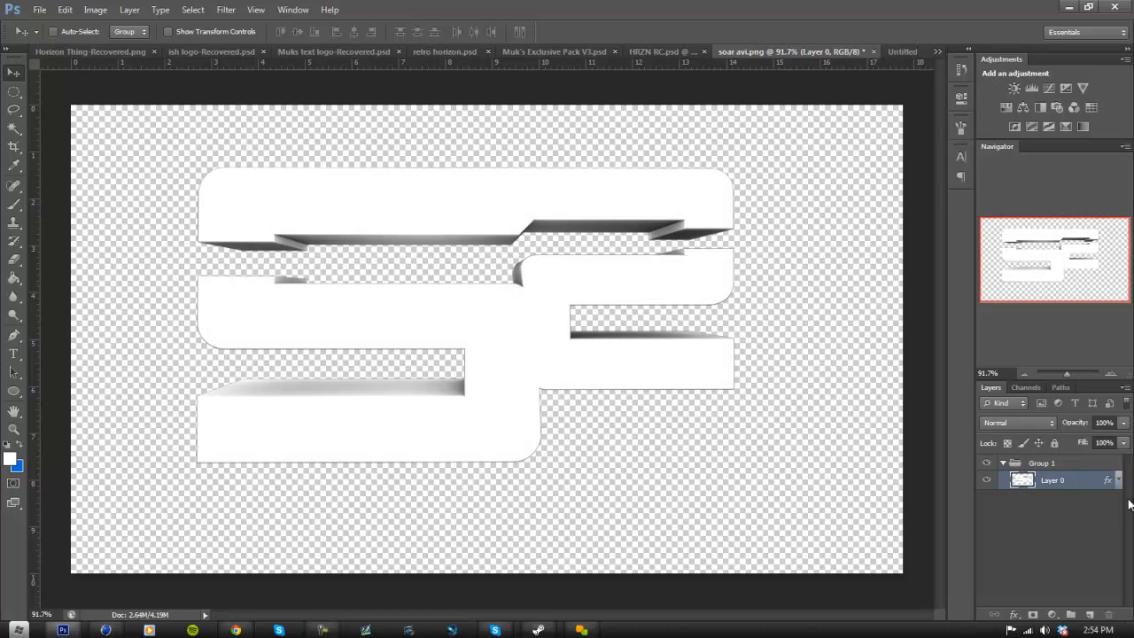
Set the logo layer's Color Overlay to a mid-grey in Overlay mode and apply the style.
left_click(1118, 479)
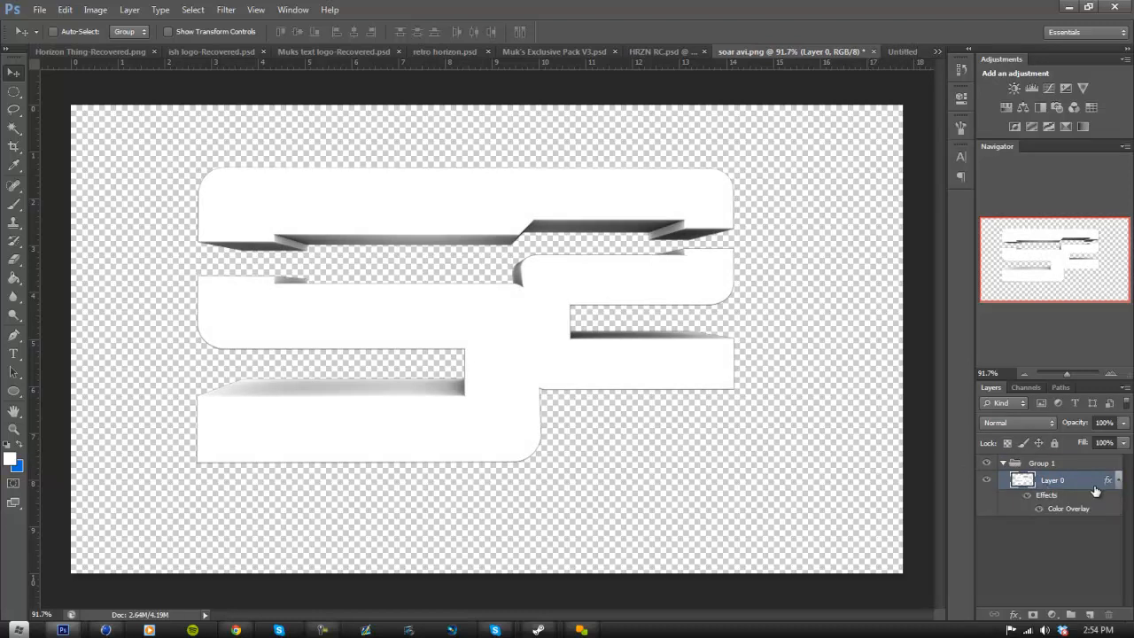
double_click(1067, 507)
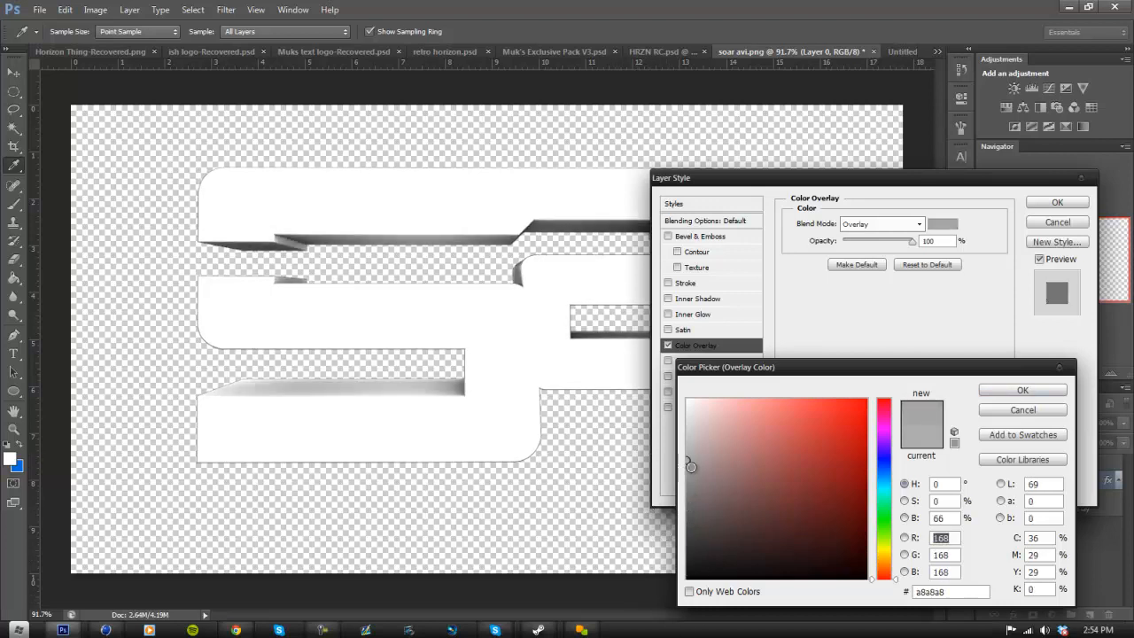
left_click(1021, 390)
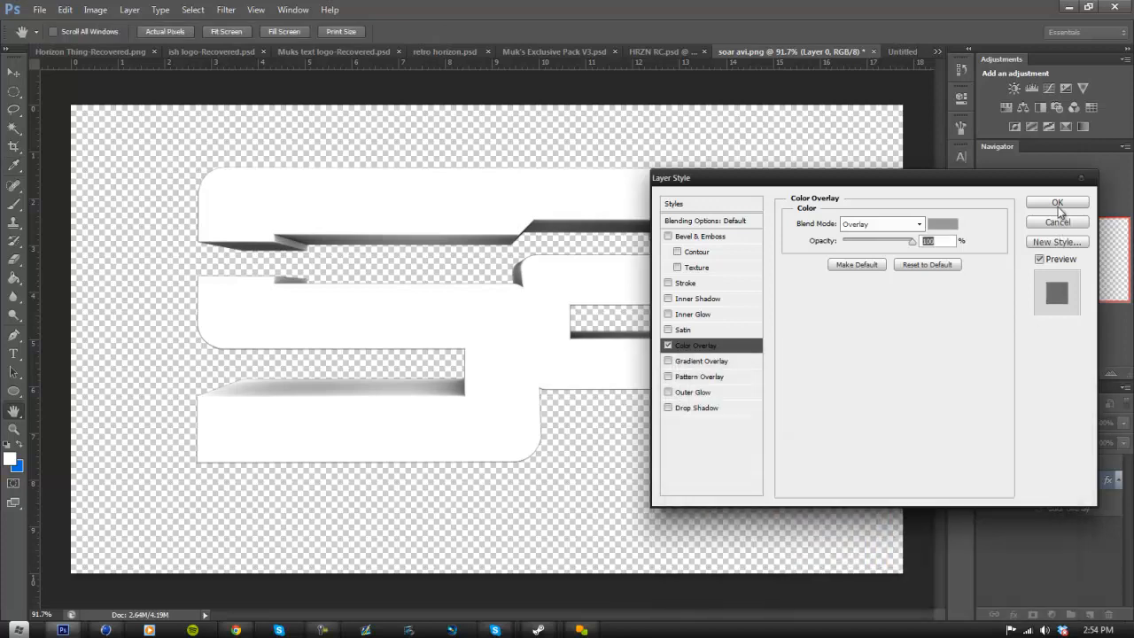
left_click(1056, 202)
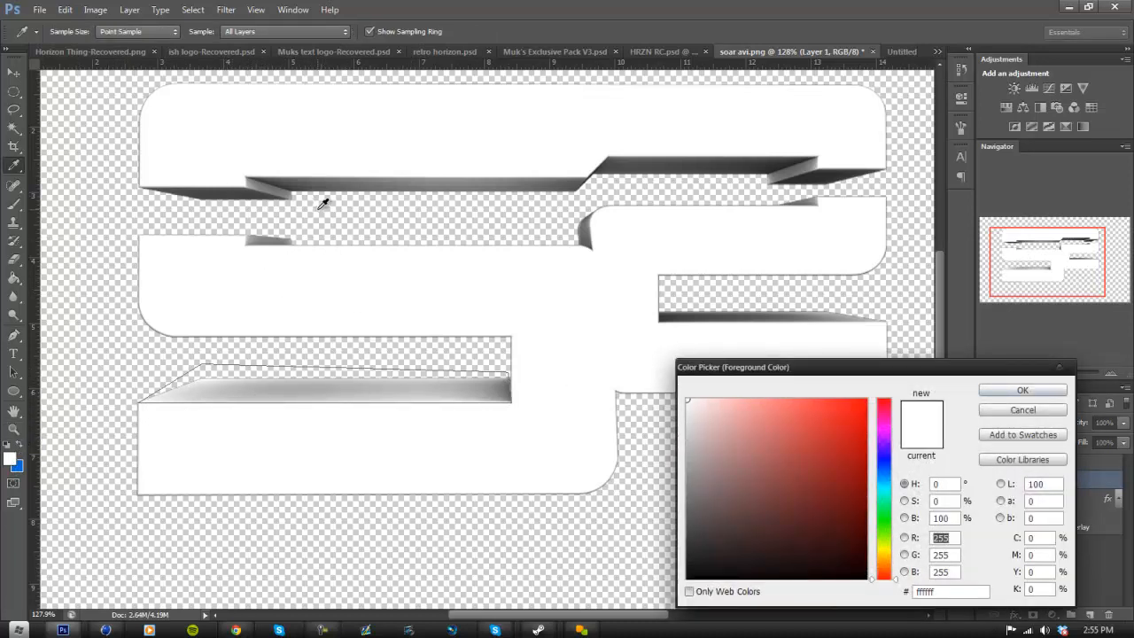
mouse_move(440, 266)
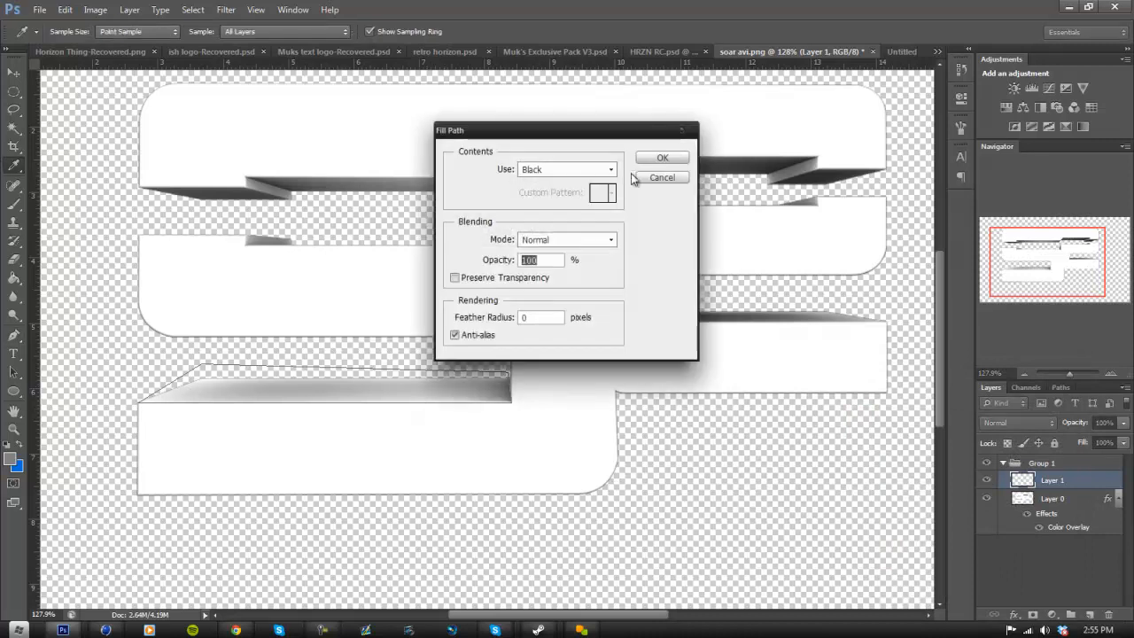
Fill the traced side faces of the letters on the new layer with 50% Gray.
left_click(567, 170)
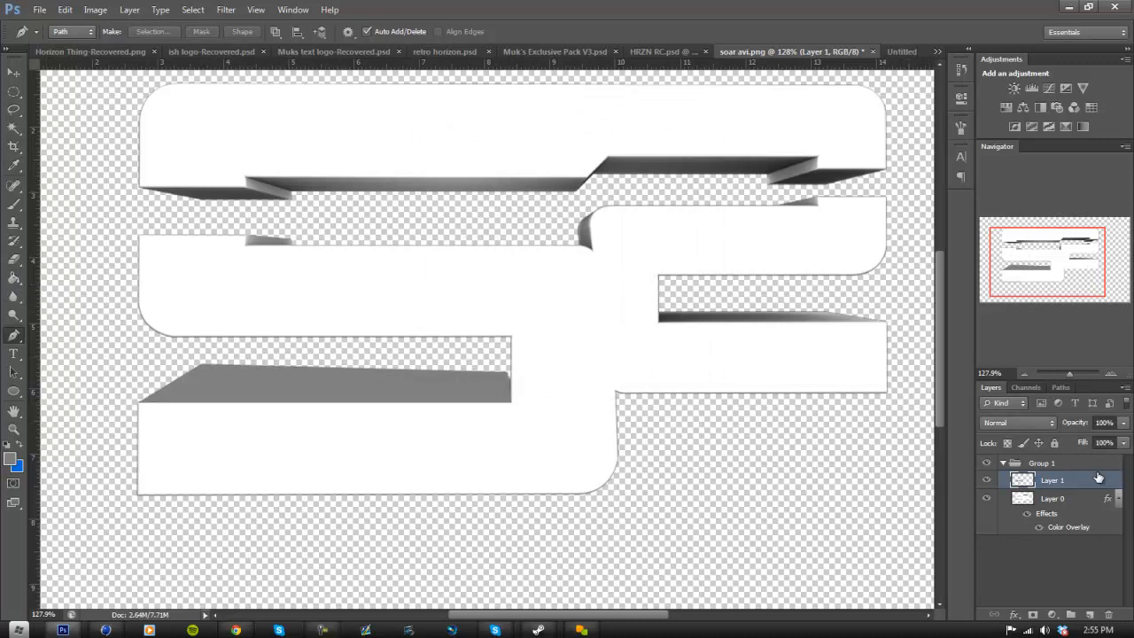
mouse_move(694, 363)
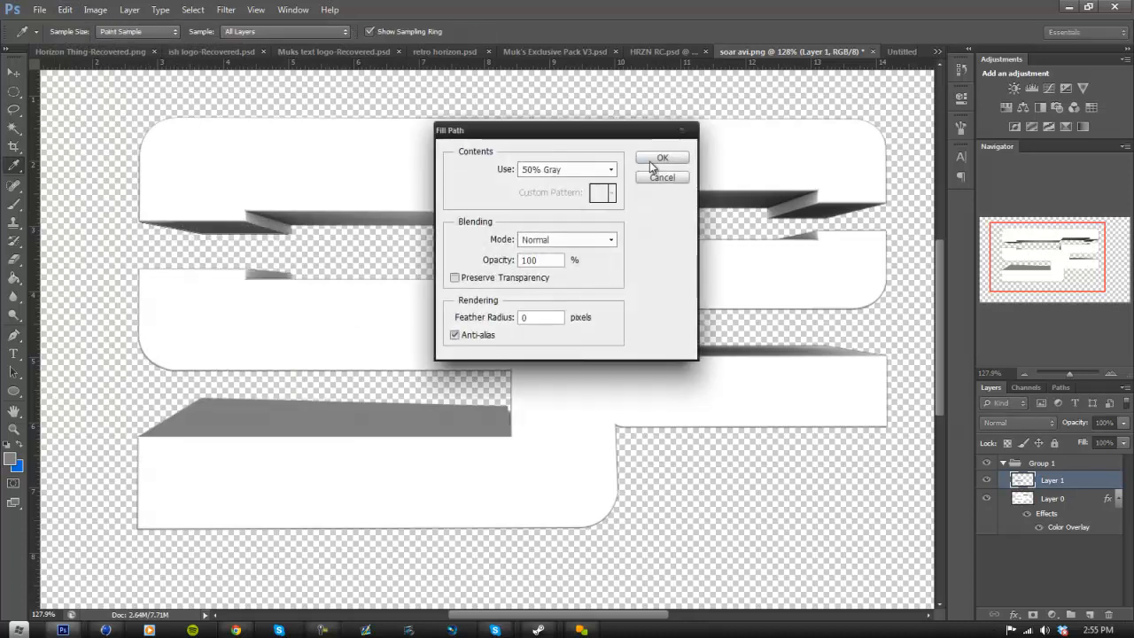
left_click(663, 158)
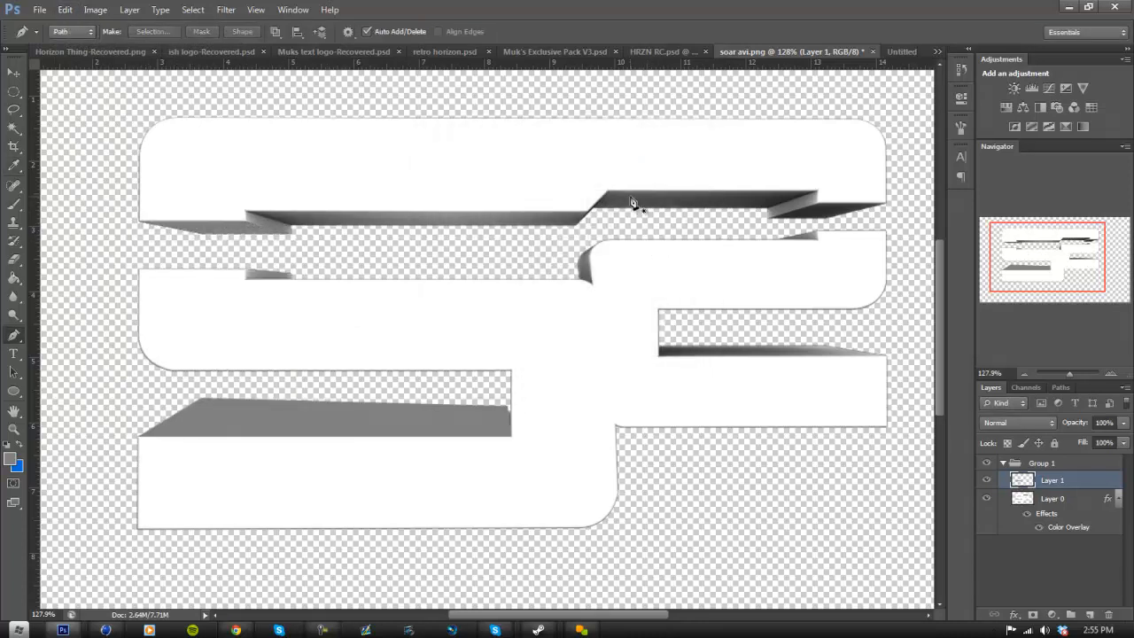
mouse_move(815, 198)
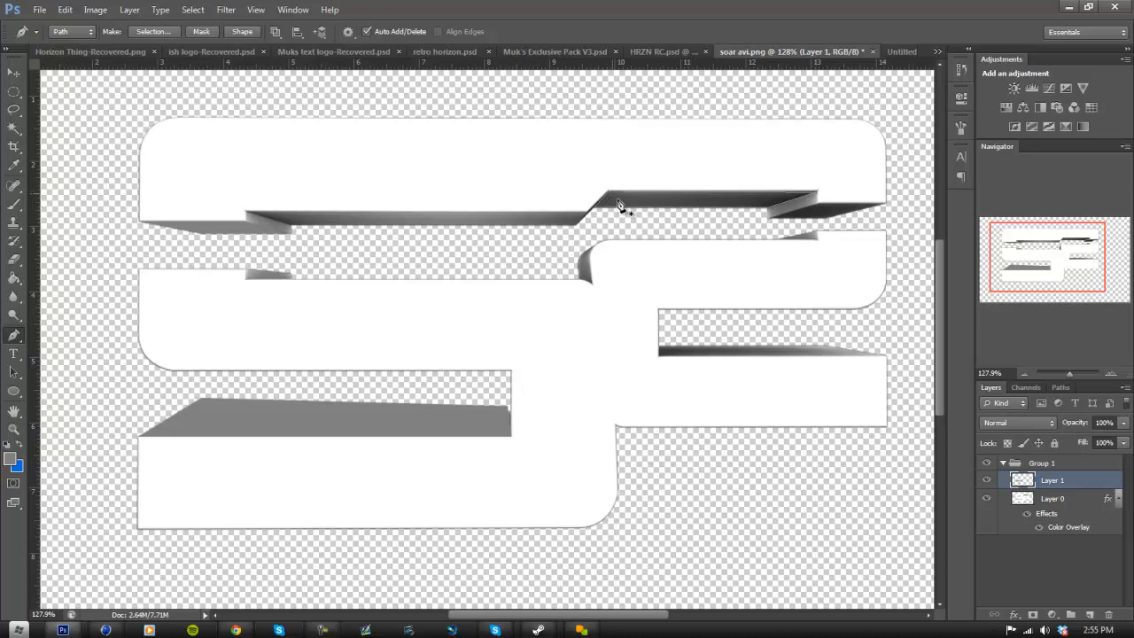
mouse_move(665, 363)
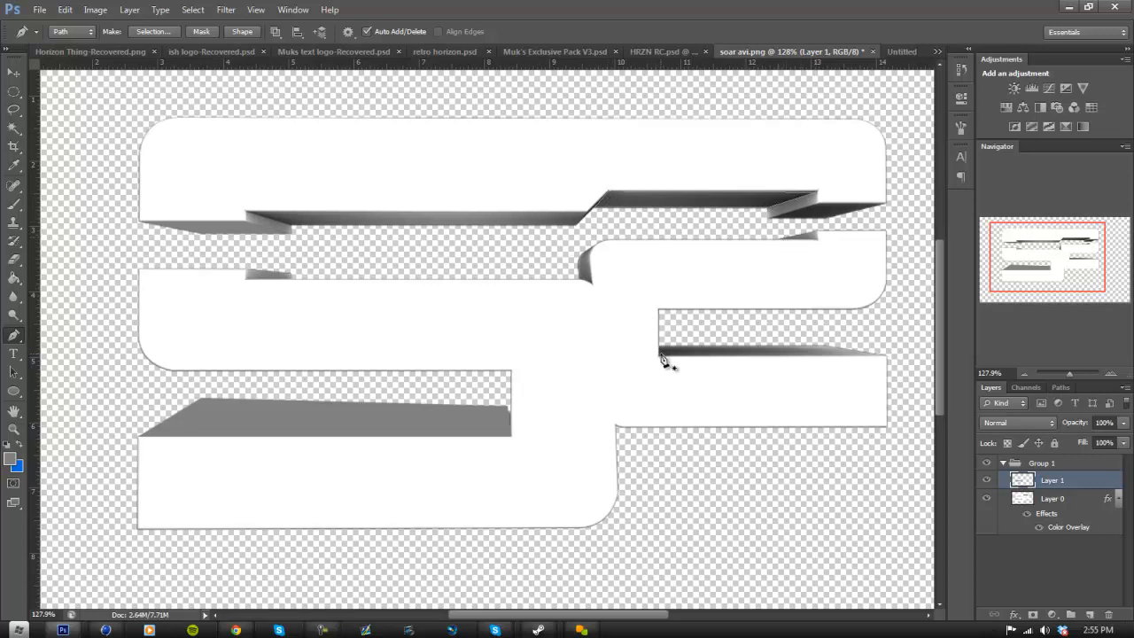
mouse_move(889, 363)
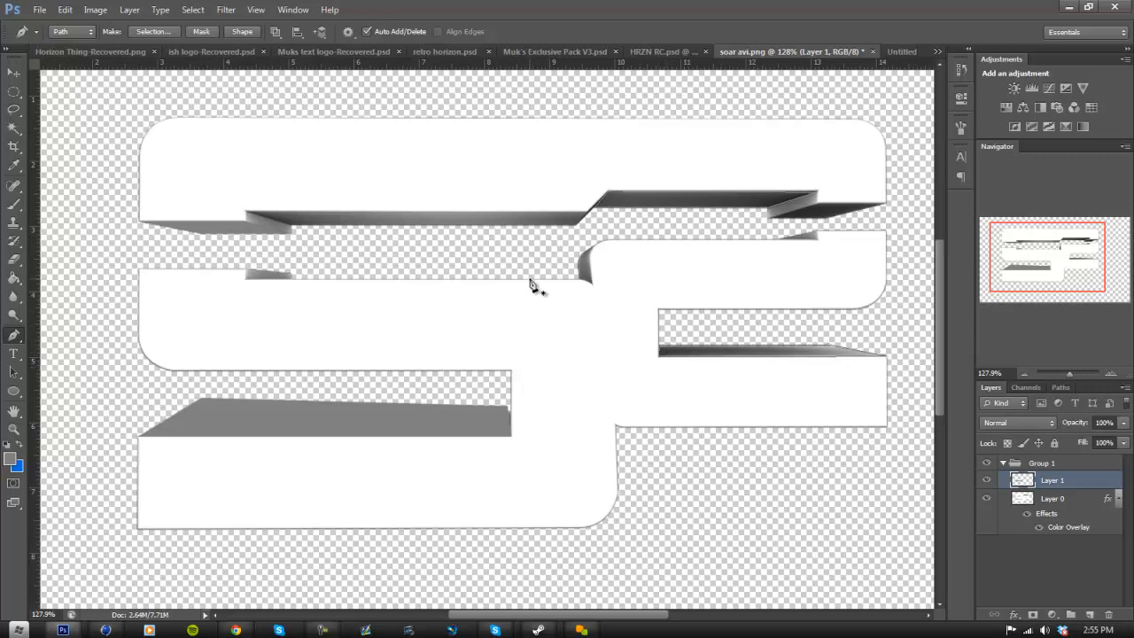
mouse_move(300, 248)
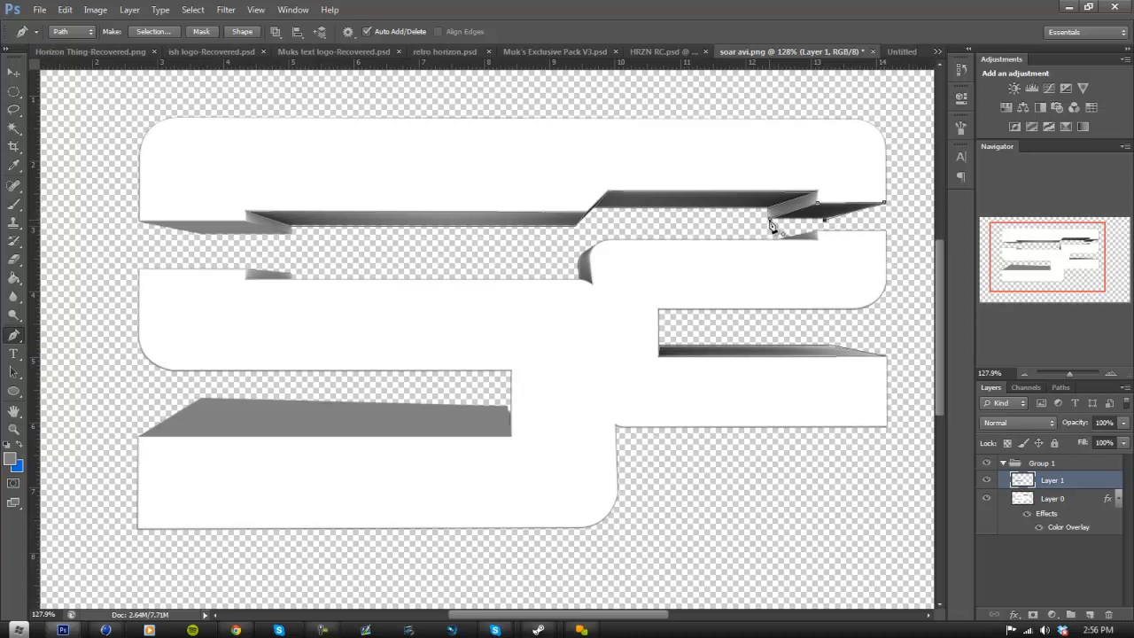
Fill further traced upper side faces of the letters with grey via Fill Path.
right_click(771, 226)
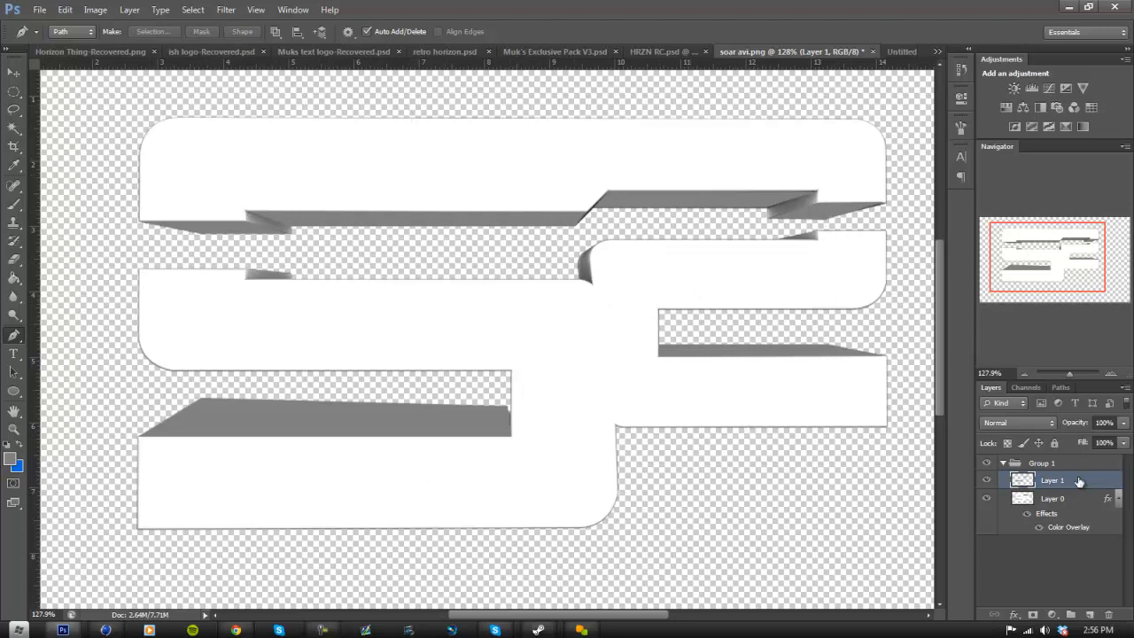
mouse_move(1046, 493)
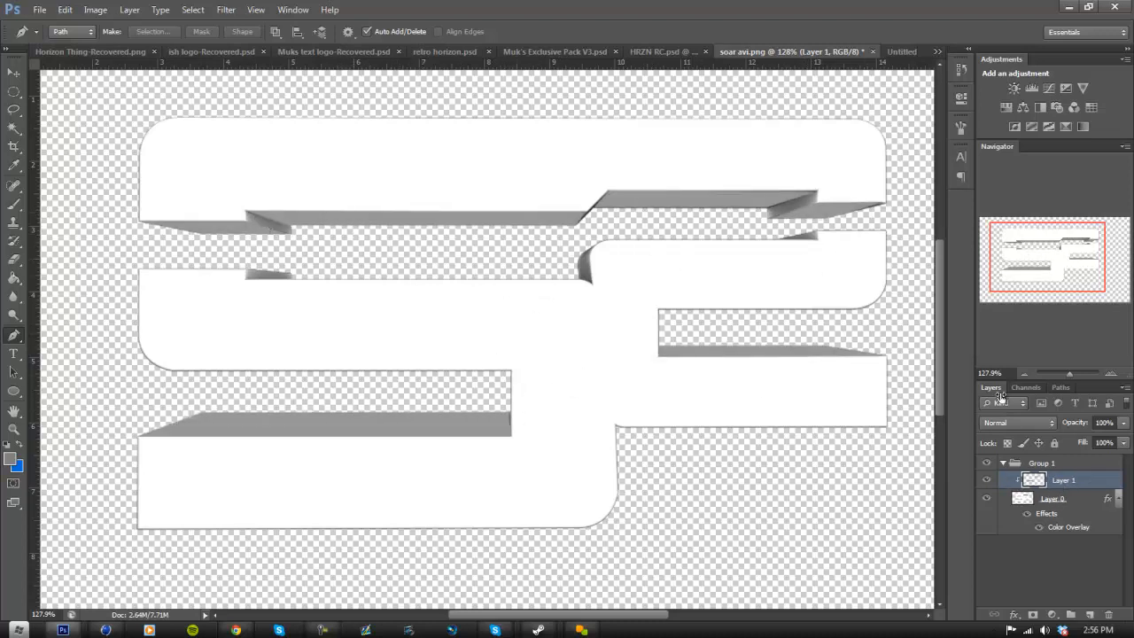
Lower Layer 1's opacity to about 60% so the grey shading blends into the letters.
left_click(1103, 421)
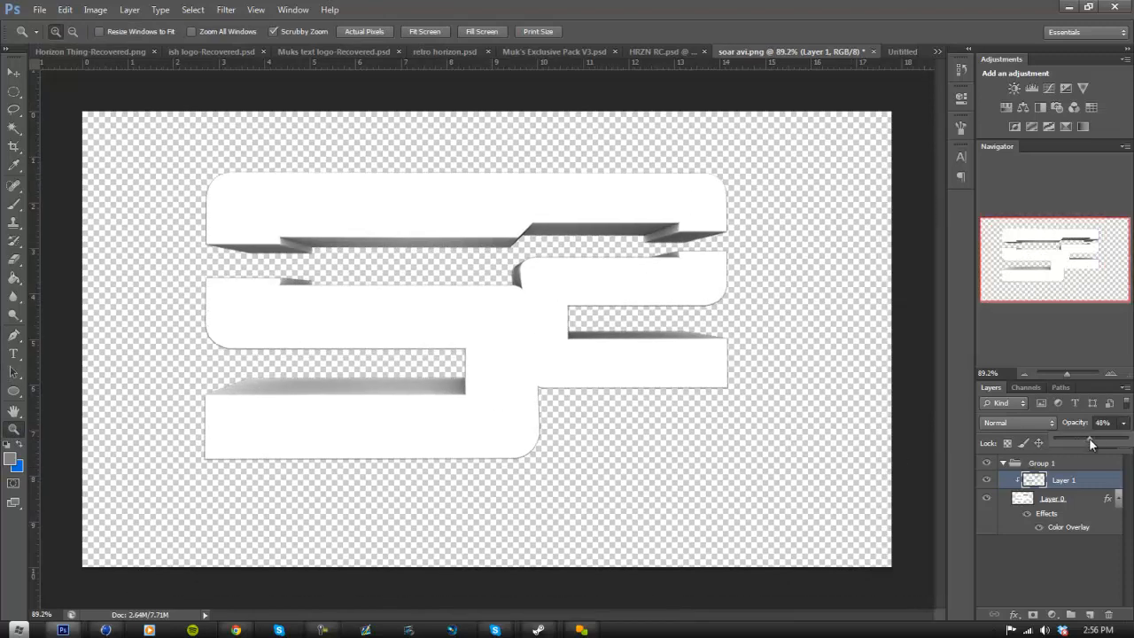
left_click_drag(1116, 435, 1099, 434)
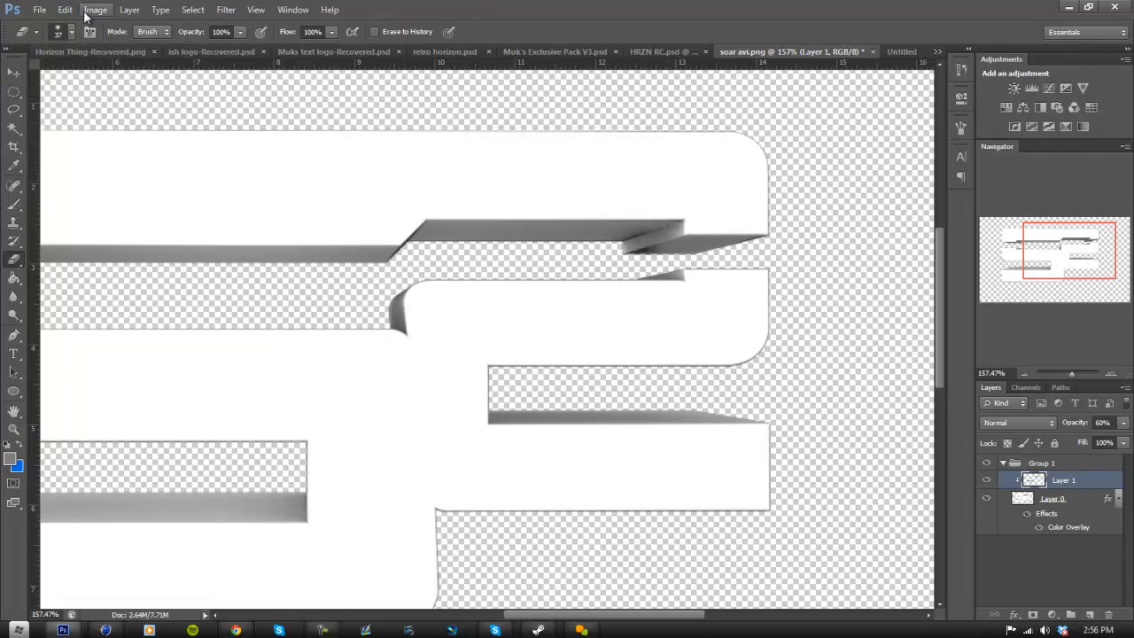
left_click(63, 11)
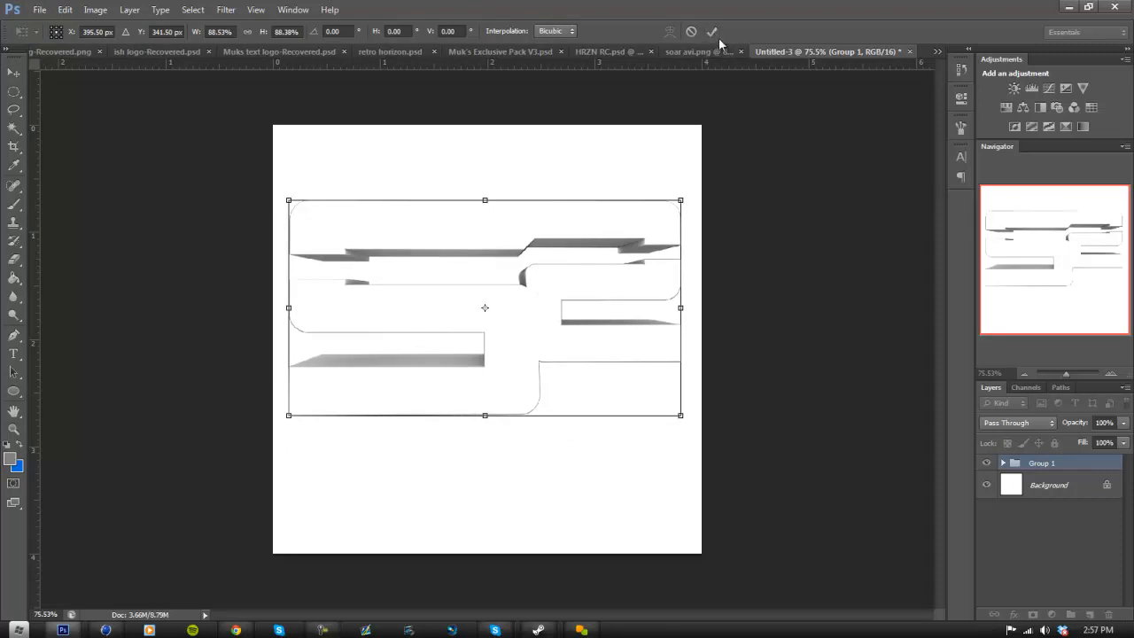
Commit the scaled logo group on Untitled-3 and select the white Background layer.
left_click(712, 32)
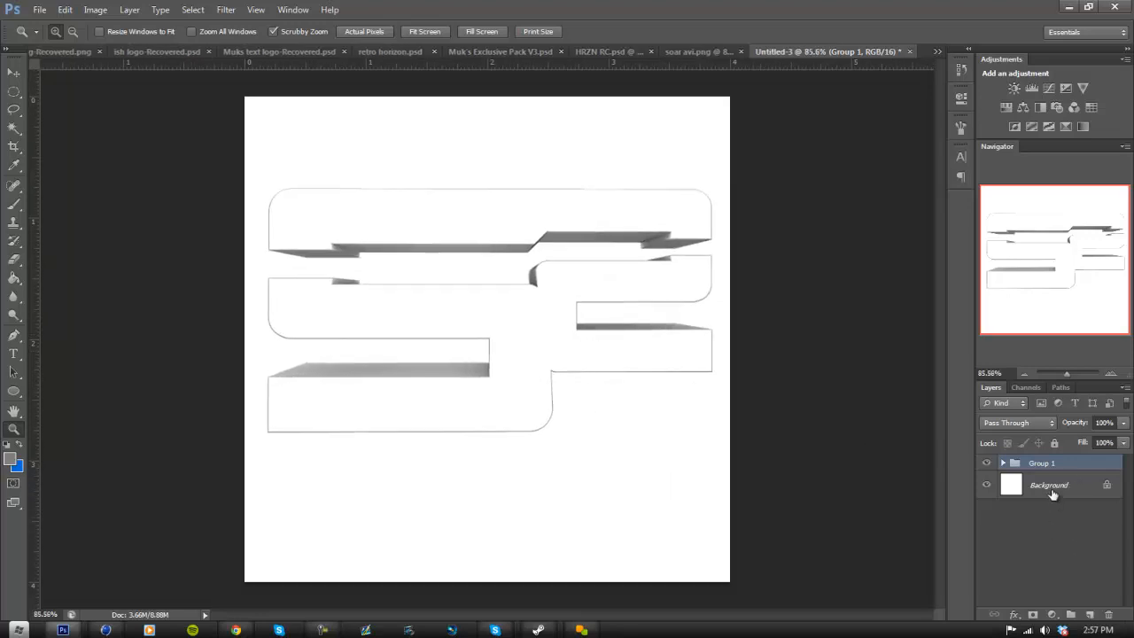
left_click(1003, 463)
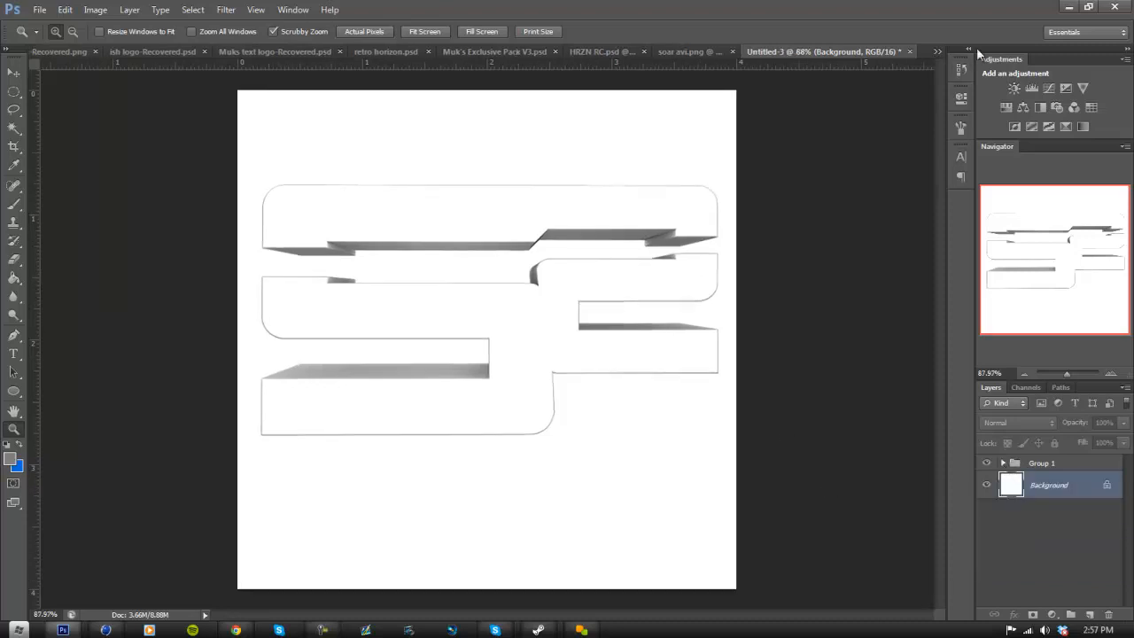
Minimize Photoshop to reveal the desktop with the logo and project image files.
left_click(1084, 7)
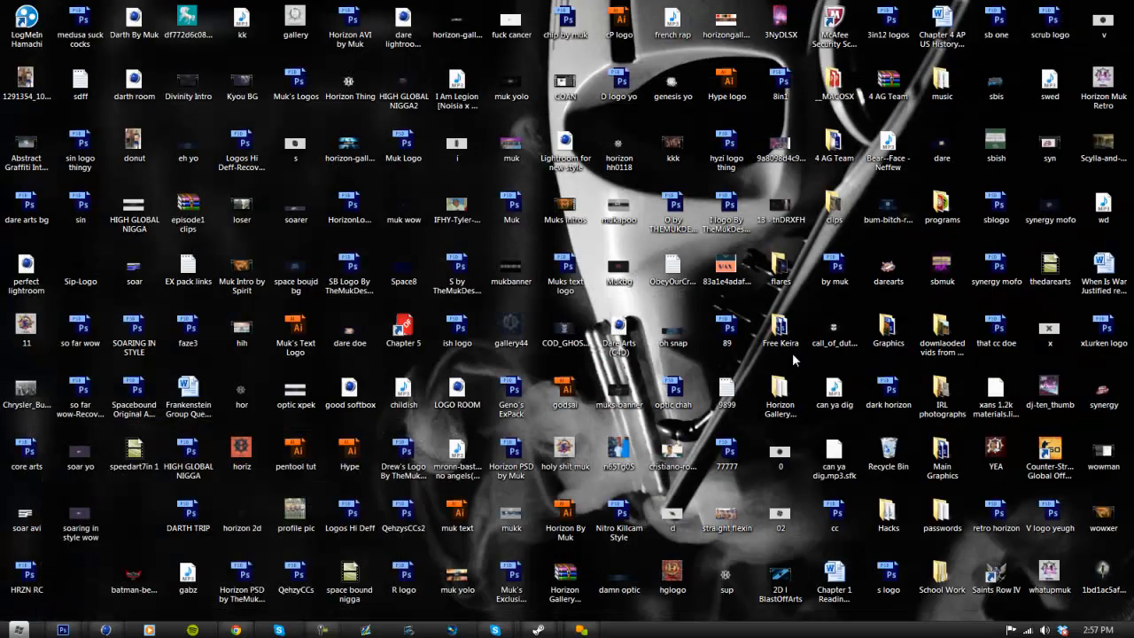
mouse_move(588, 483)
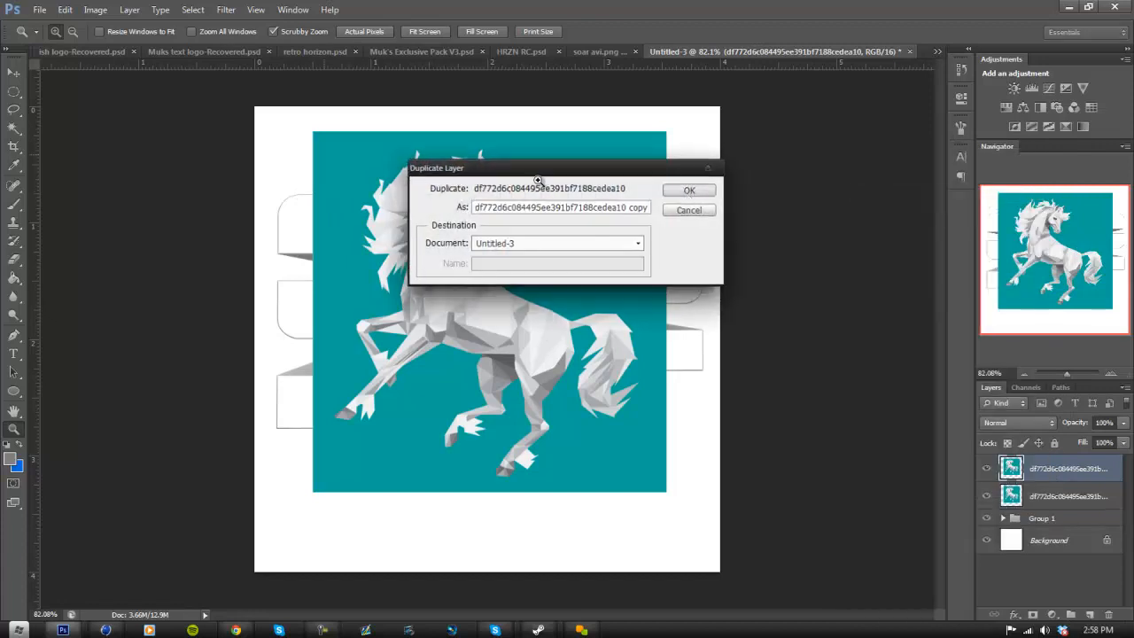
Duplicate the teal low-poly horse layer into Untitled-3 above the logo group.
left_click(690, 190)
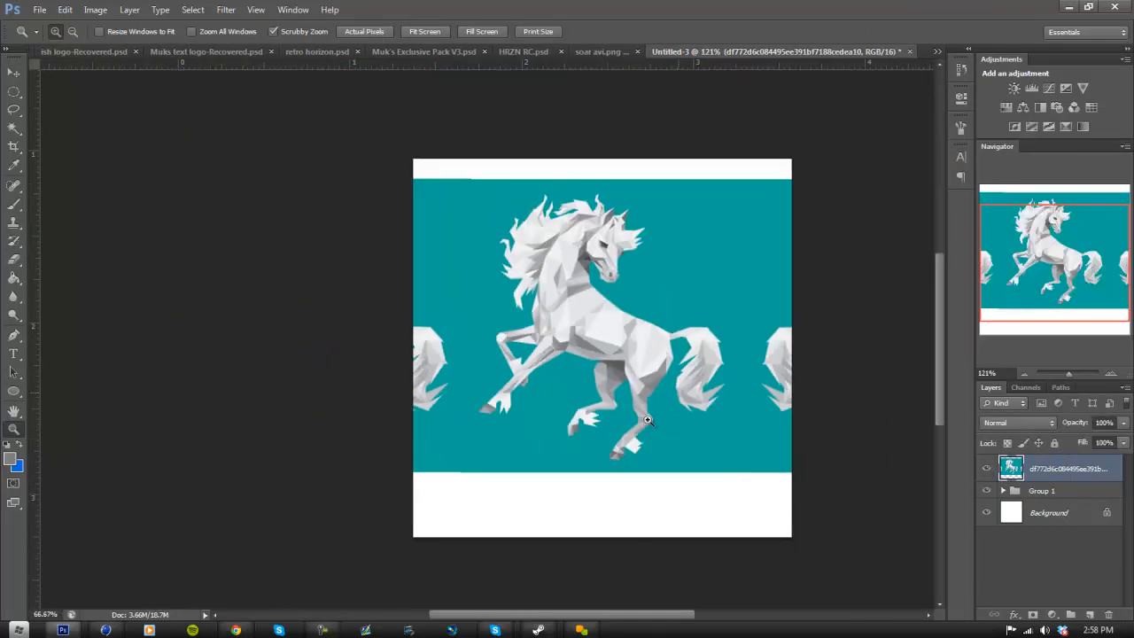
Duplicate the horse layer again into the Untitled-3 logo document.
left_click(986, 468)
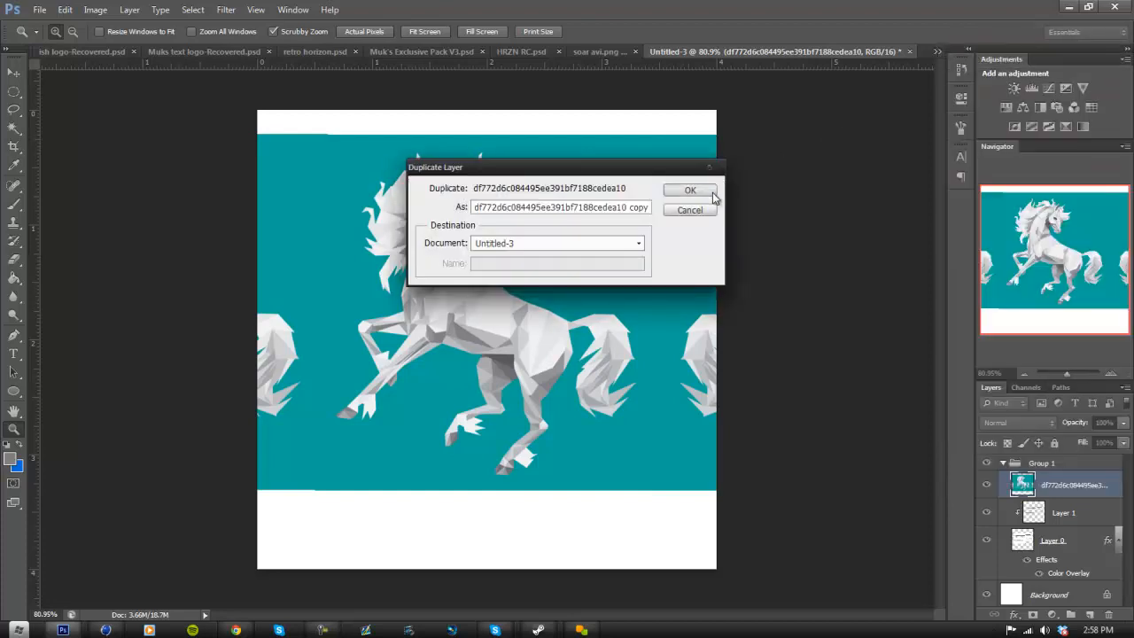
left_click(691, 190)
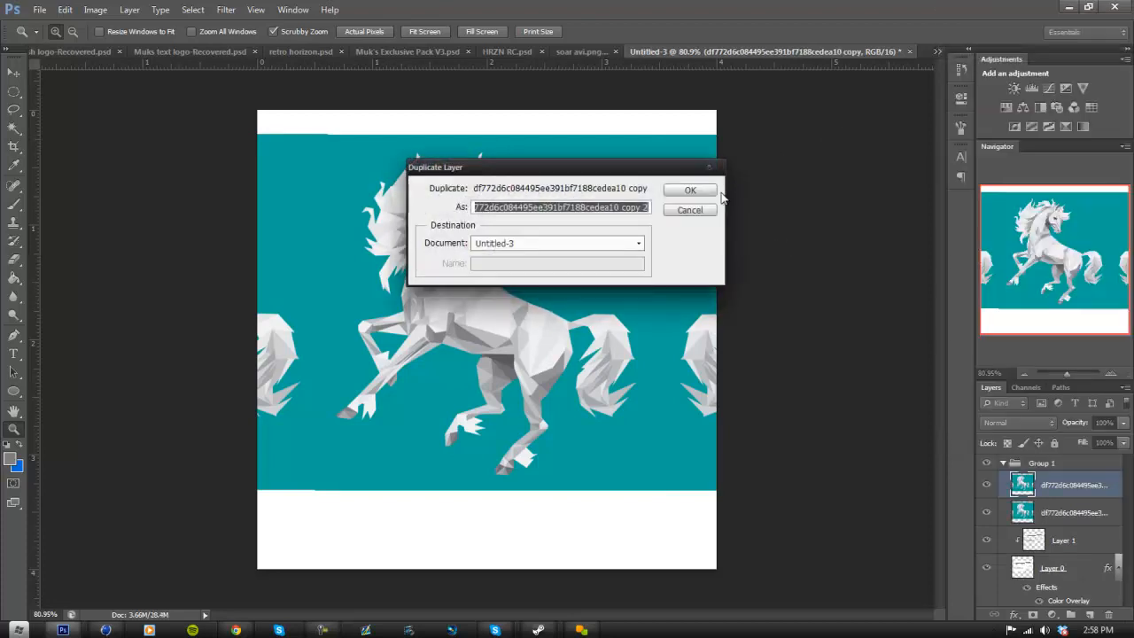
left_click(692, 190)
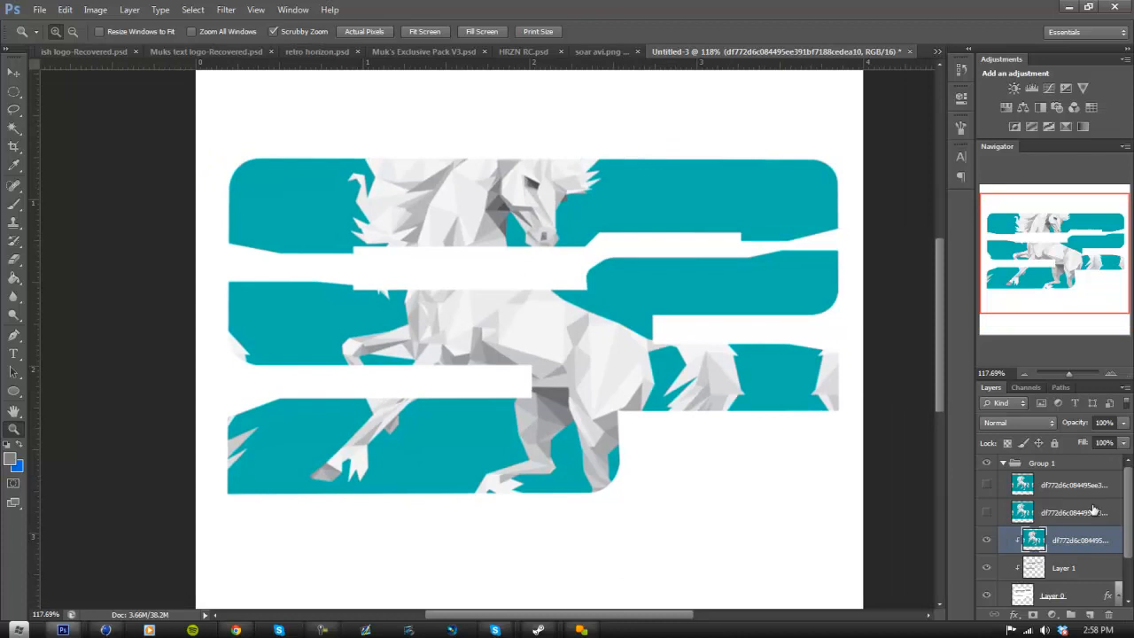
Try Color Dodge and other blend modes on the horse layer, settling on Multiply.
left_click(1017, 422)
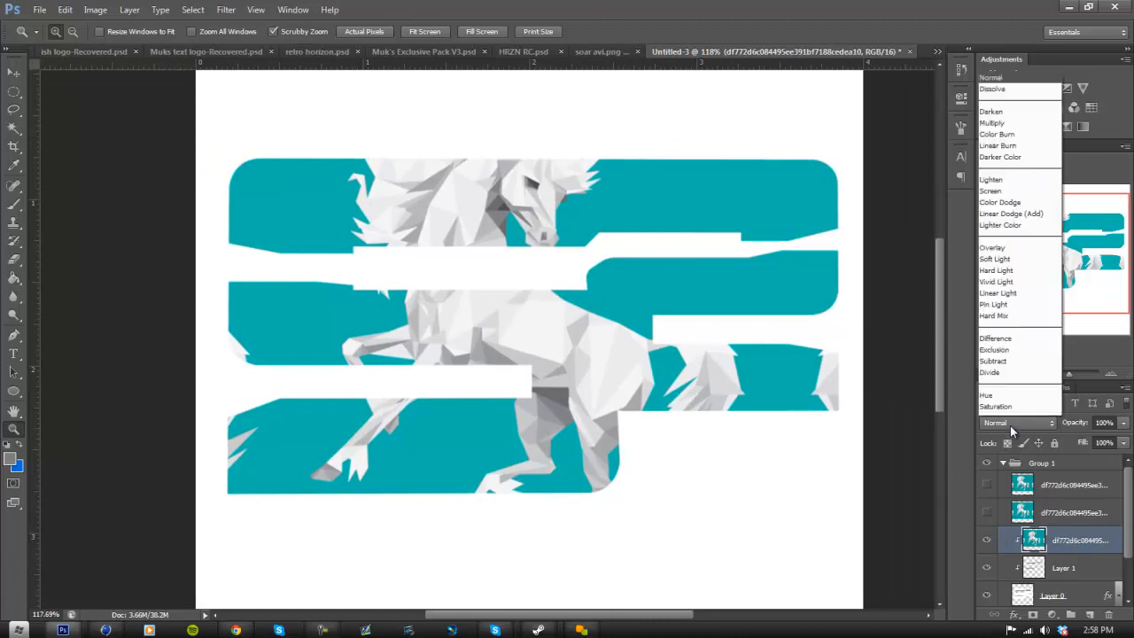
left_click(999, 202)
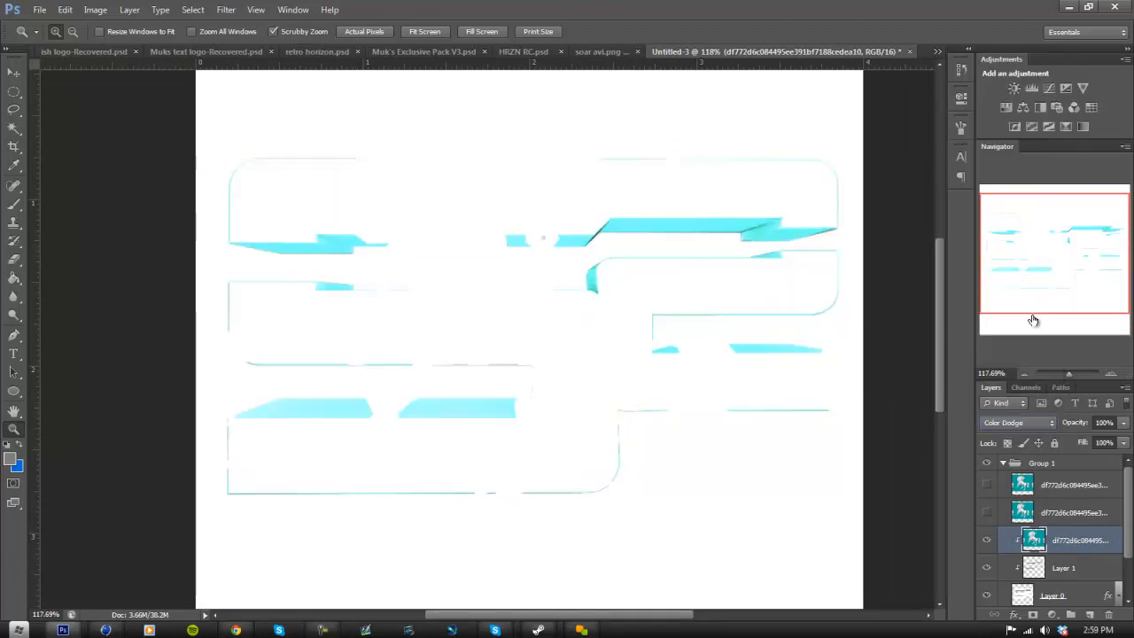
left_click(1018, 422)
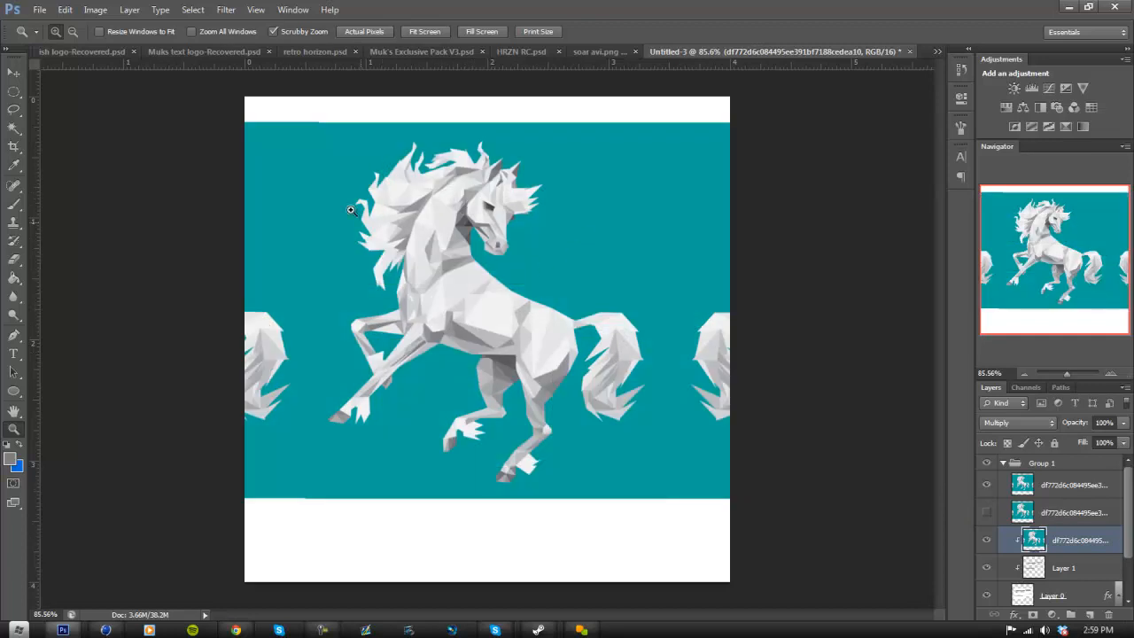
mouse_move(429, 241)
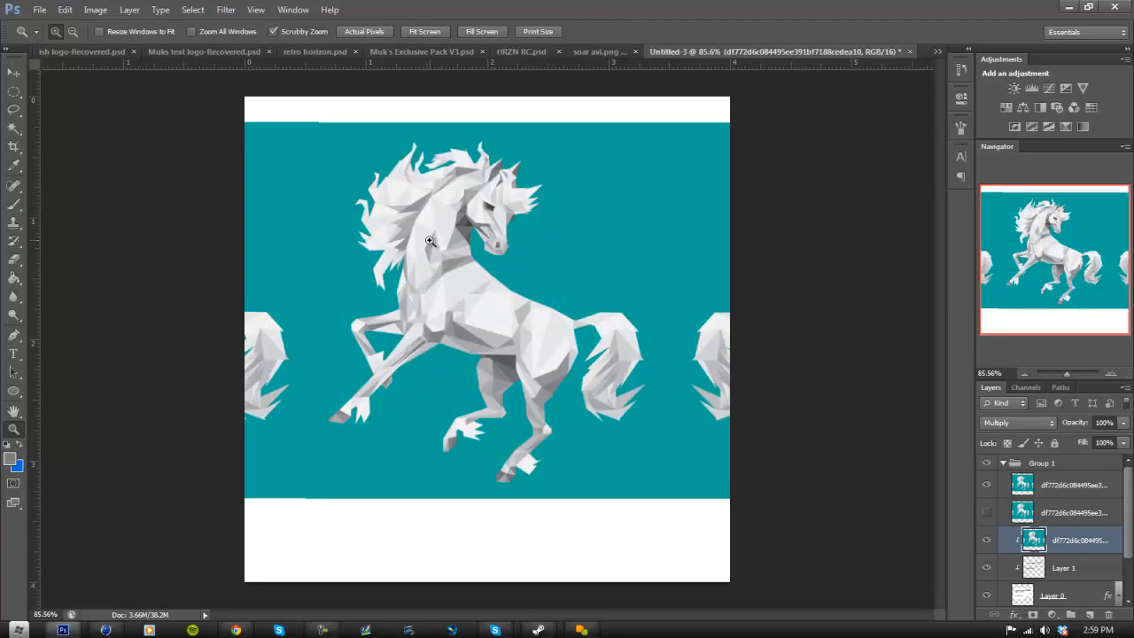
mouse_move(617, 436)
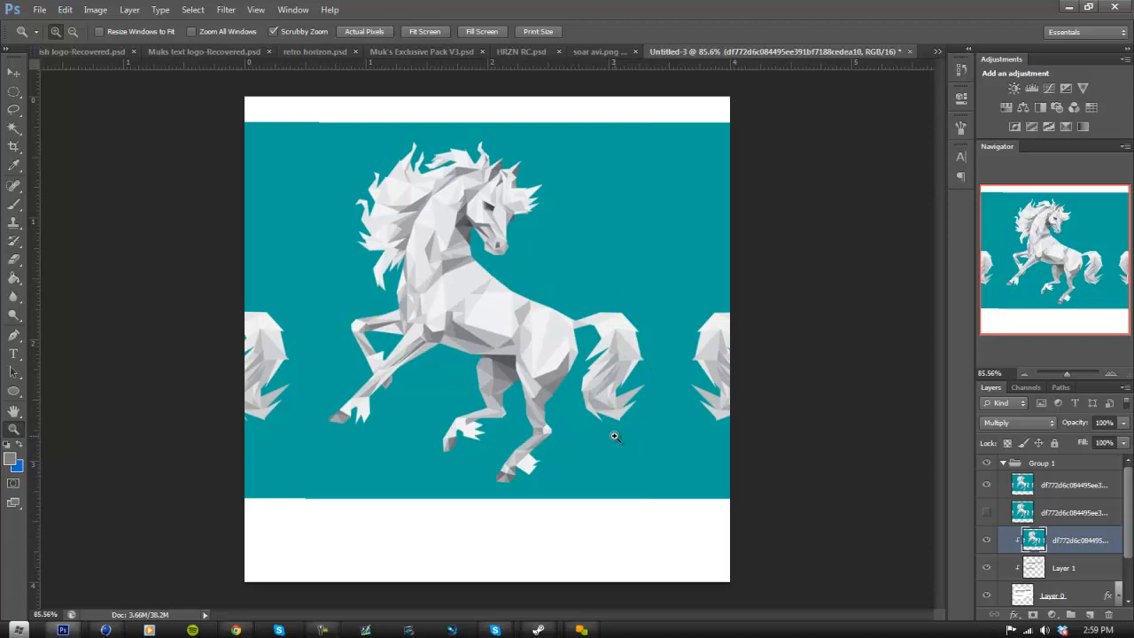
mouse_move(507, 179)
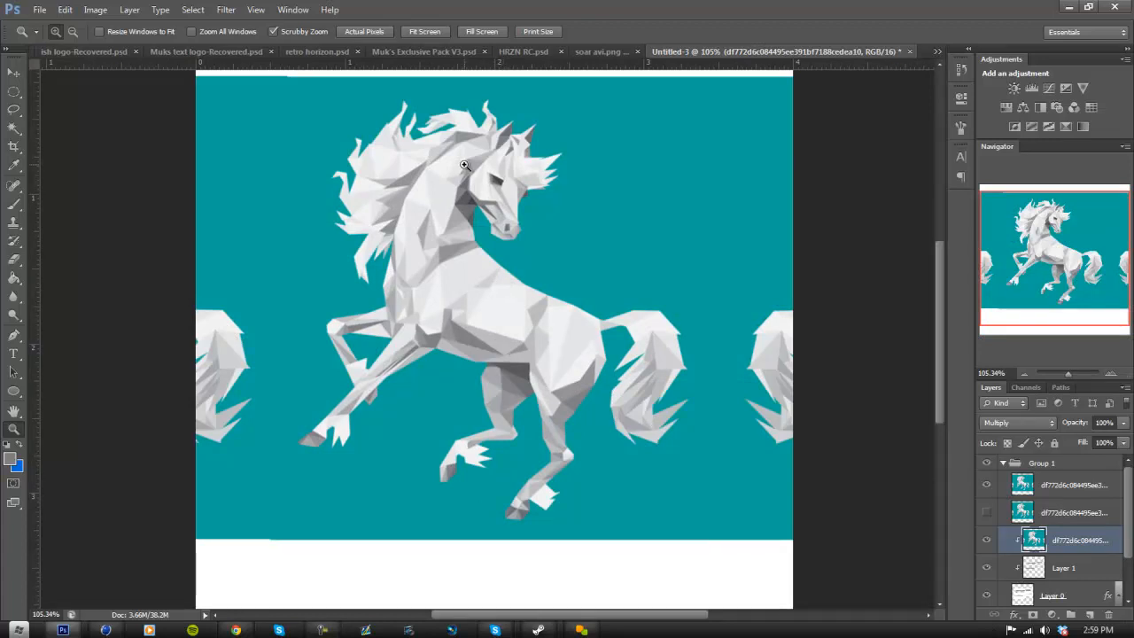
mouse_move(677, 313)
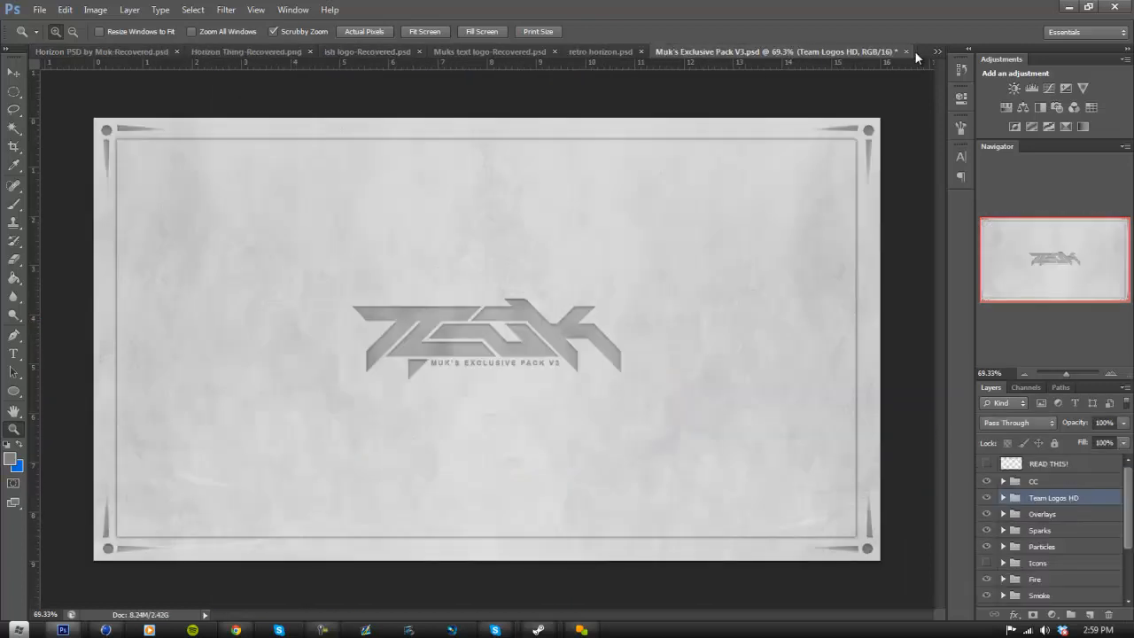
Return to Untitled-3 and mask out the horse's teal backdrop over the striped logo.
left_click(848, 51)
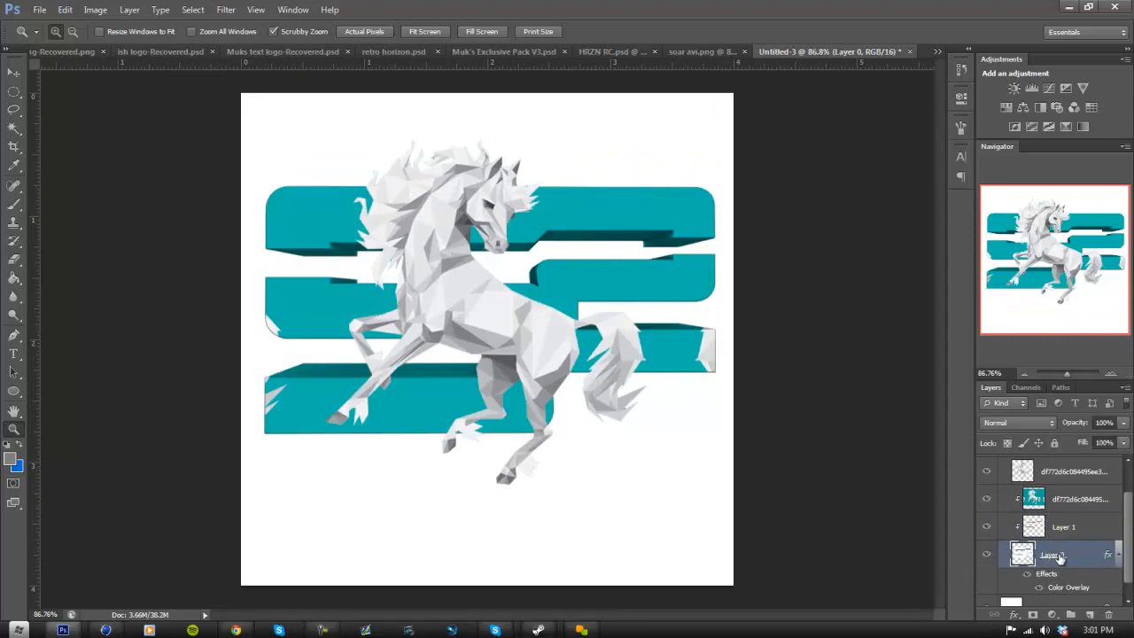
scroll("down", 3)
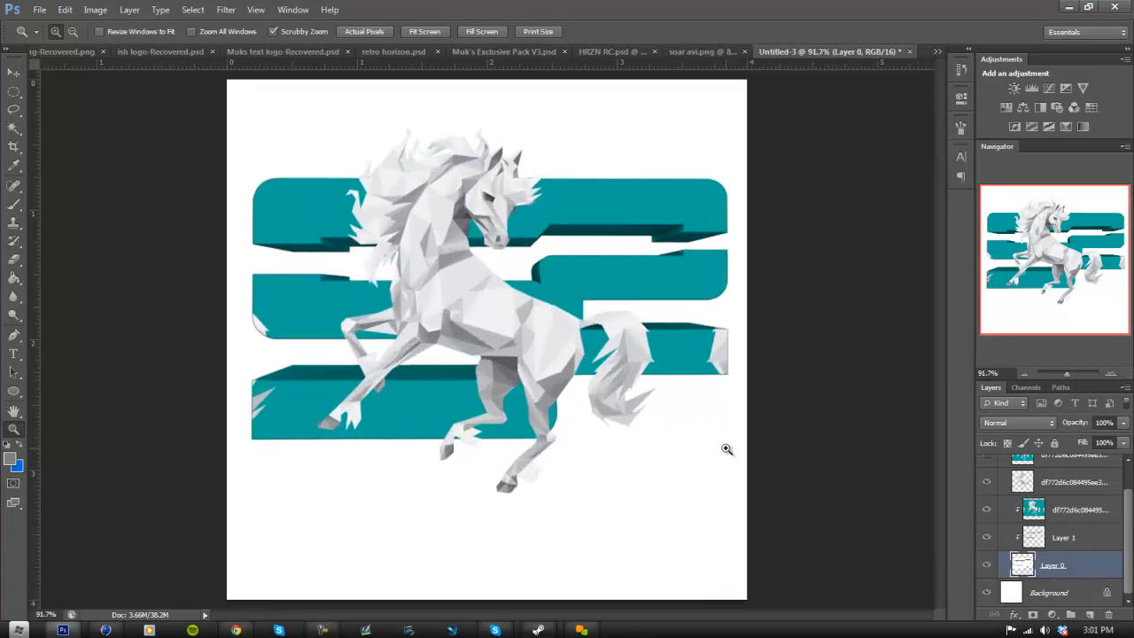
Select the horse and stripe layers together for merging into one layer.
left_click(1063, 537)
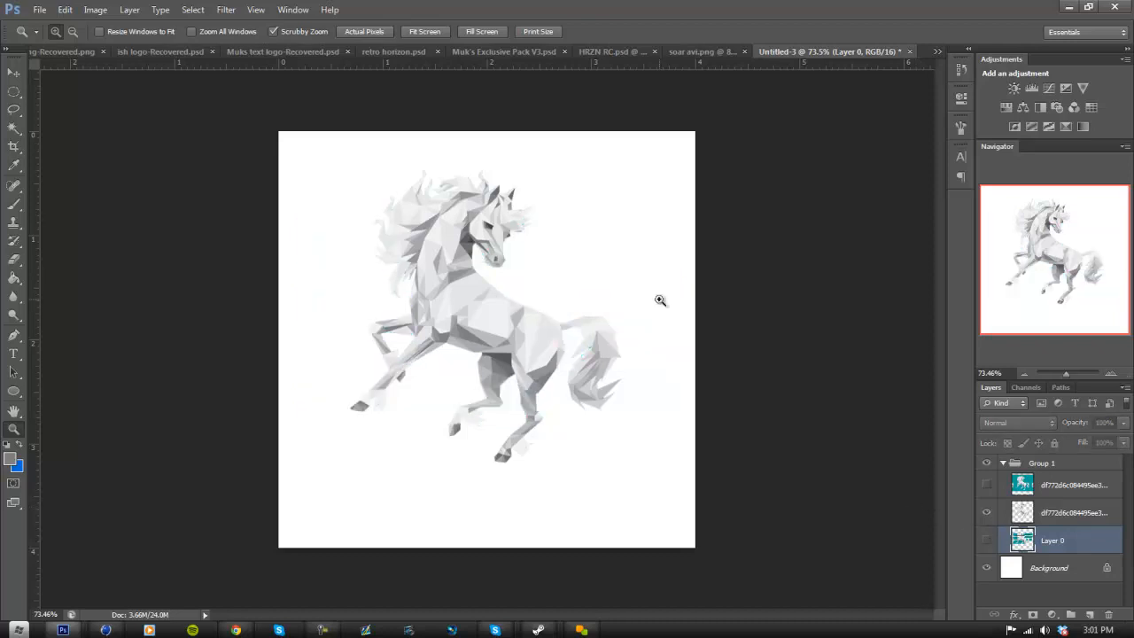
mouse_move(943, 526)
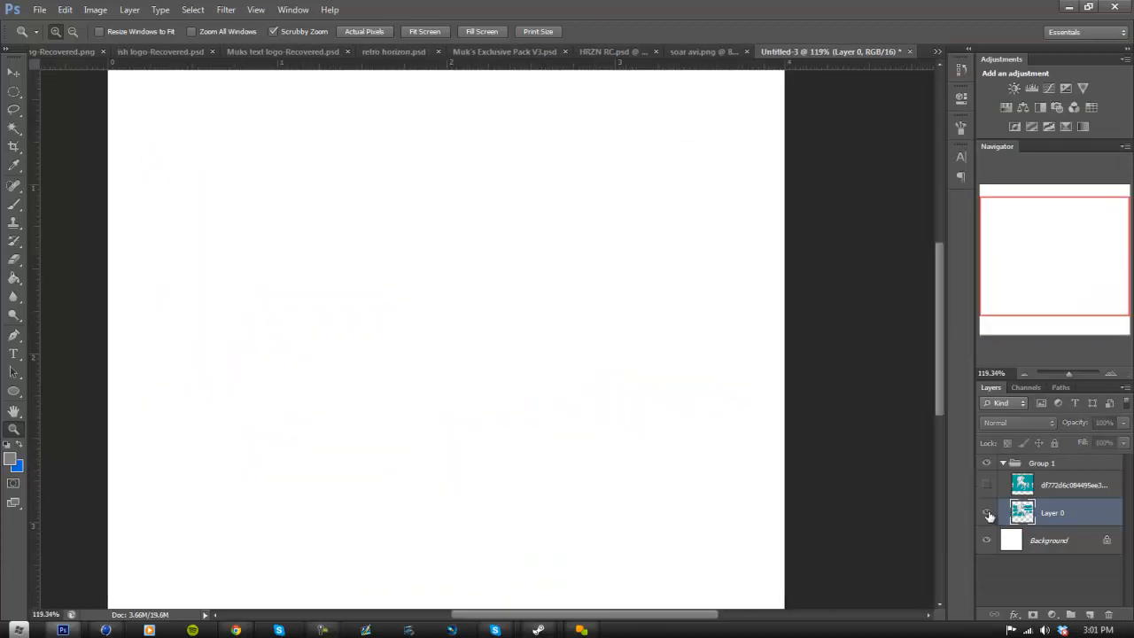
Show the merged logo layer again and enable a Drop Shadow in its Layer Style.
left_click(988, 512)
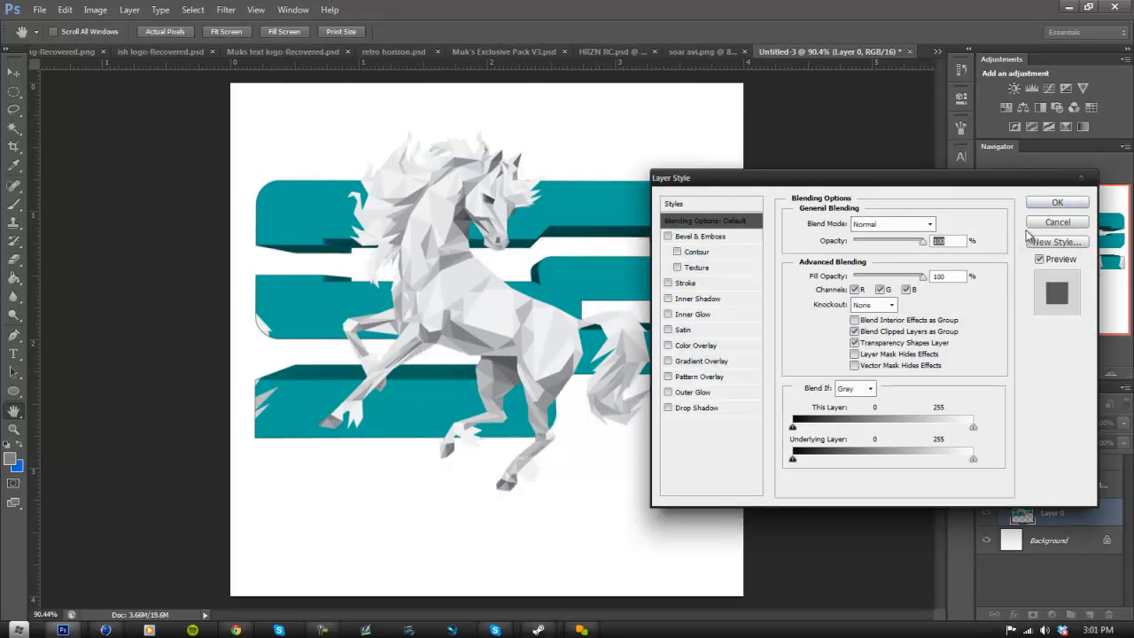
left_click(1056, 222)
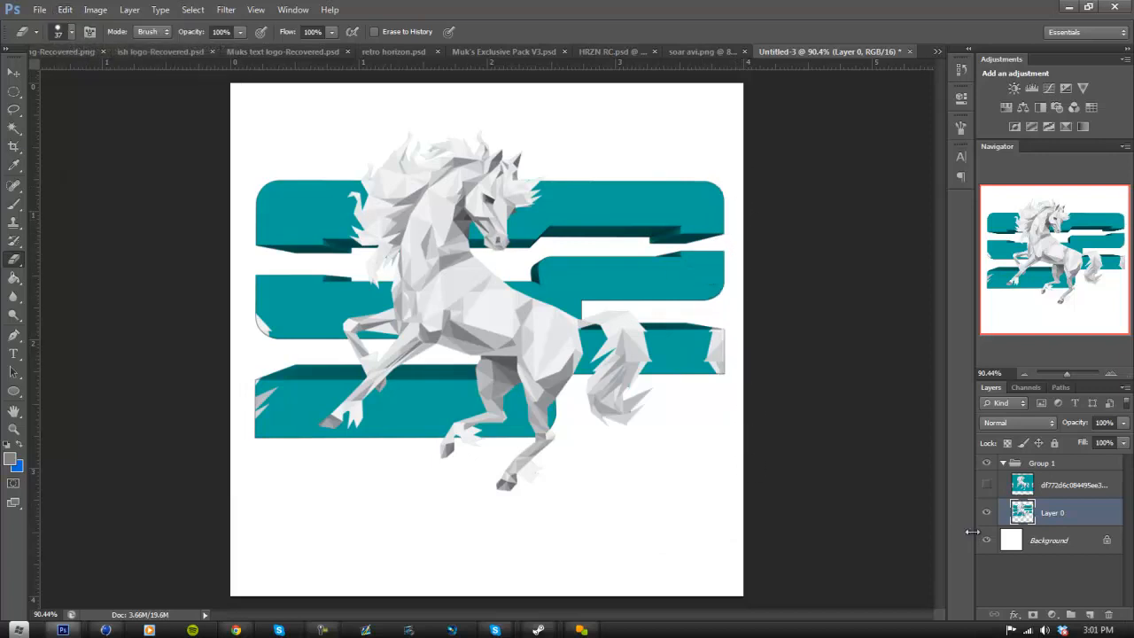
double_click(1053, 512)
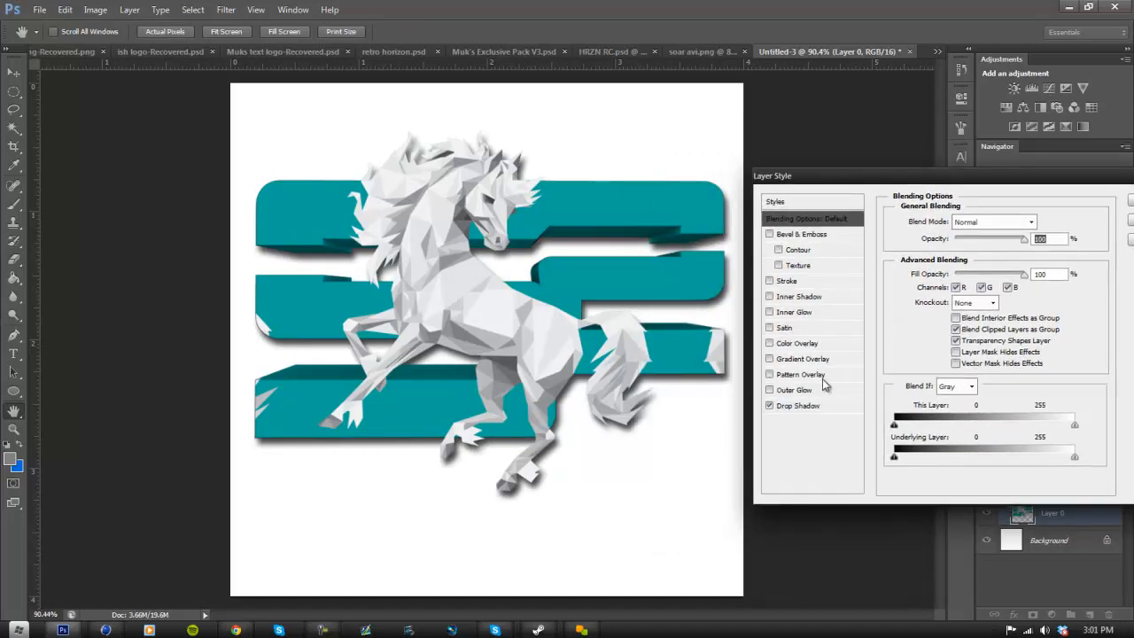
left_click(798, 404)
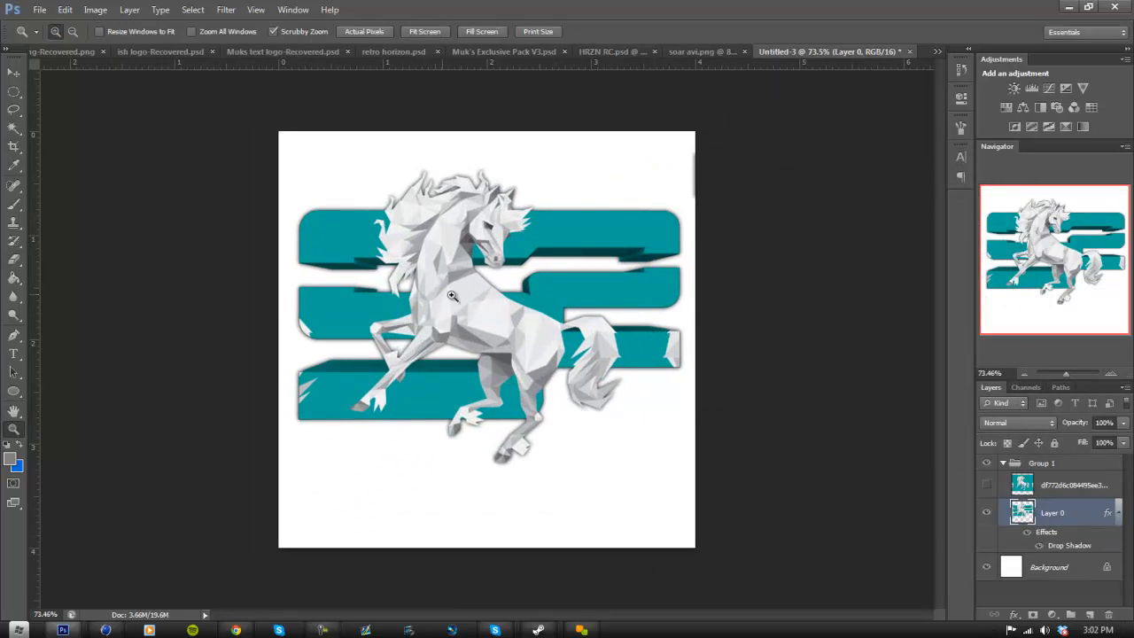
mouse_move(478, 337)
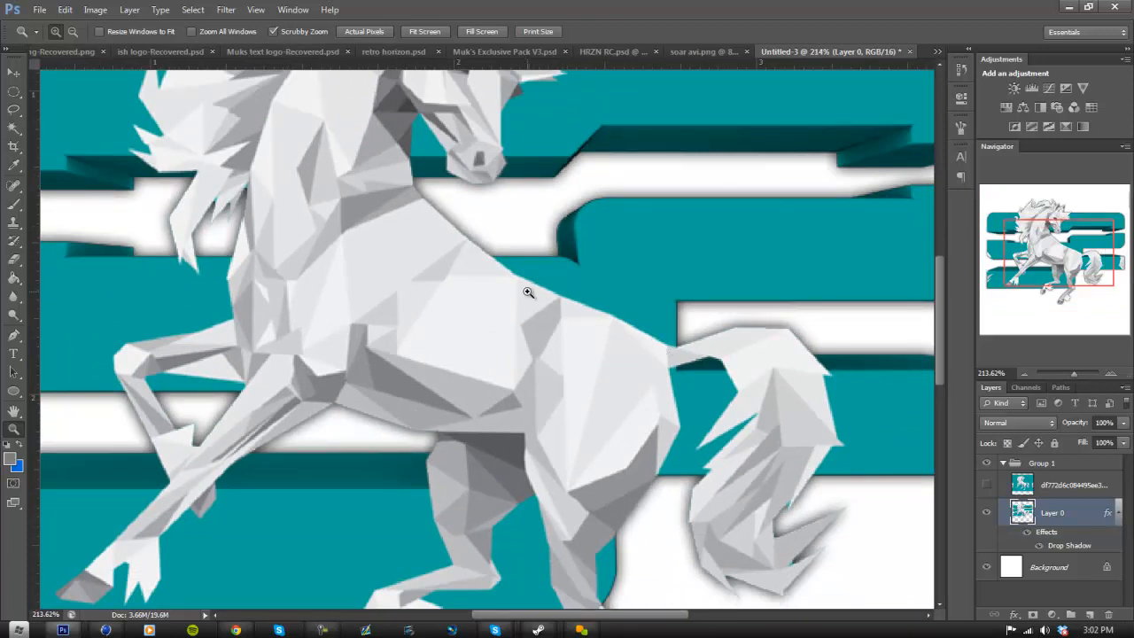
mouse_move(453, 406)
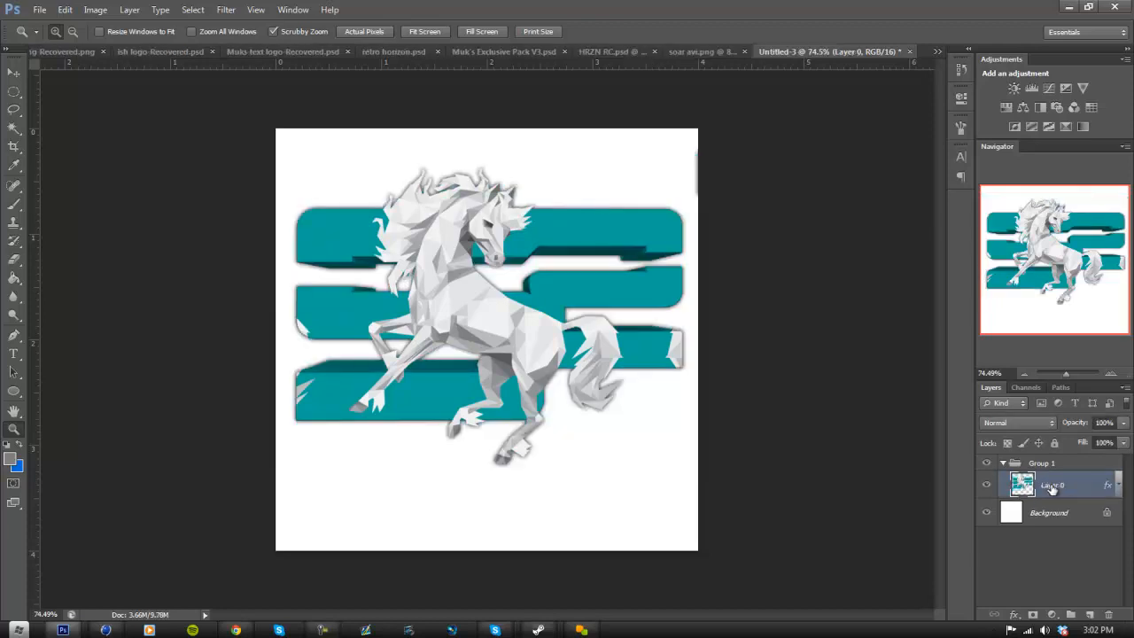
left_click(985, 486)
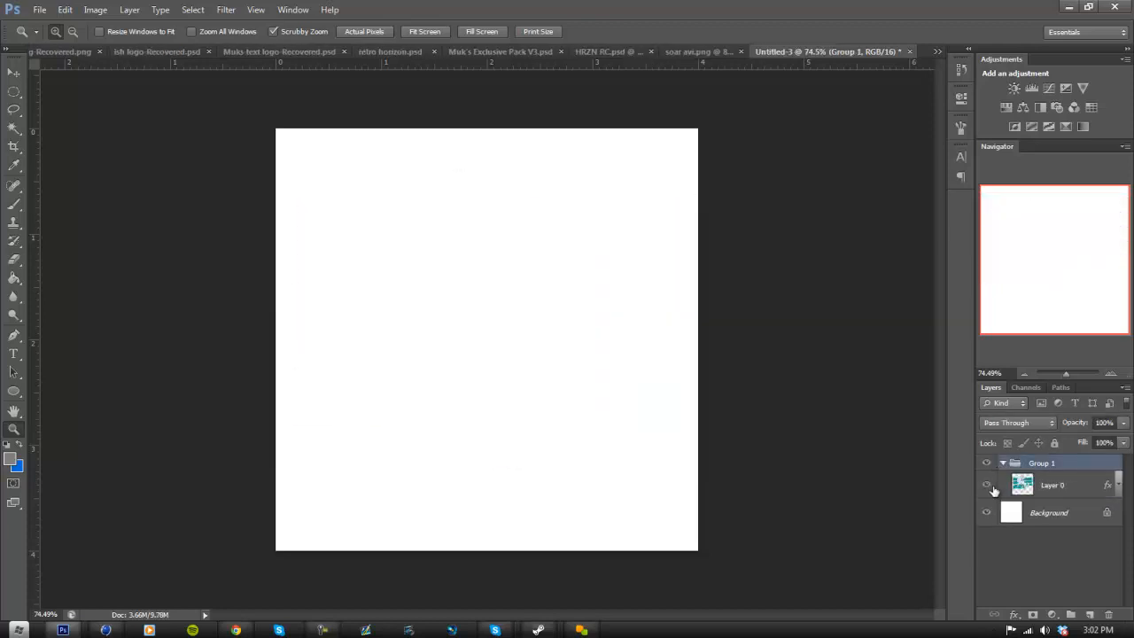
left_click(985, 485)
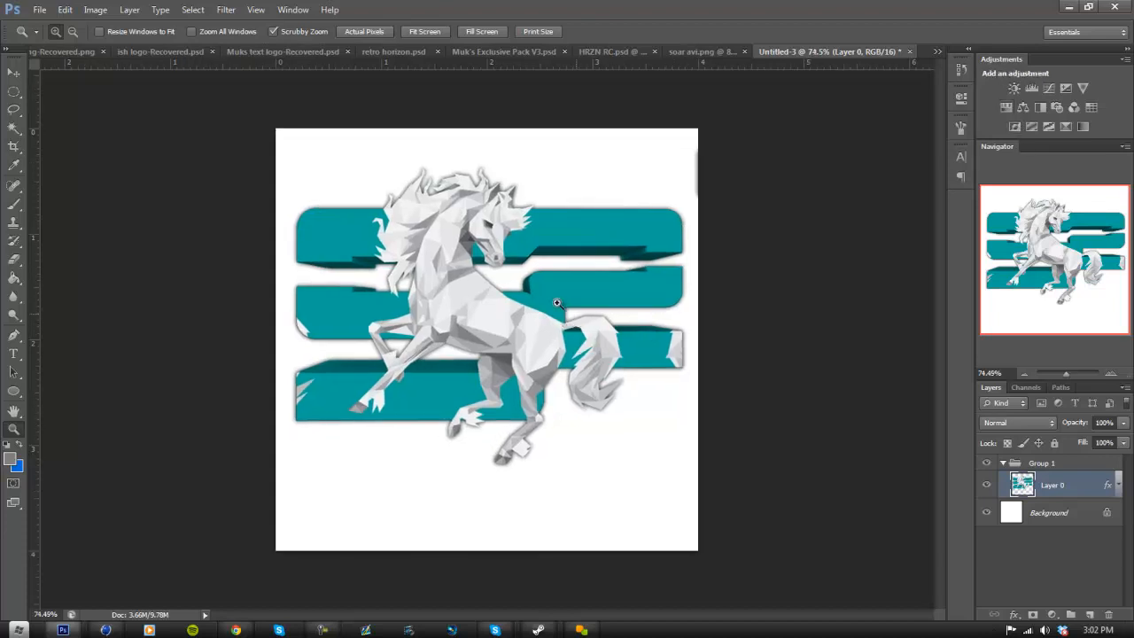
mouse_move(425, 319)
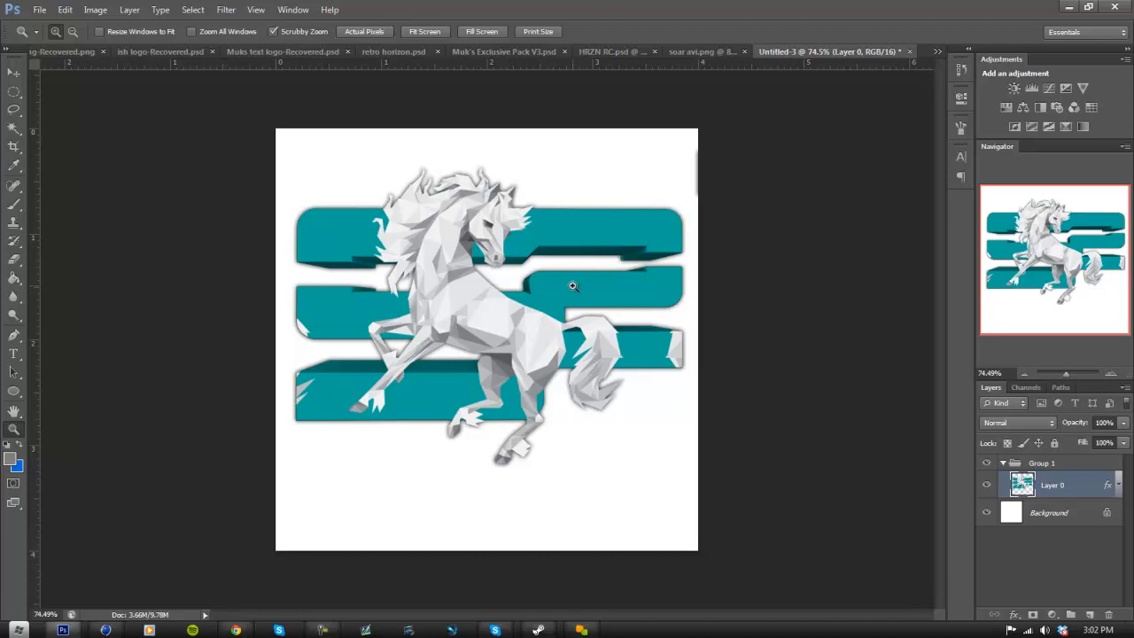
Add a Color Balance adjustment and drag the Cyan-Red midtone slider toward cyan.
left_click(1025, 108)
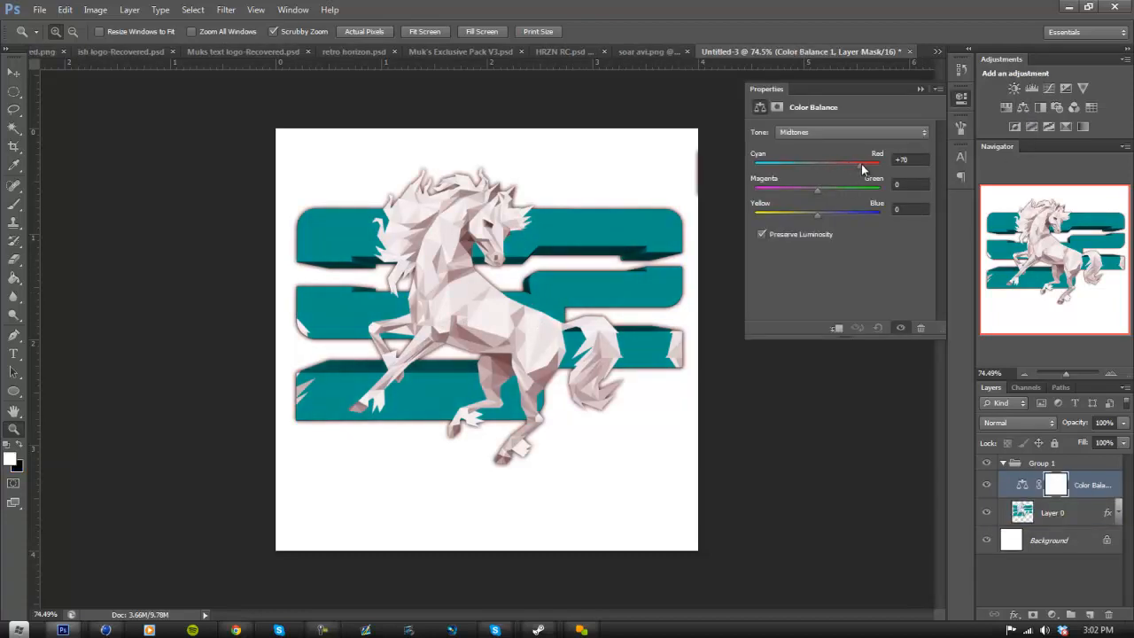
left_click_drag(862, 163, 783, 163)
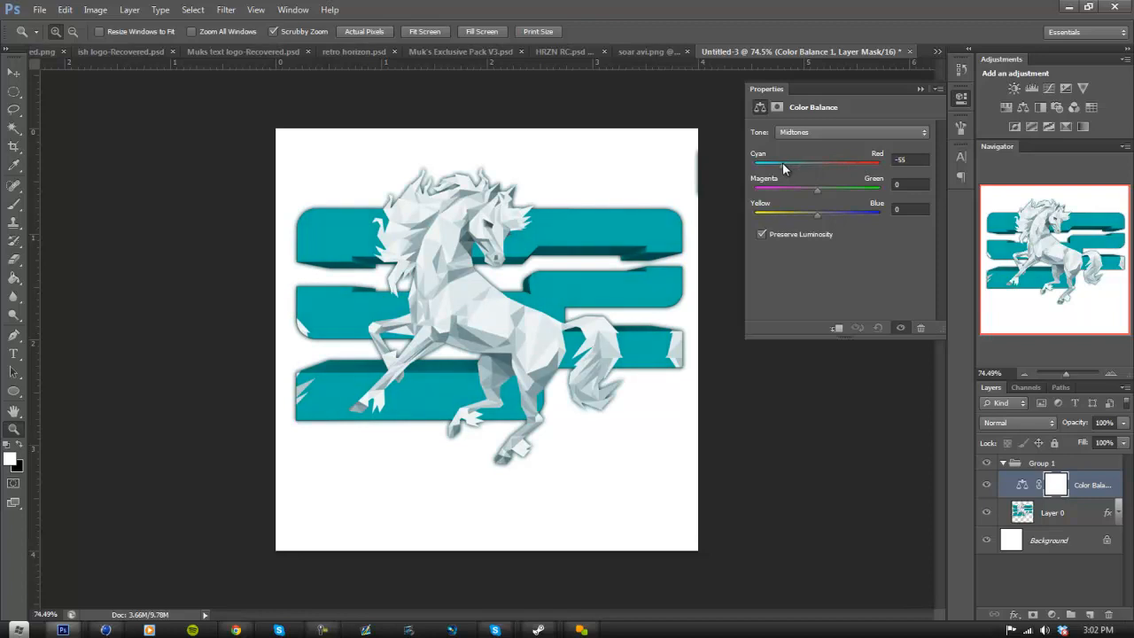
left_click_drag(783, 164, 775, 164)
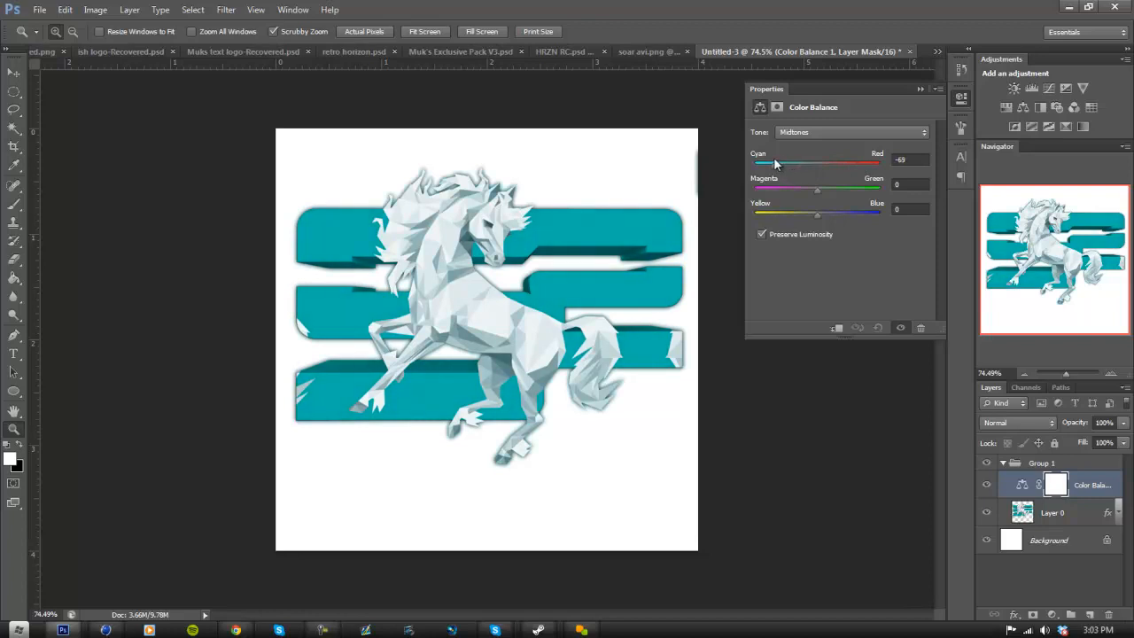
left_click_drag(776, 163, 758, 163)
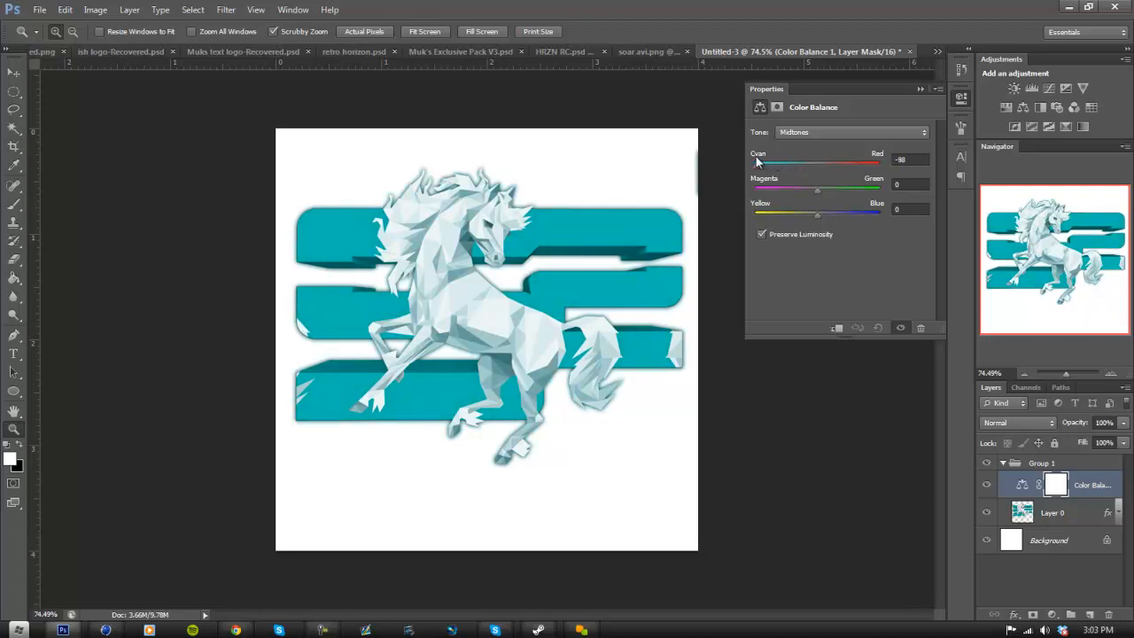
left_click_drag(759, 163, 791, 163)
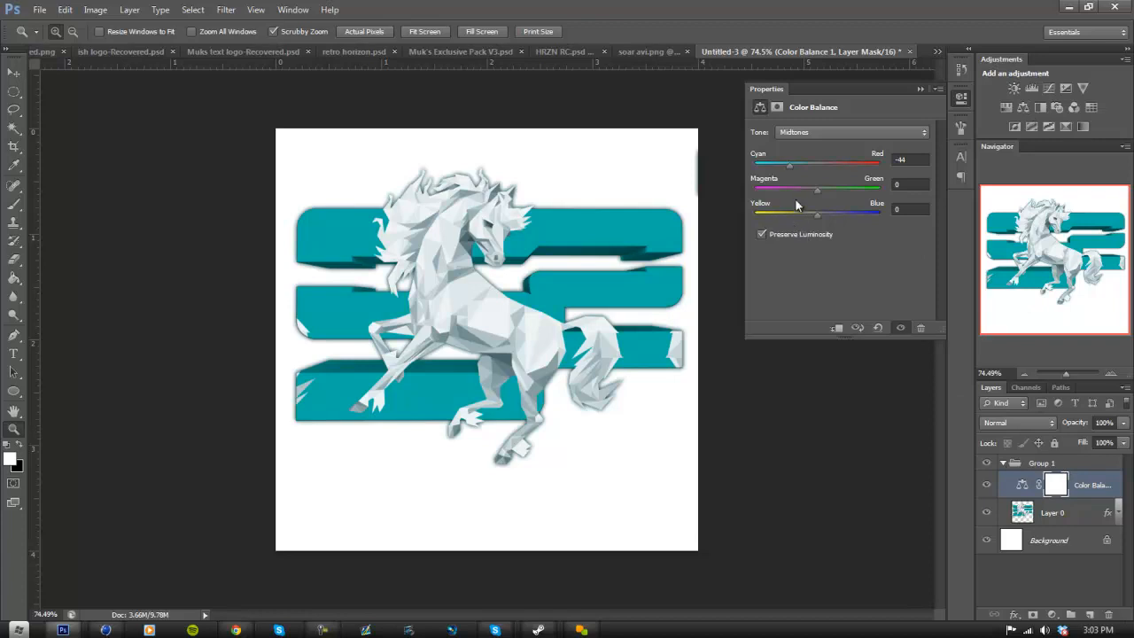
left_click_drag(789, 165, 783, 165)
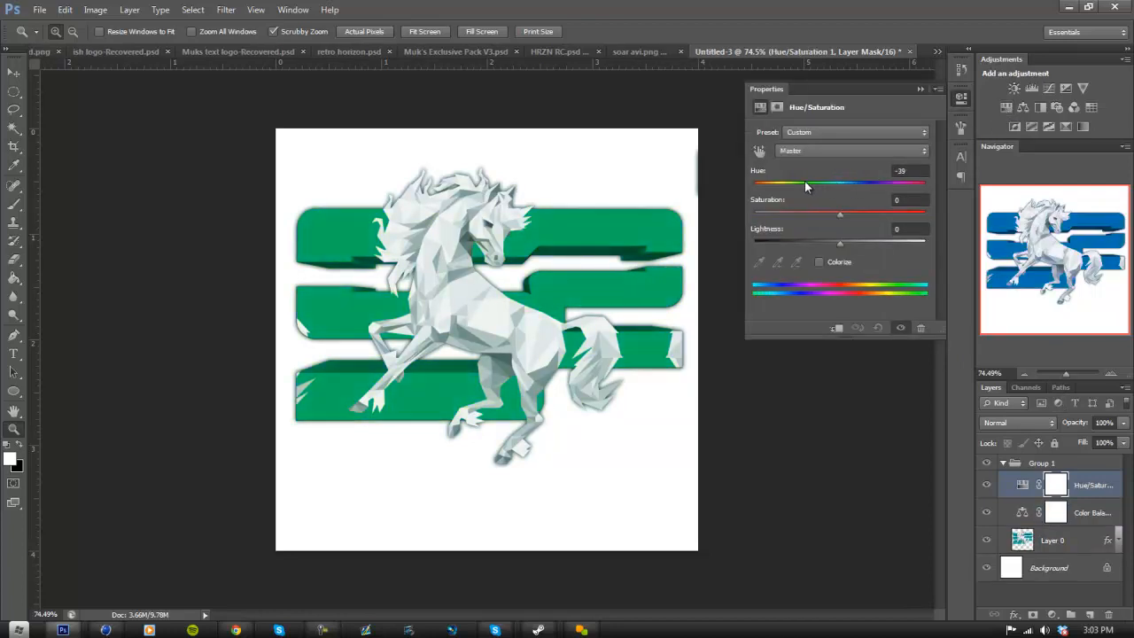
Try several Hue and Saturation settings on the bars, then settle them on teal.
left_click_drag(805, 182, 836, 183)
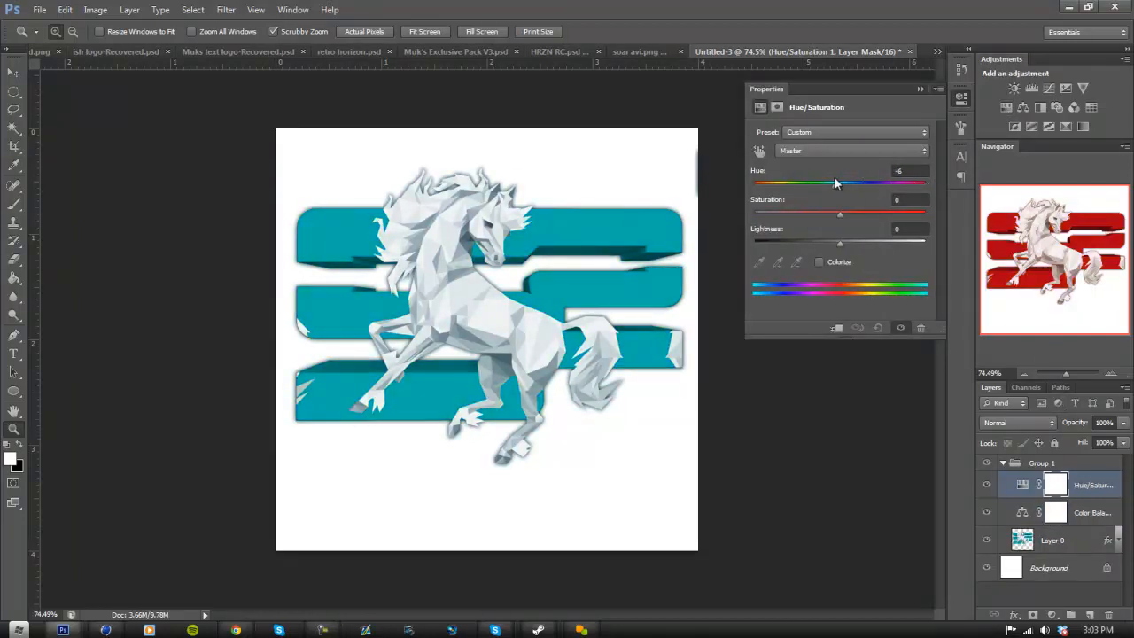
left_click_drag(819, 183, 840, 182)
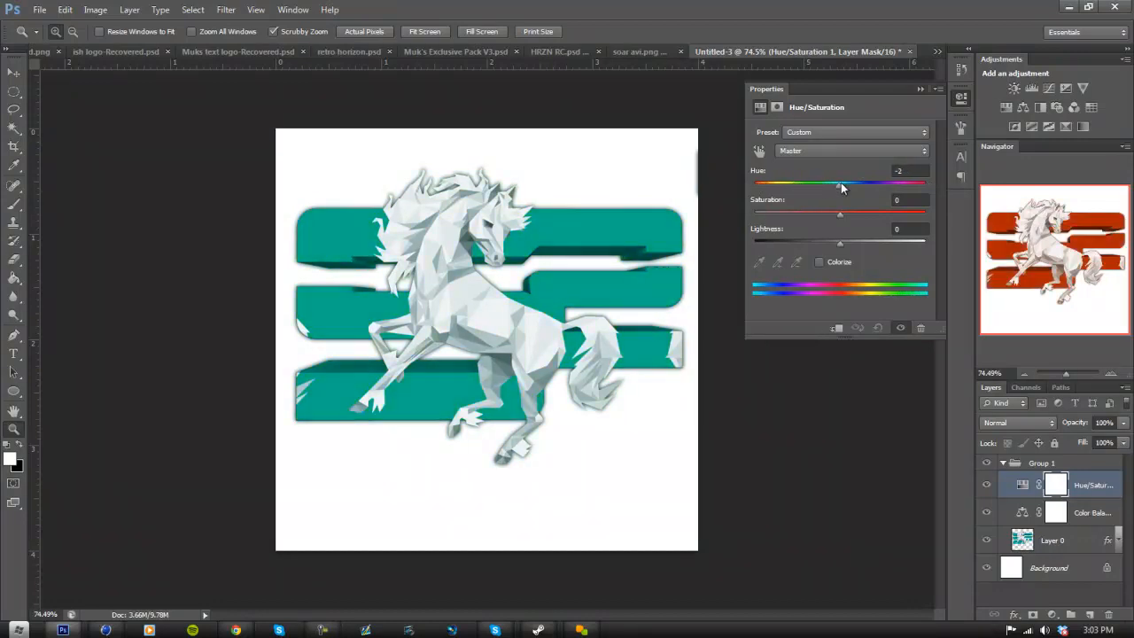
left_click_drag(842, 183, 760, 183)
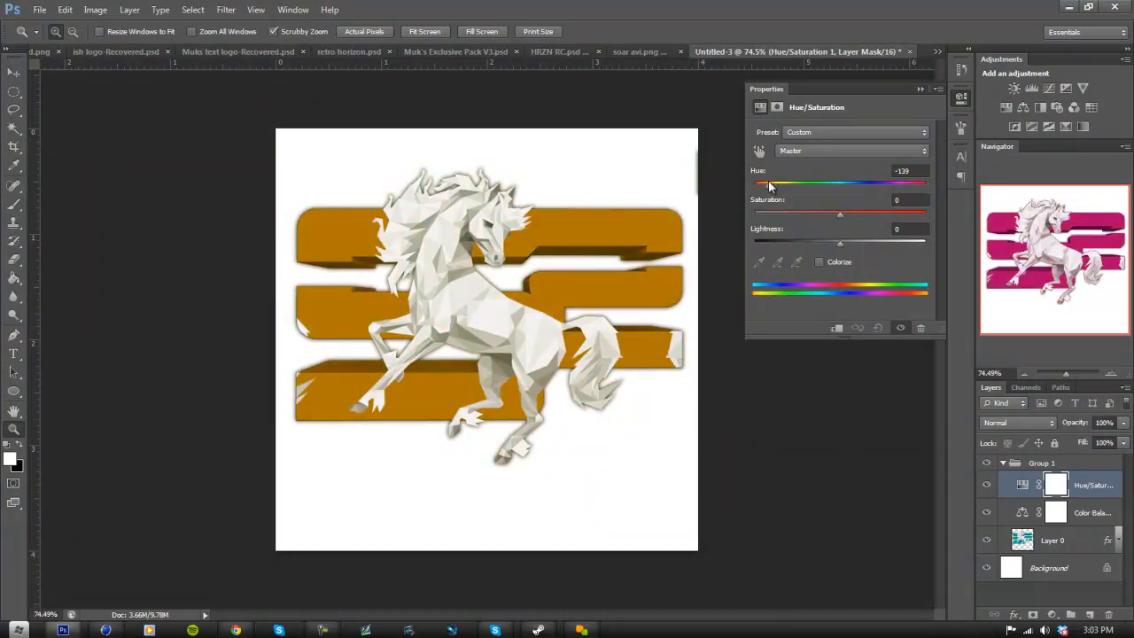
left_click_drag(760, 183, 815, 182)
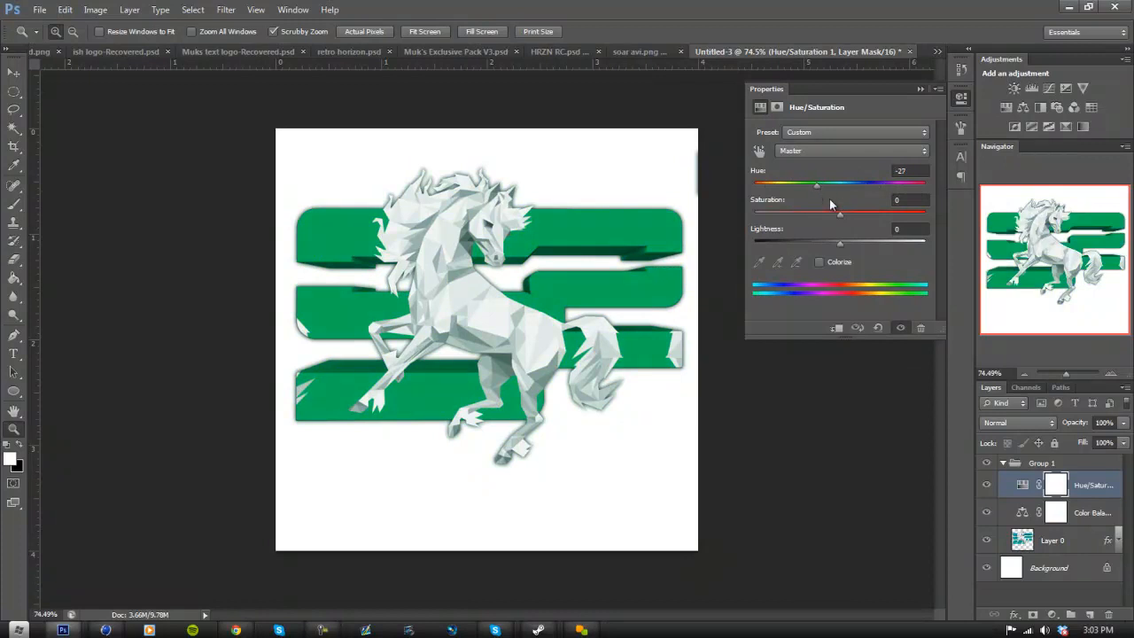
left_click_drag(840, 211, 755, 211)
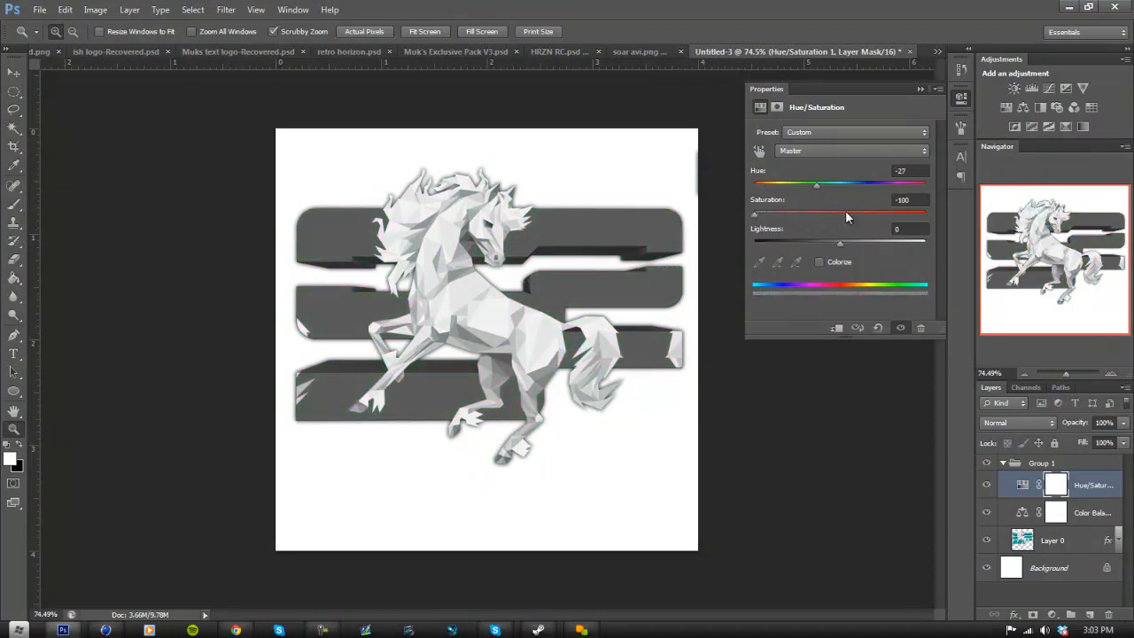
left_click_drag(755, 214, 840, 215)
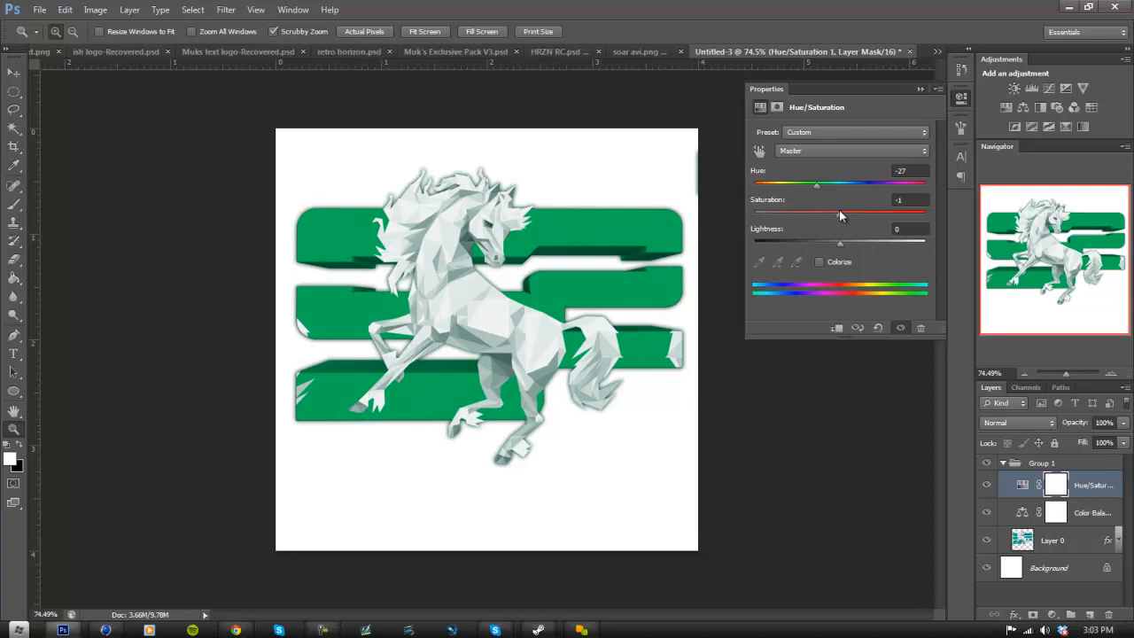
left_click_drag(817, 183, 900, 183)
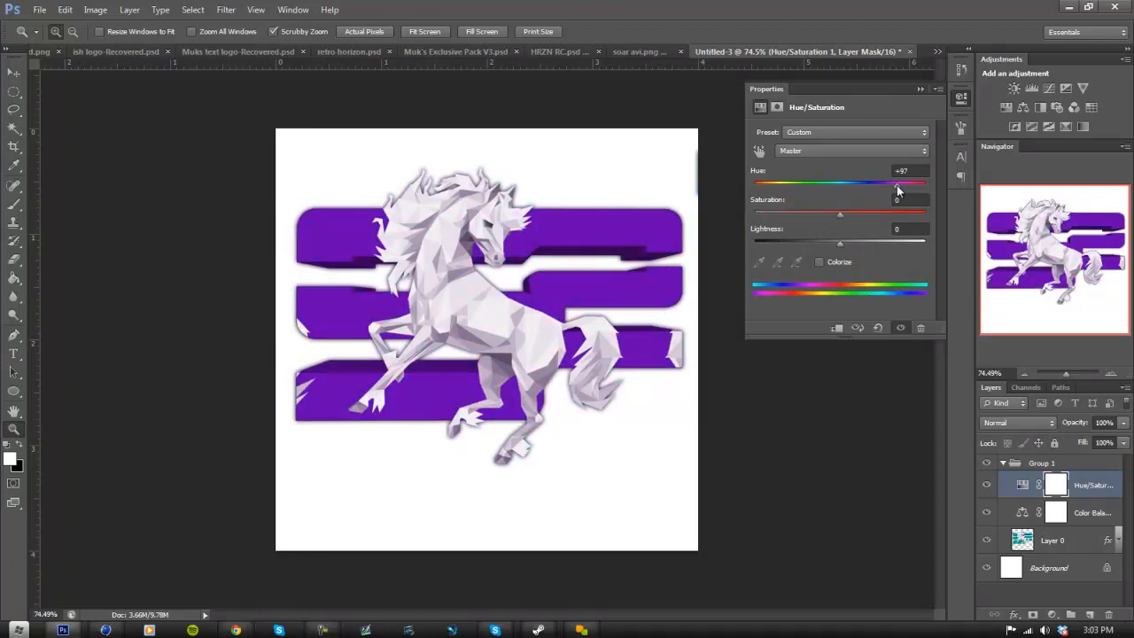
left_click_drag(897, 183, 822, 182)
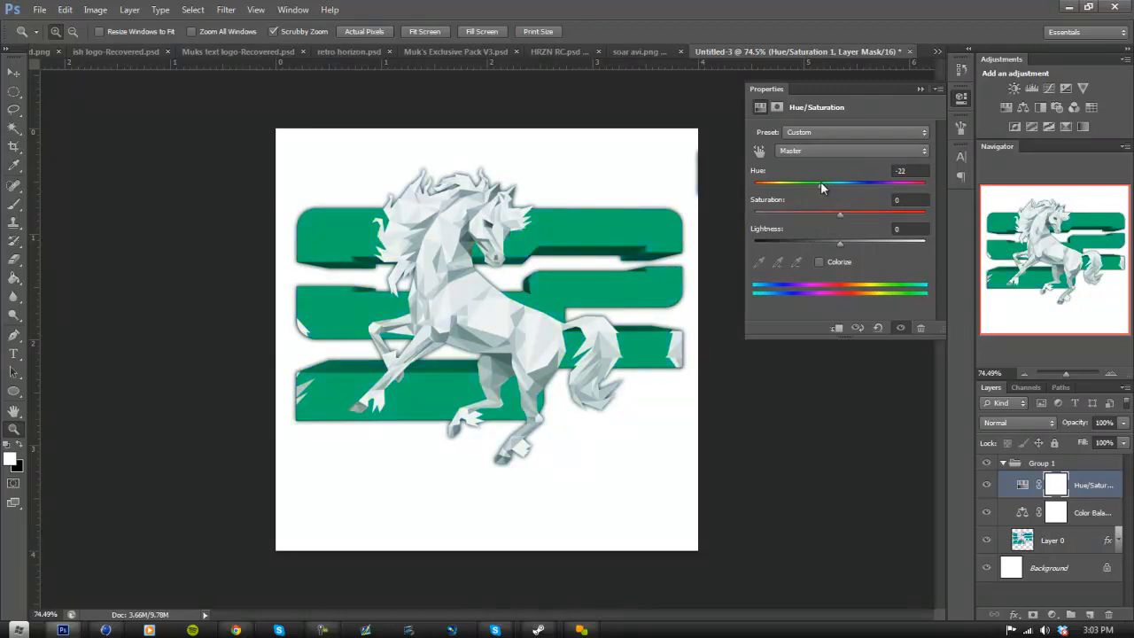
left_click_drag(805, 183, 842, 182)
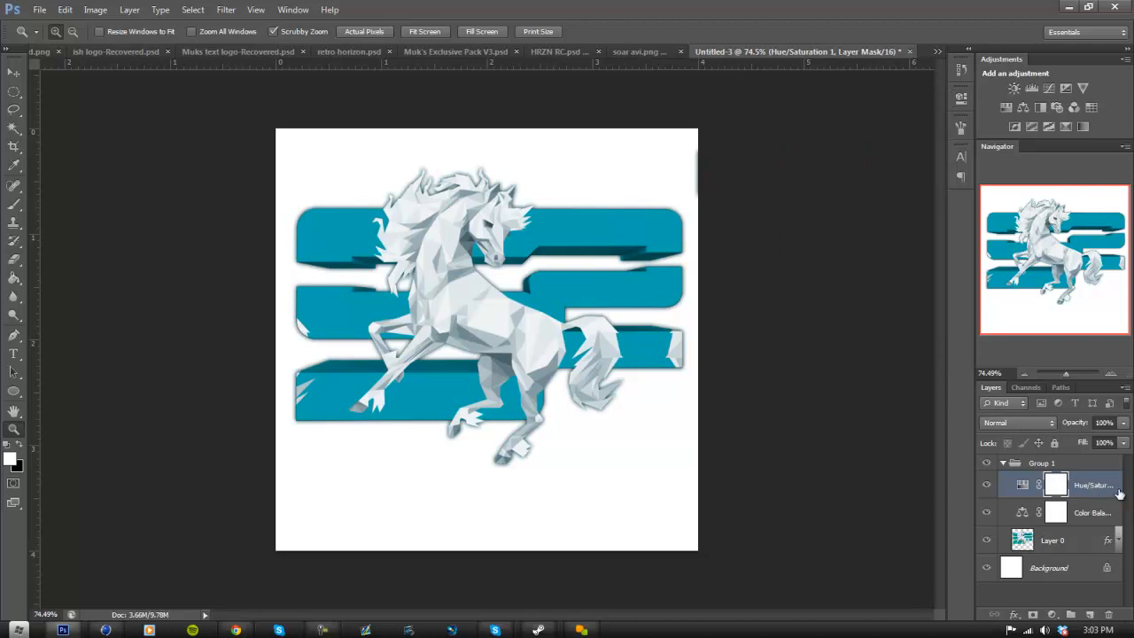
Add a Curves adjustment layer above Hue/Saturation in the group and zoom closer.
double_click(1024, 485)
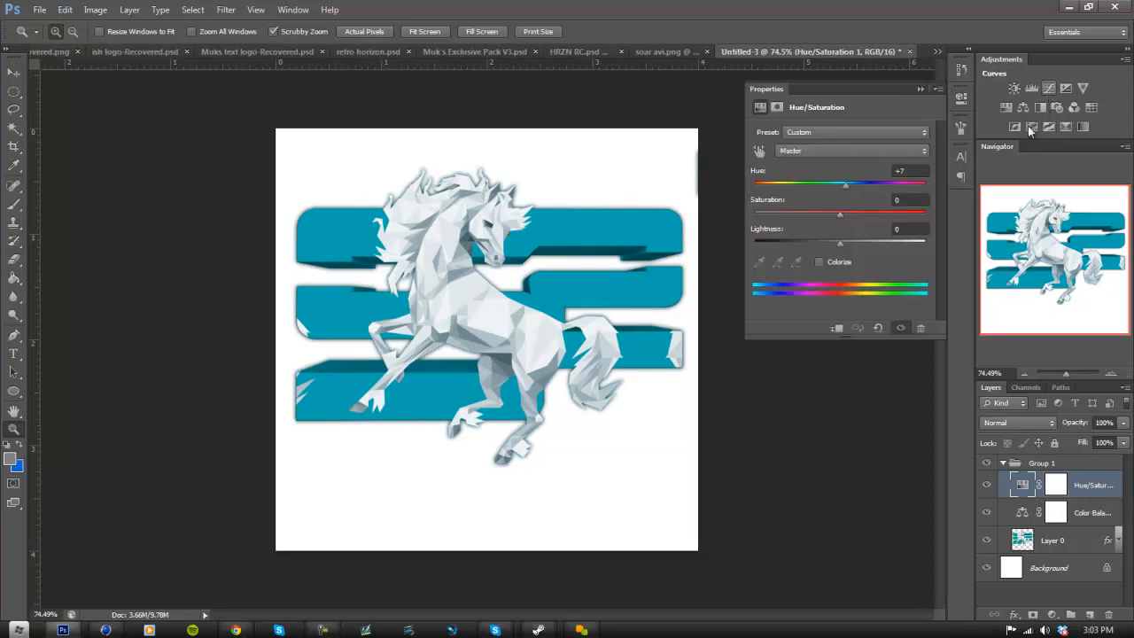
left_click(1013, 88)
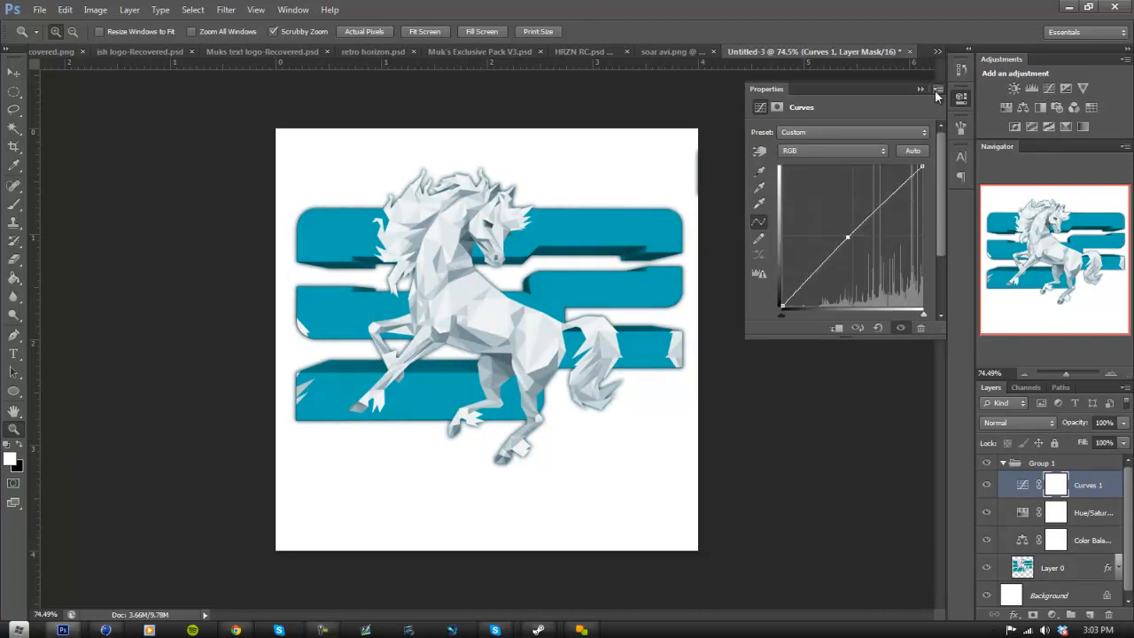
left_click(936, 89)
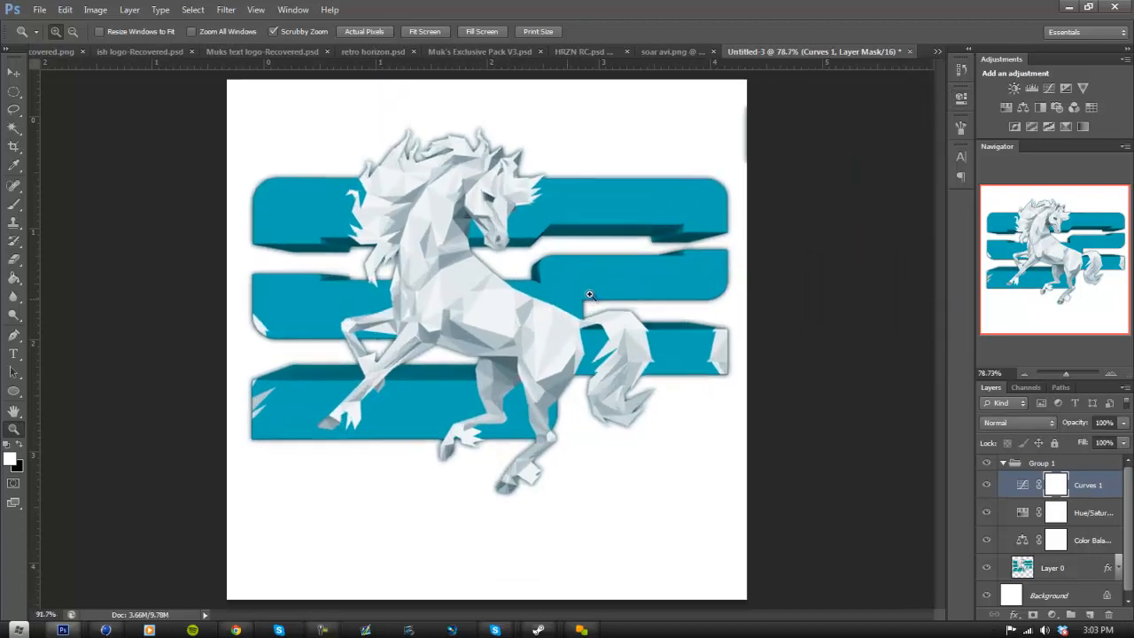
left_click(1074, 108)
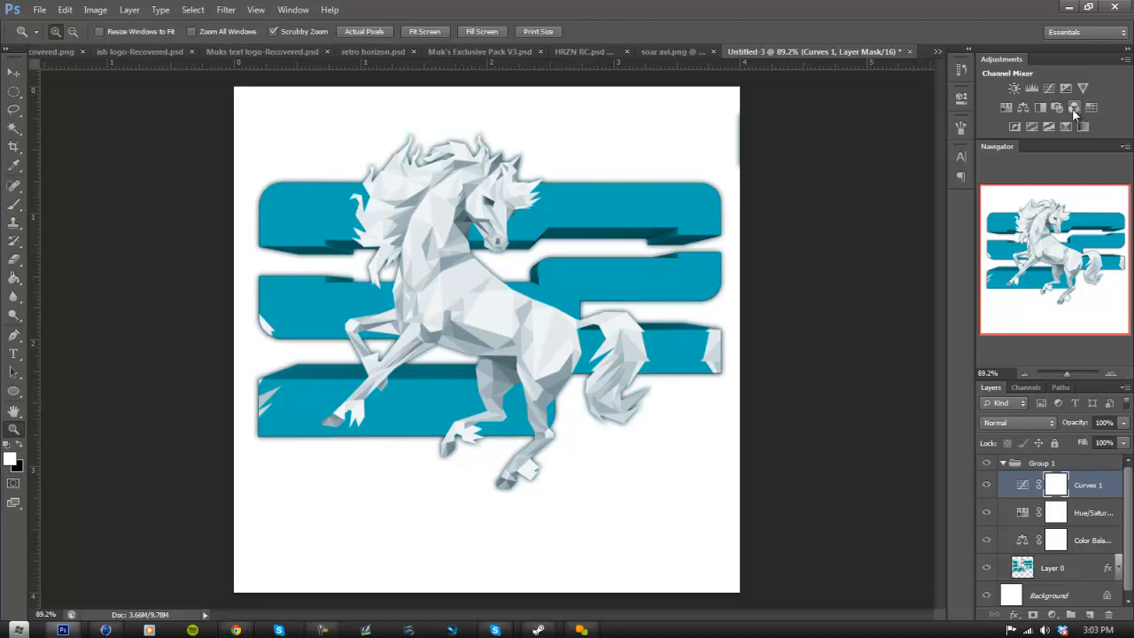
left_click(1074, 106)
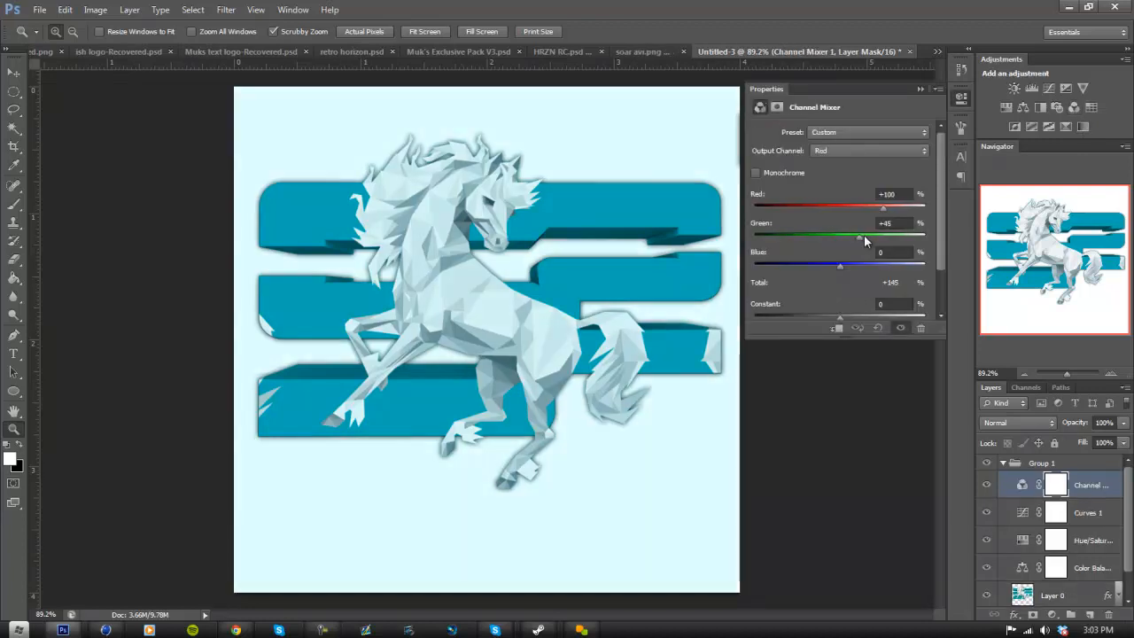
left_click_drag(858, 234, 879, 234)
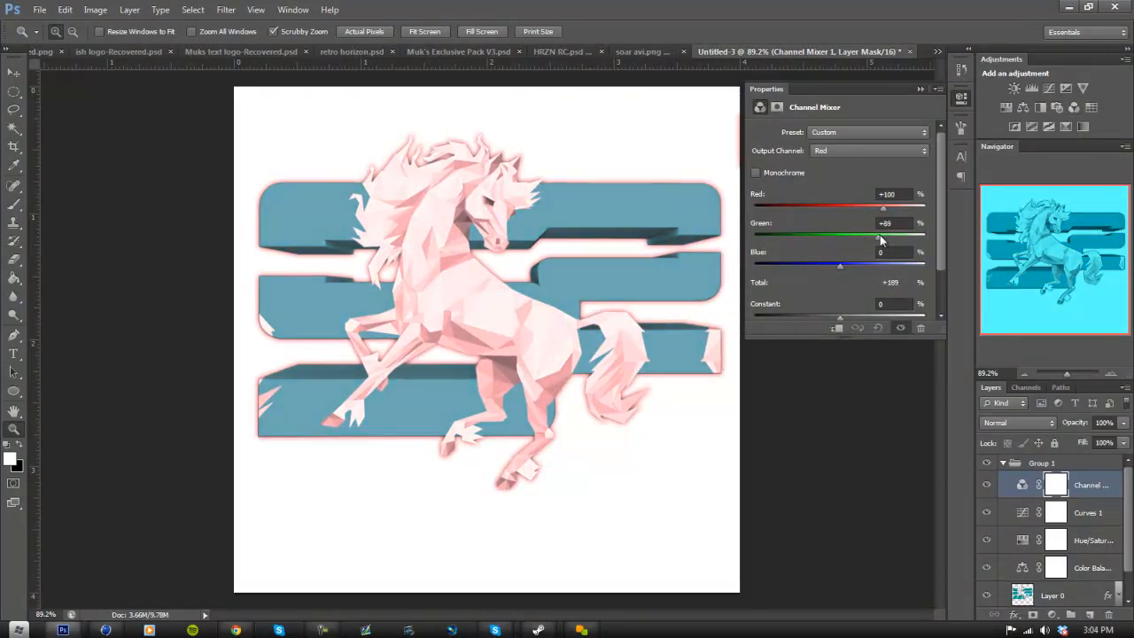
left_click_drag(883, 237, 819, 237)
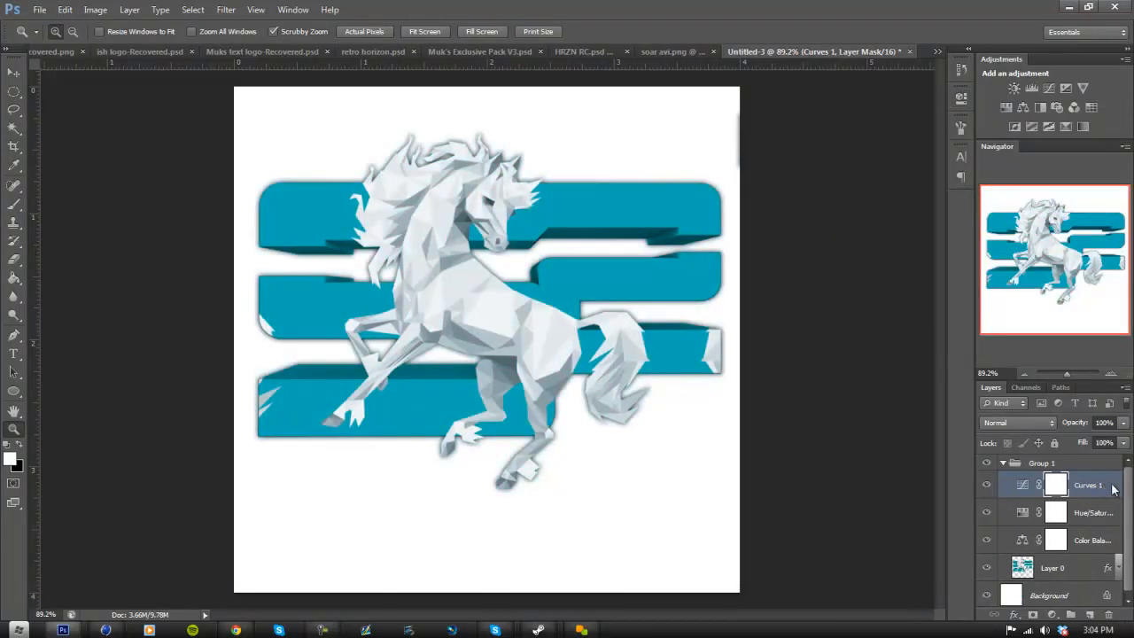
left_click(1083, 126)
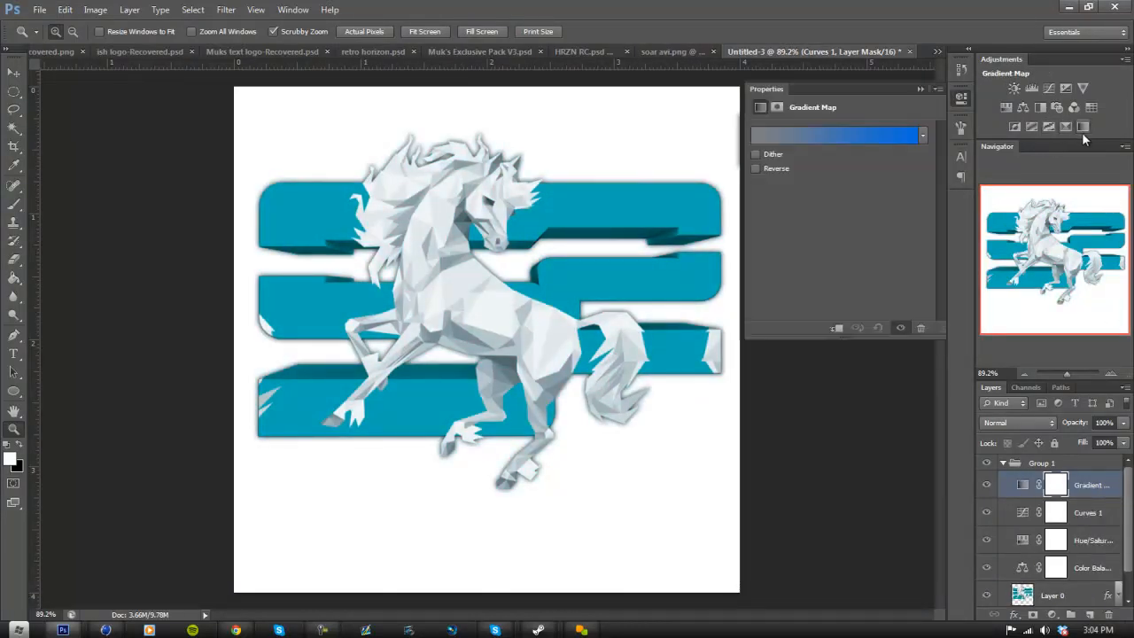
left_click(833, 135)
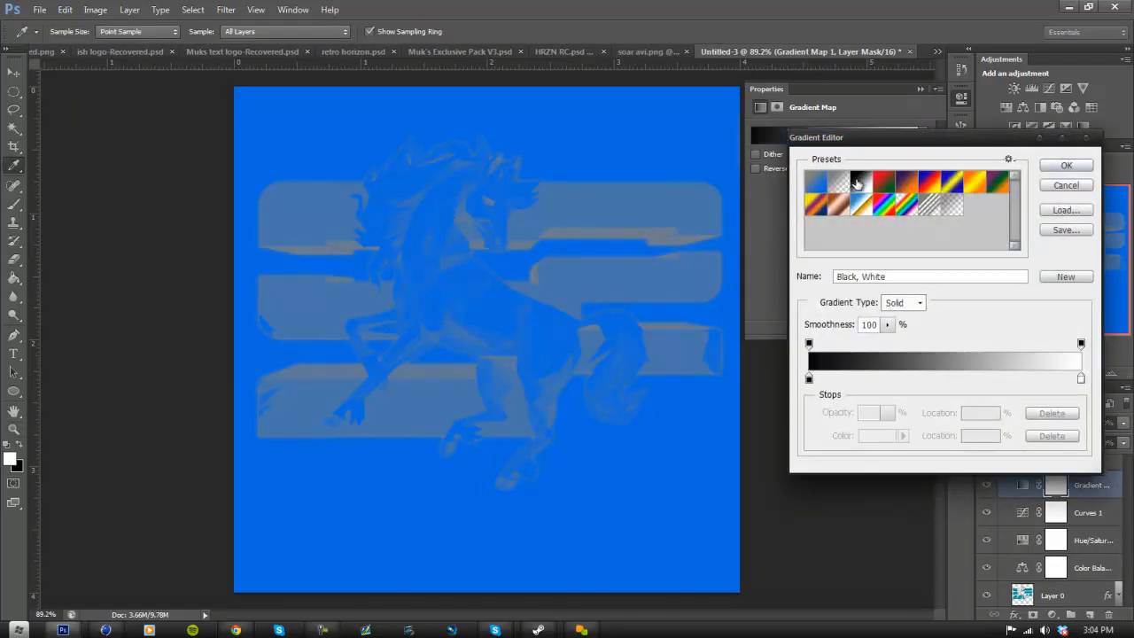
left_click(950, 183)
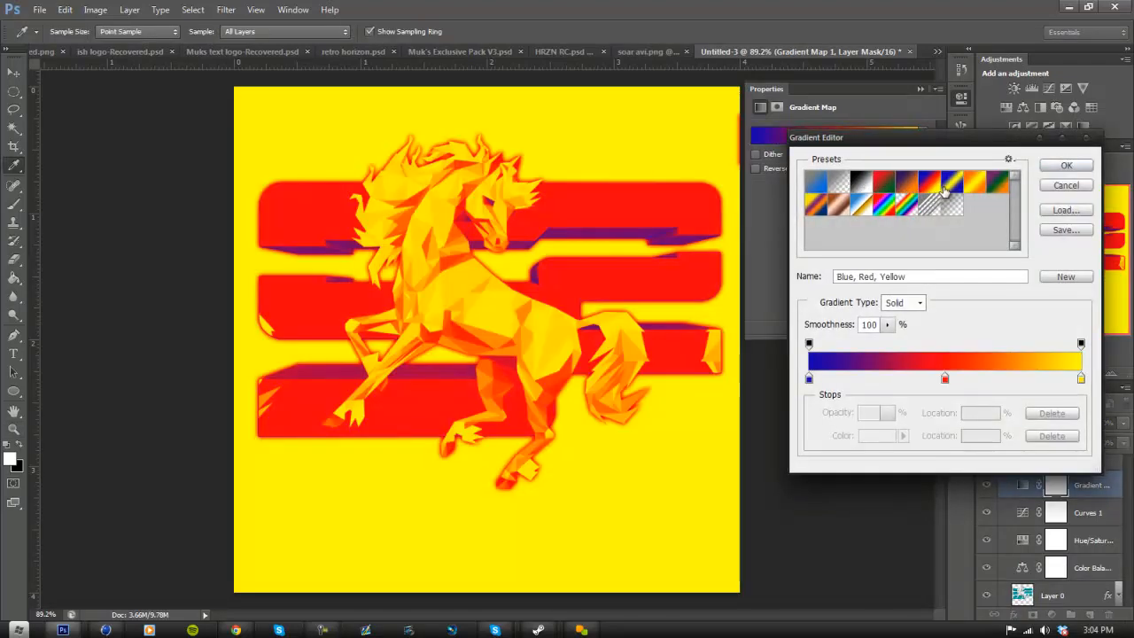
left_click(943, 199)
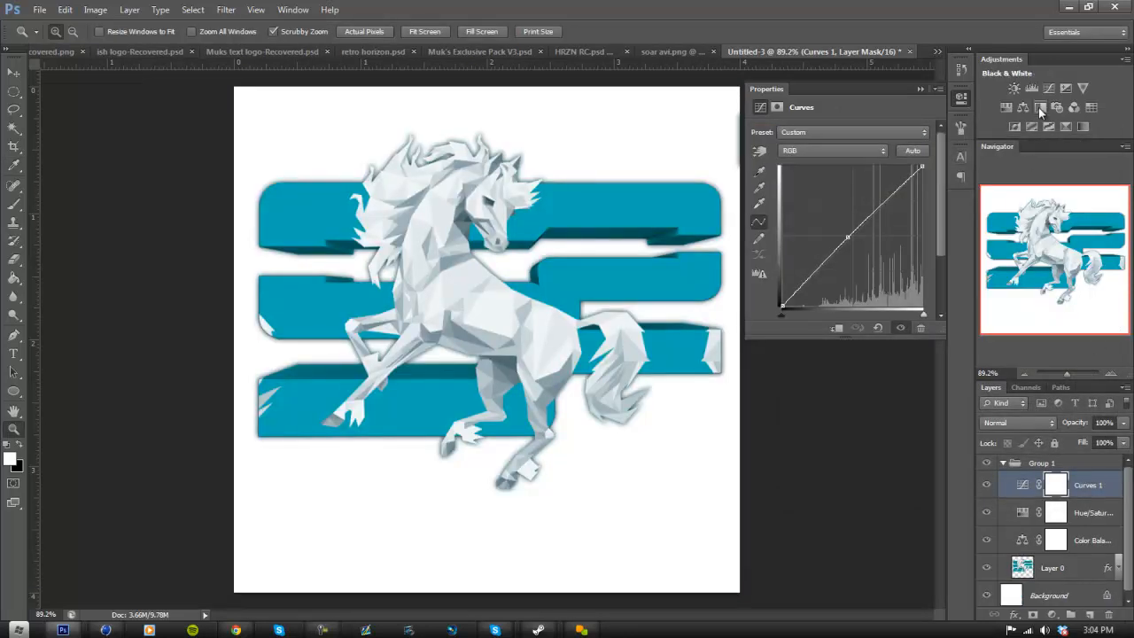
Add a Brightness/Contrast adjustment and lower the logo's contrast slightly.
left_click(1015, 89)
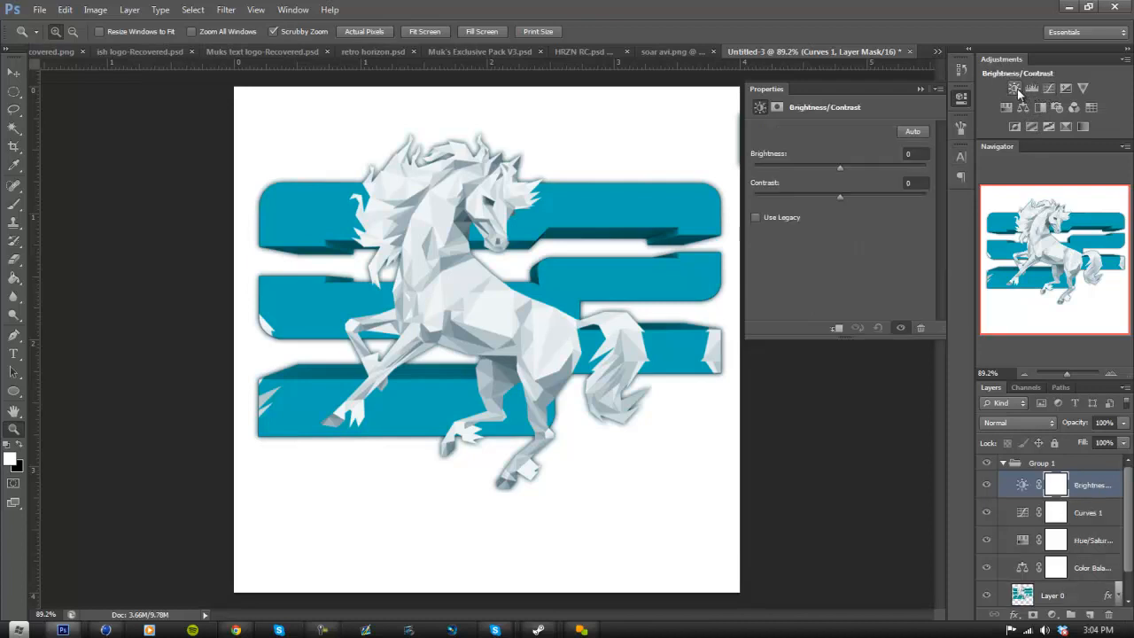
left_click_drag(841, 166, 904, 166)
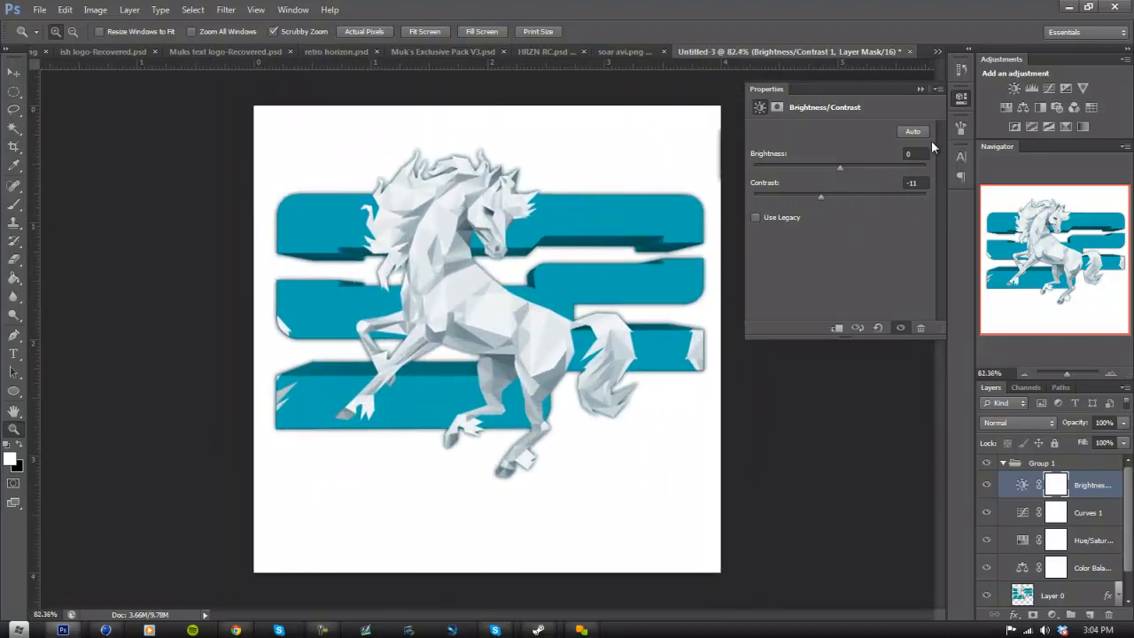
left_click(985, 485)
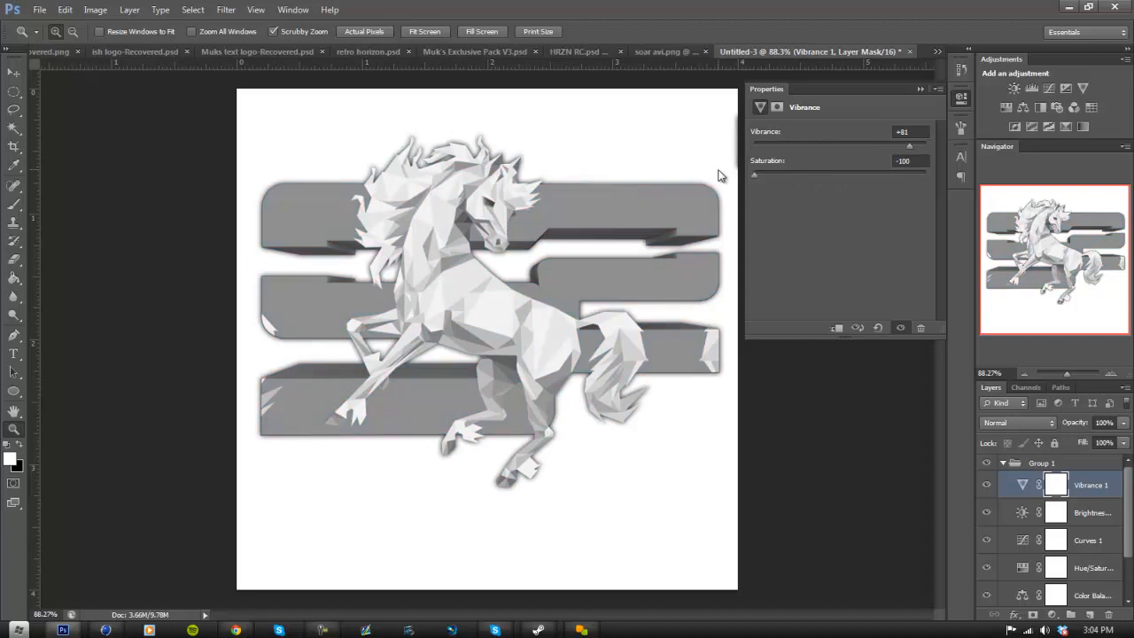
Bring the Vibrance layer's saturation back near zero so the bars stay teal.
left_click_drag(755, 176, 925, 176)
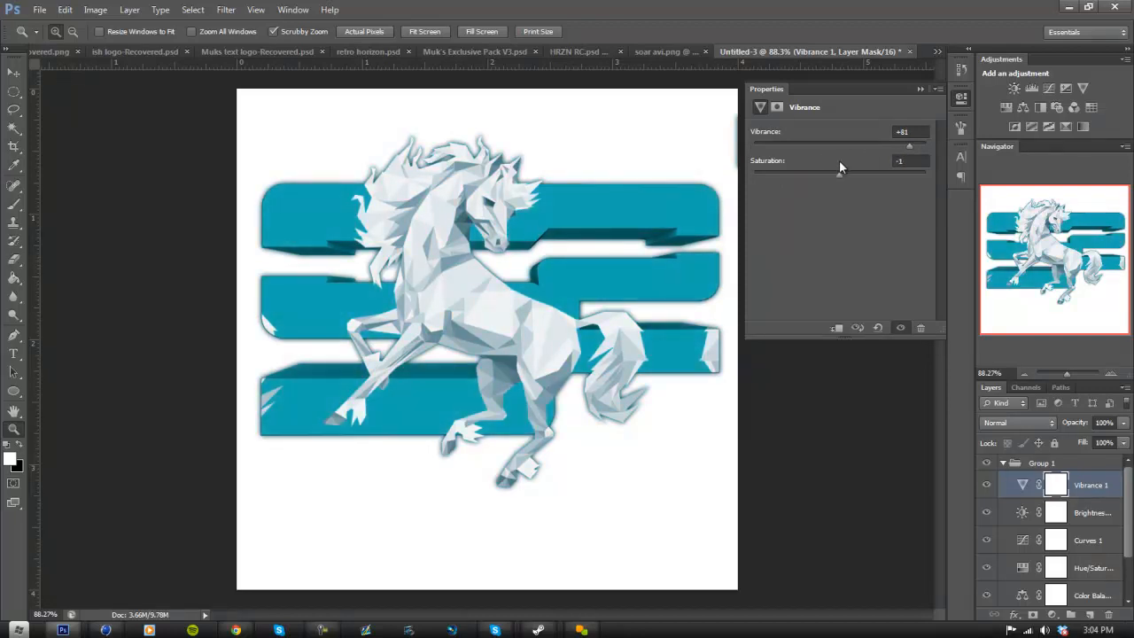
left_click_drag(911, 142, 877, 142)
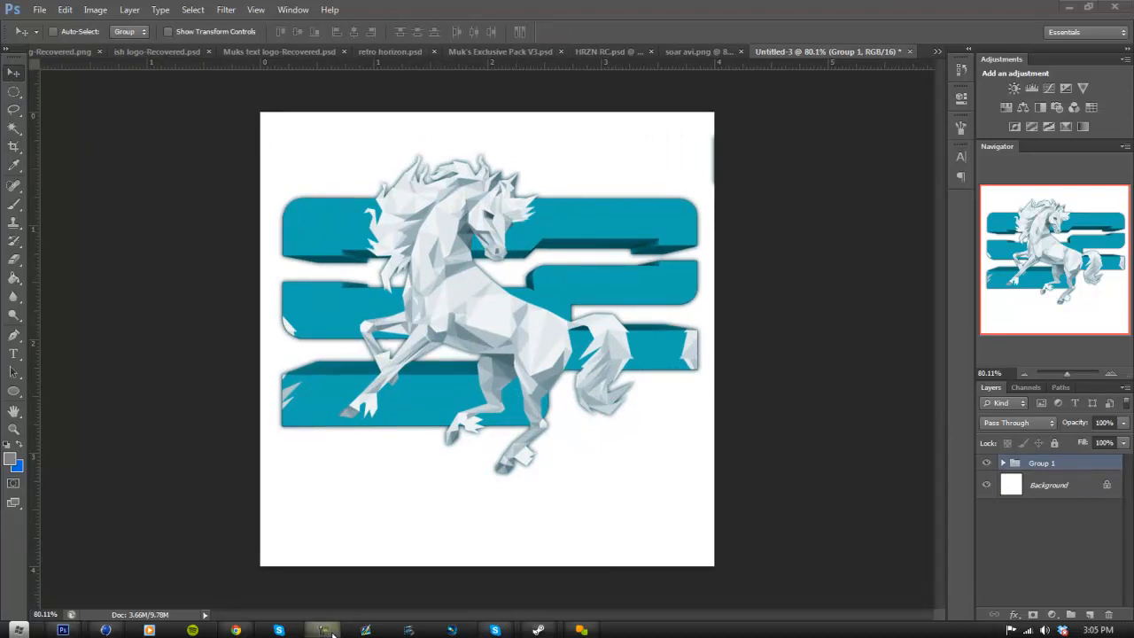
mouse_move(695, 442)
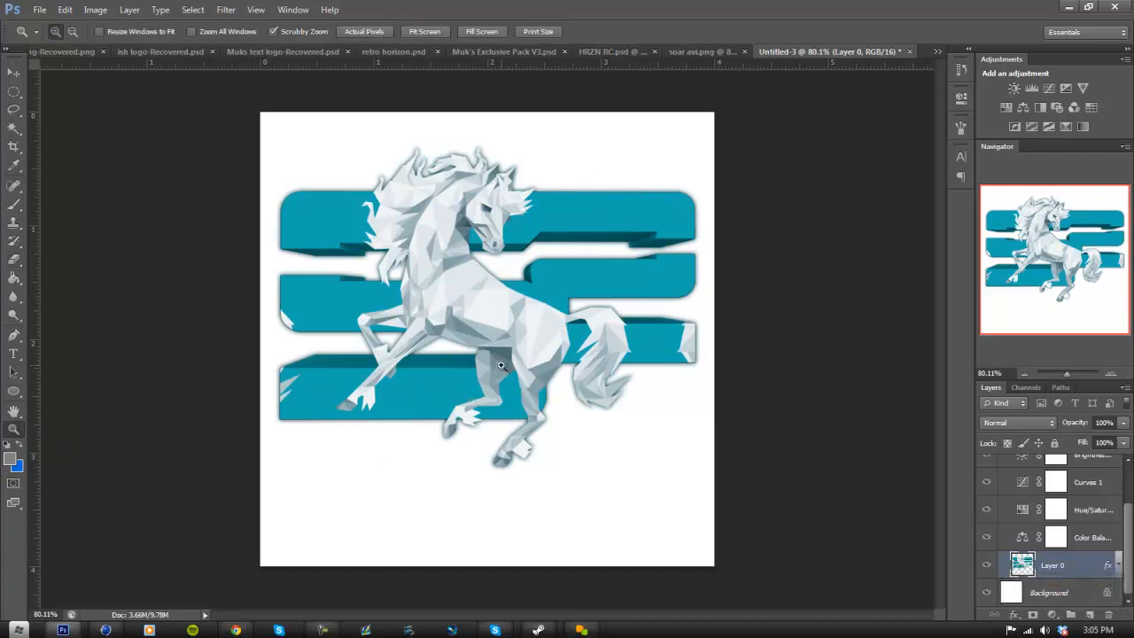
mouse_move(592, 461)
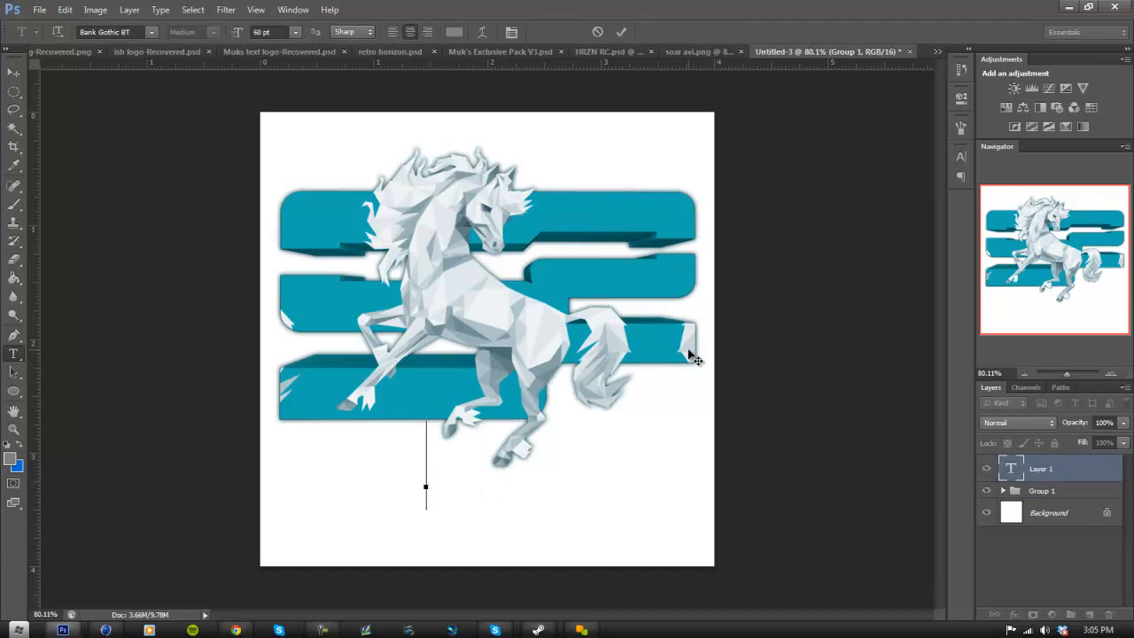
Add the word SOAR, enlarged and centred below the horse logo.
type("SOAR")
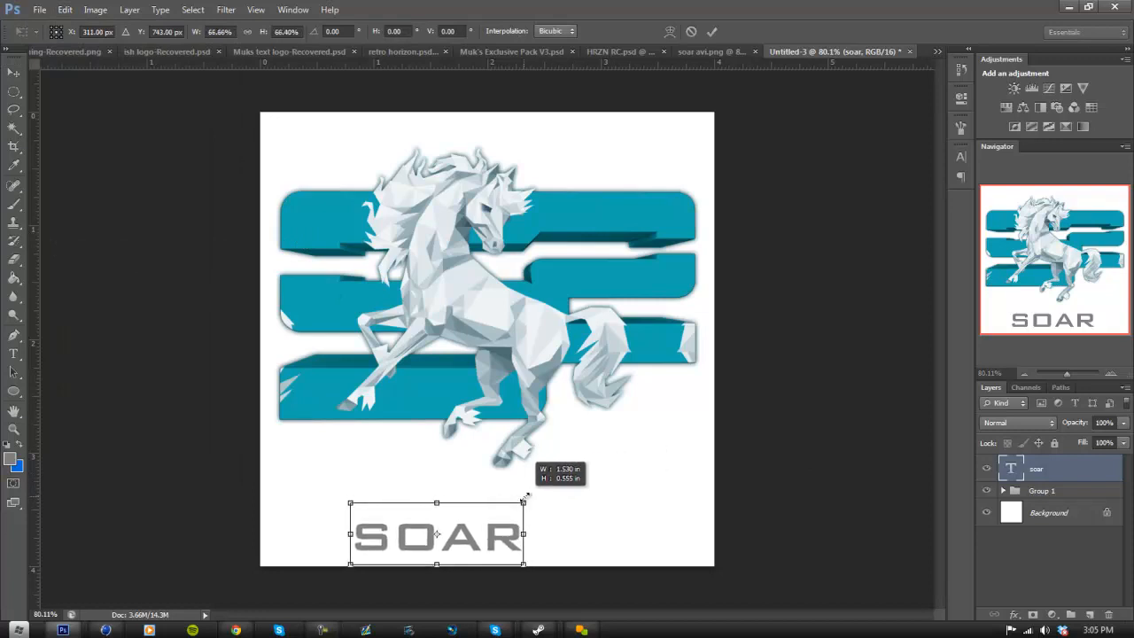
left_click_drag(436, 535, 489, 516)
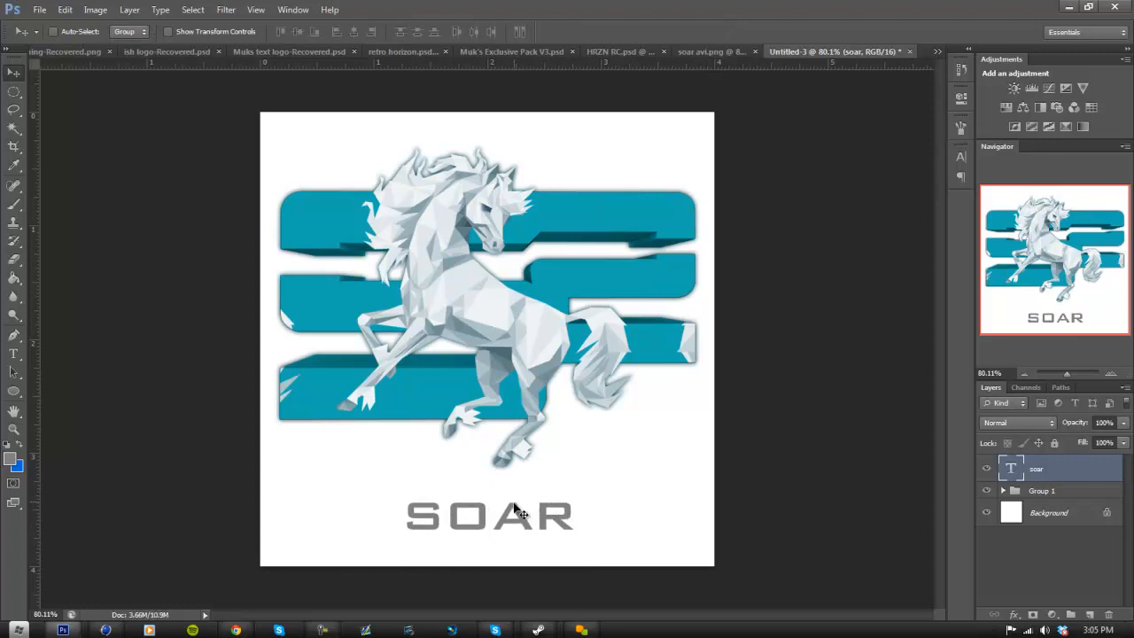
mouse_move(461, 376)
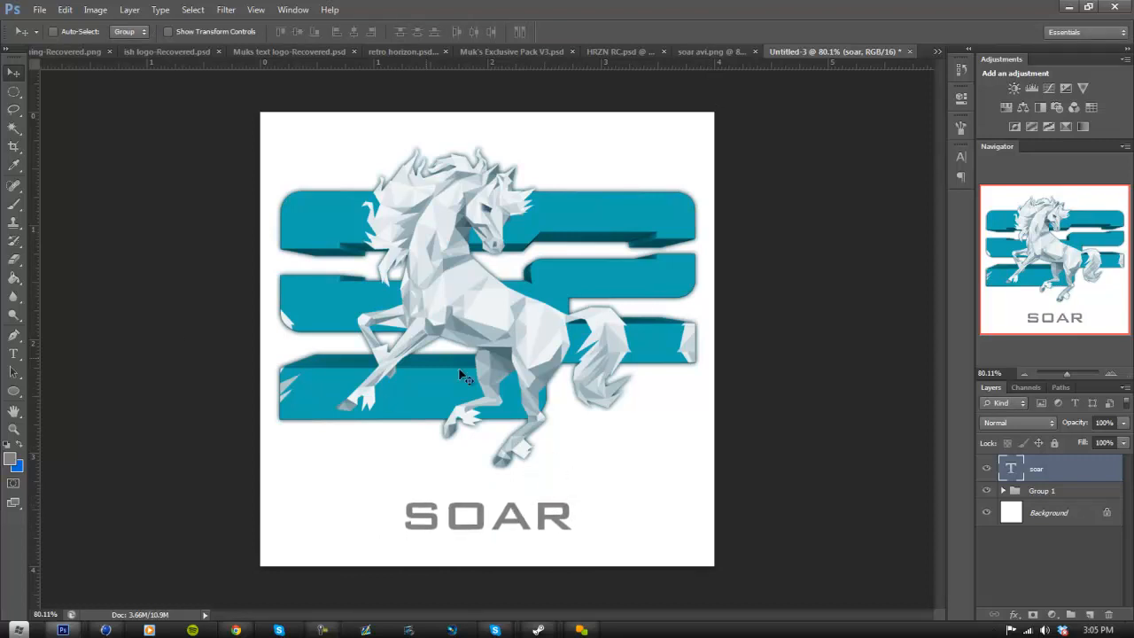
mouse_move(1113, 483)
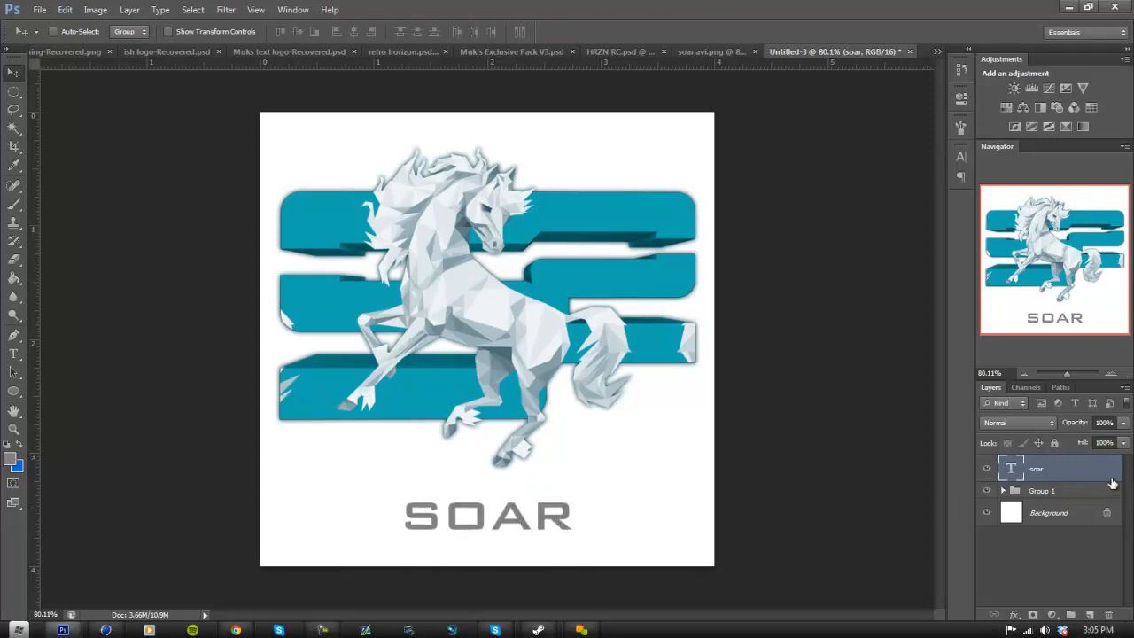
Give the SOAR text a Stroke coloured with teal sampled from the logo.
double_click(1063, 468)
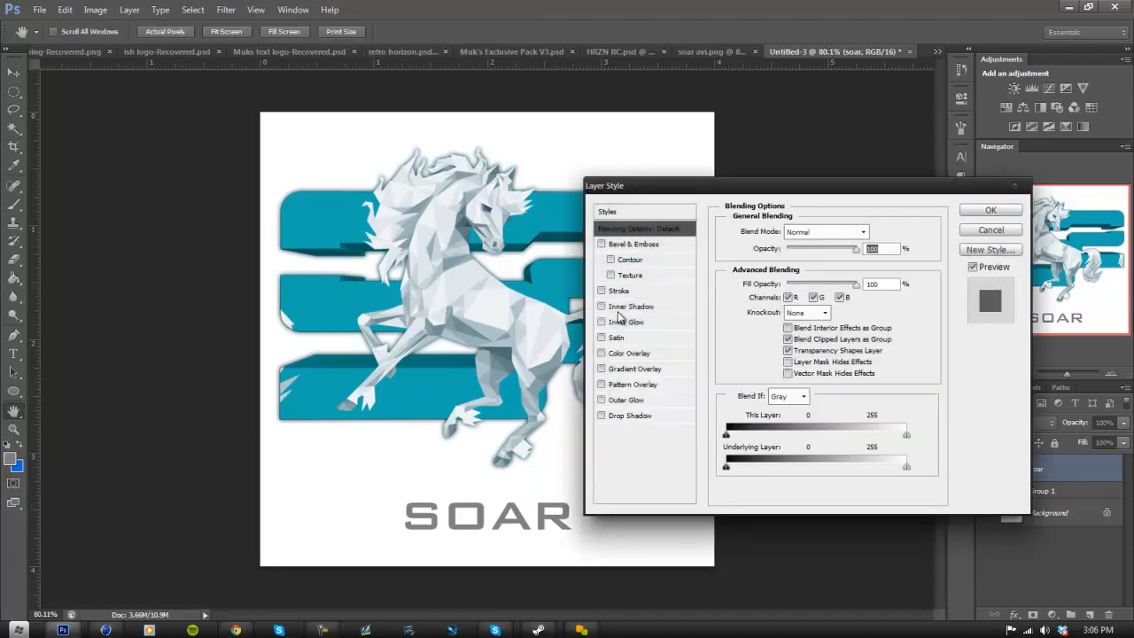
mouse_move(673, 299)
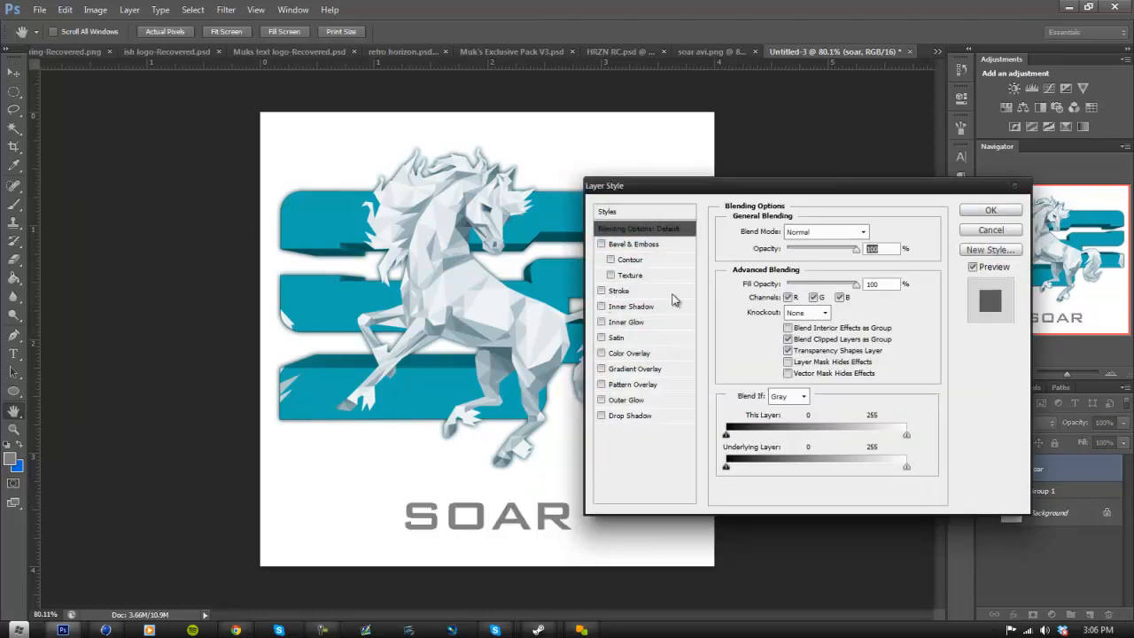
left_click(619, 291)
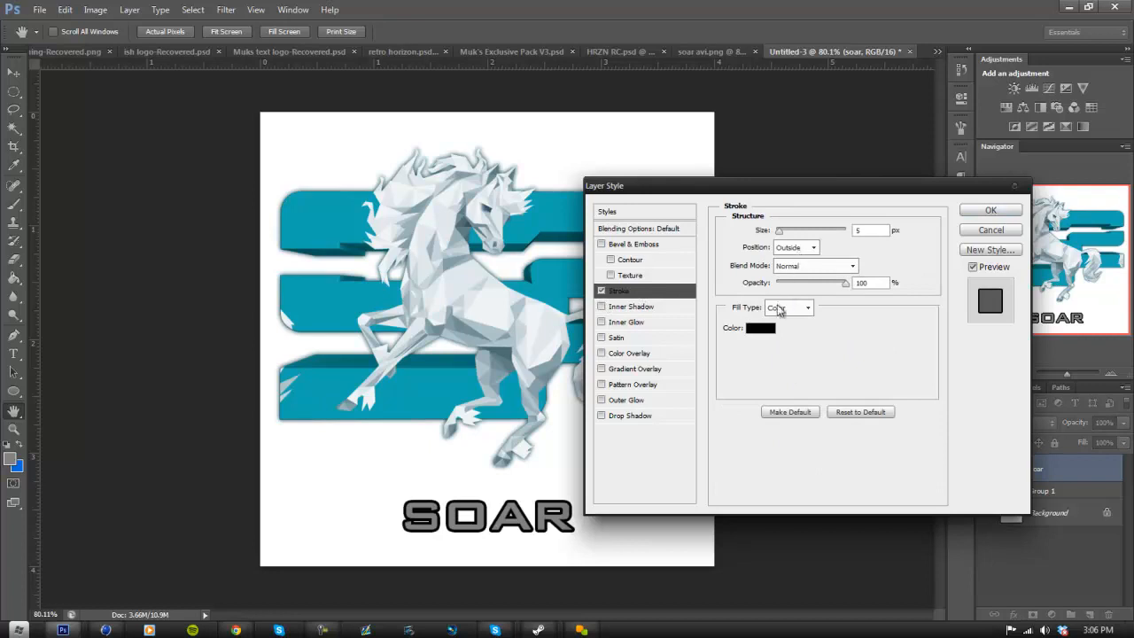
left_click(760, 328)
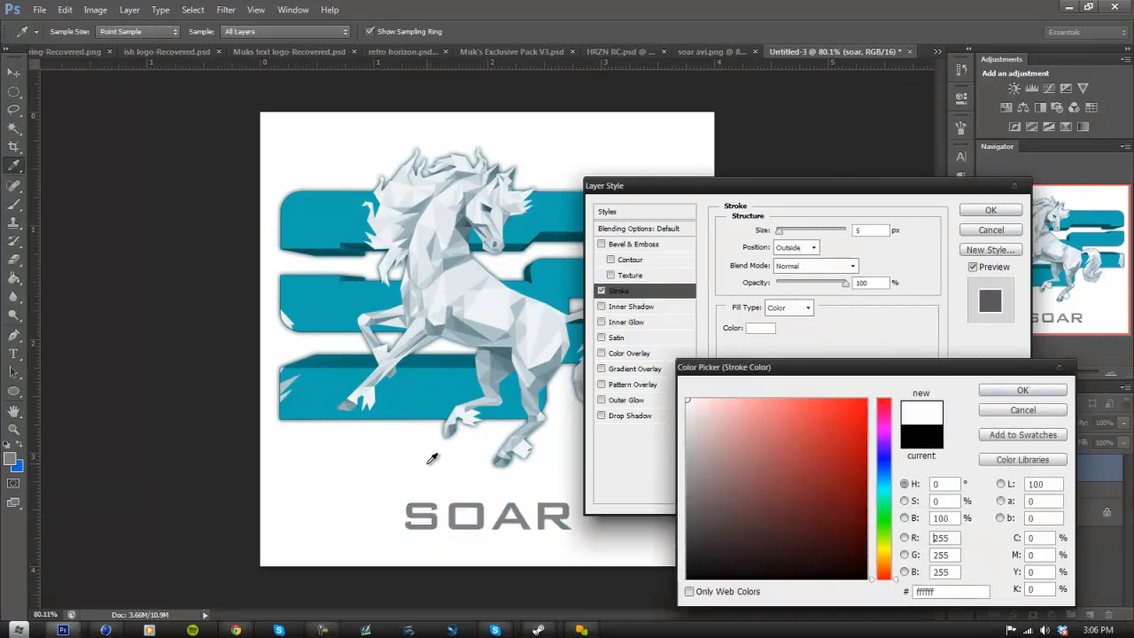
left_click(858, 454)
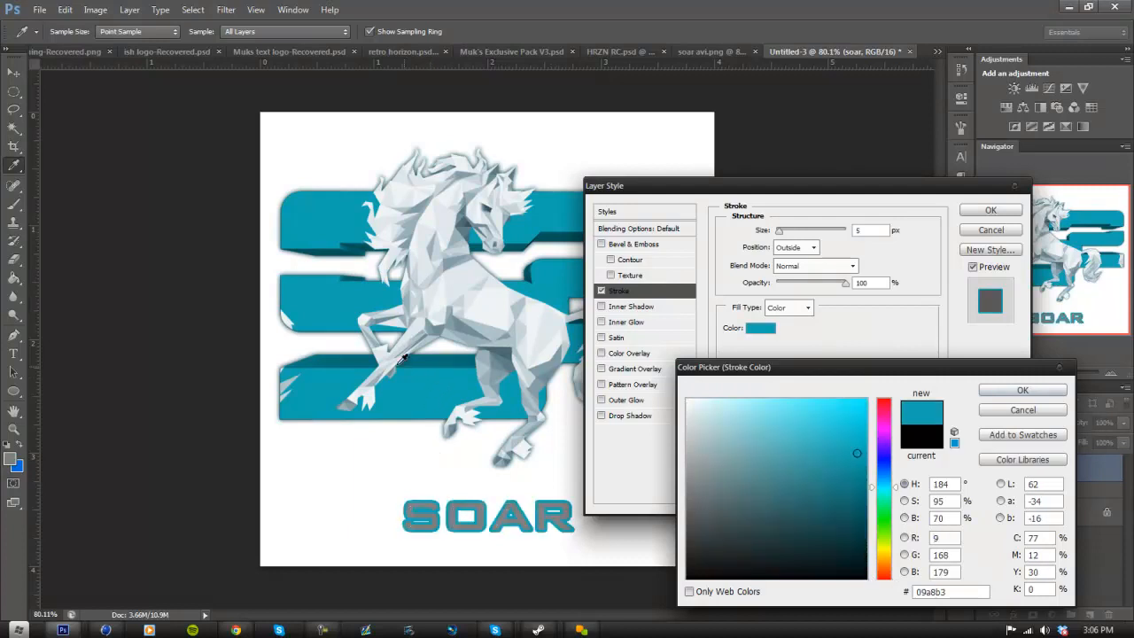
mouse_move(571, 345)
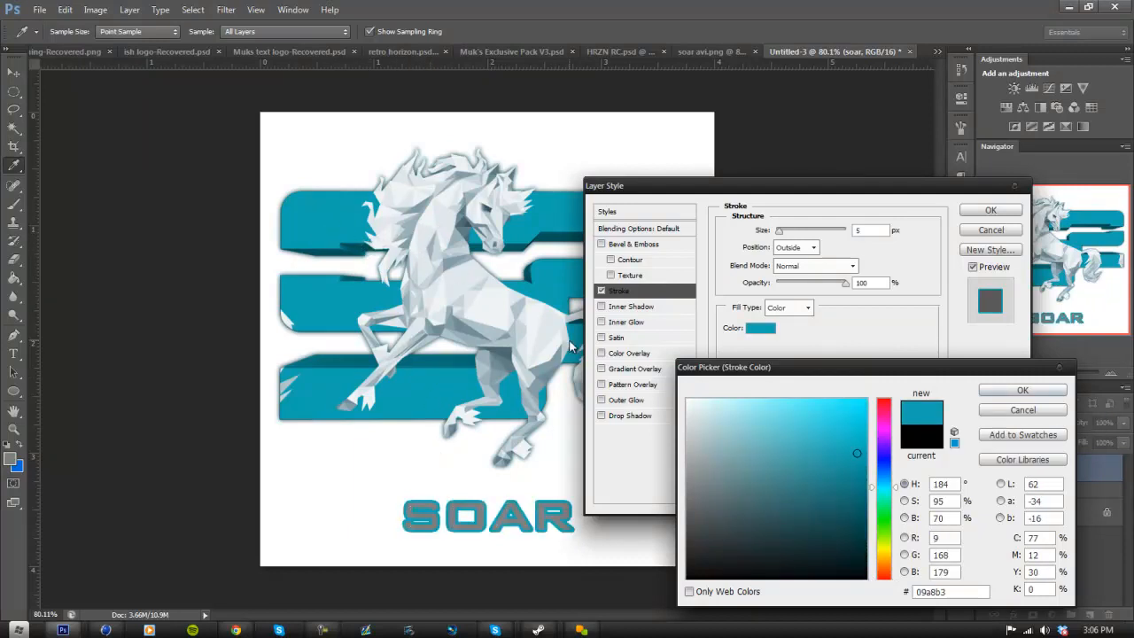
left_click(1023, 390)
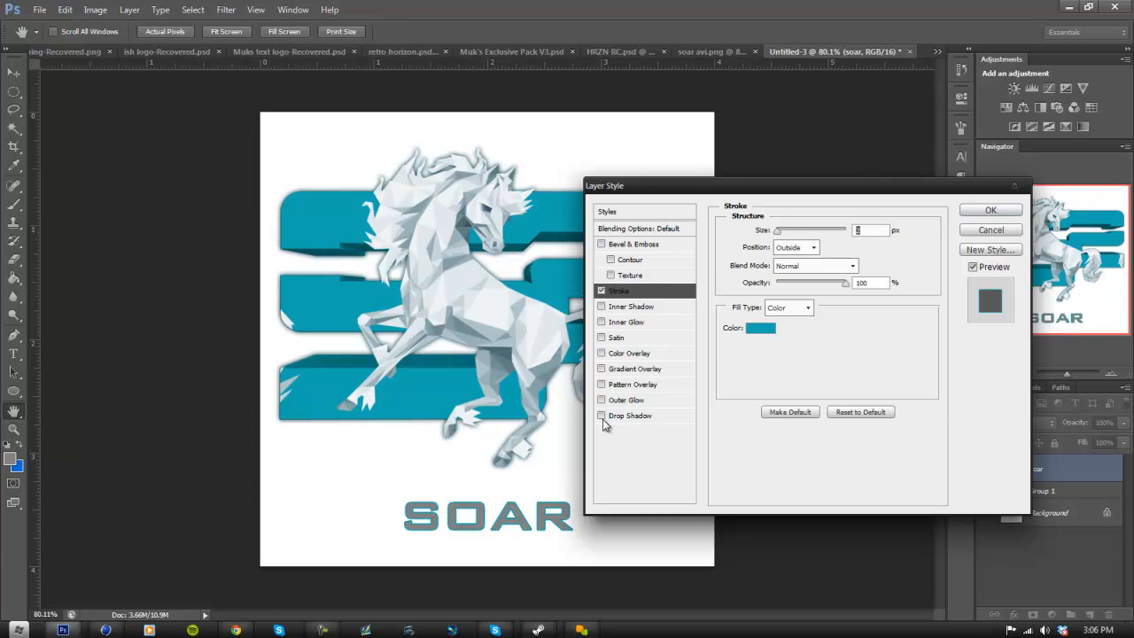
Enable a Drop Shadow on the SOAR text and soften it by a few pixels.
left_click(631, 414)
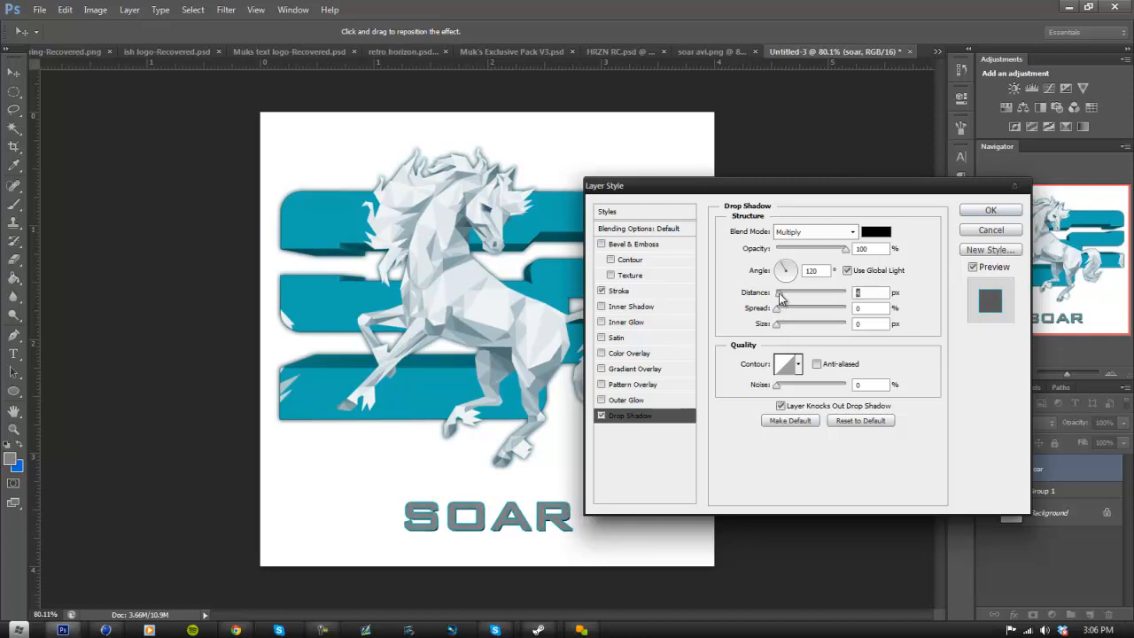
mouse_move(794, 331)
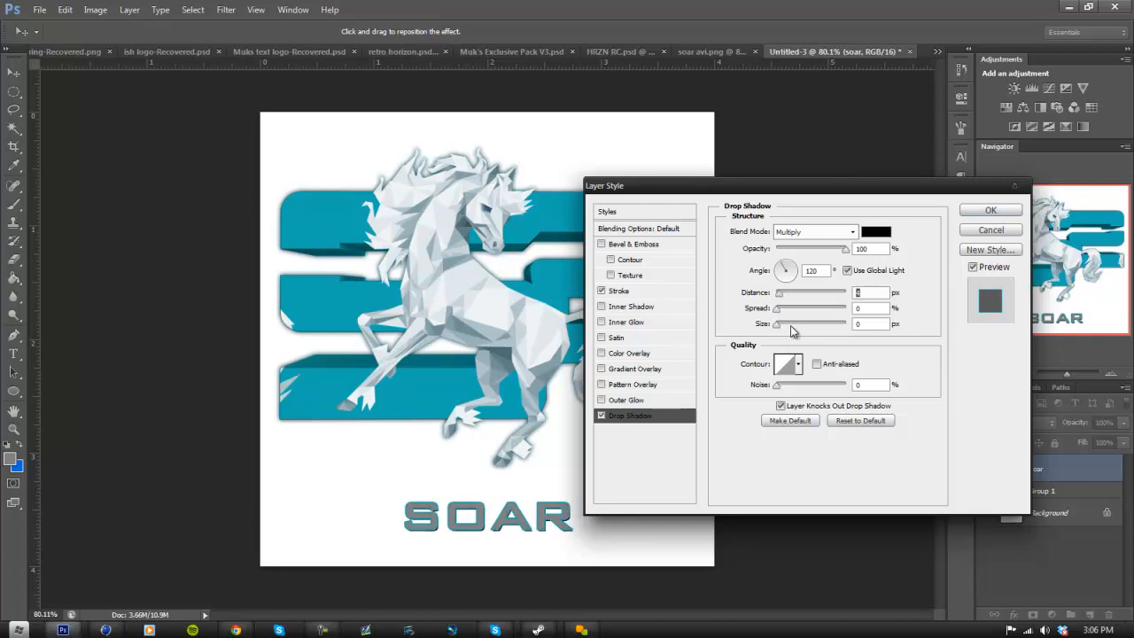
left_click_drag(779, 293, 794, 292)
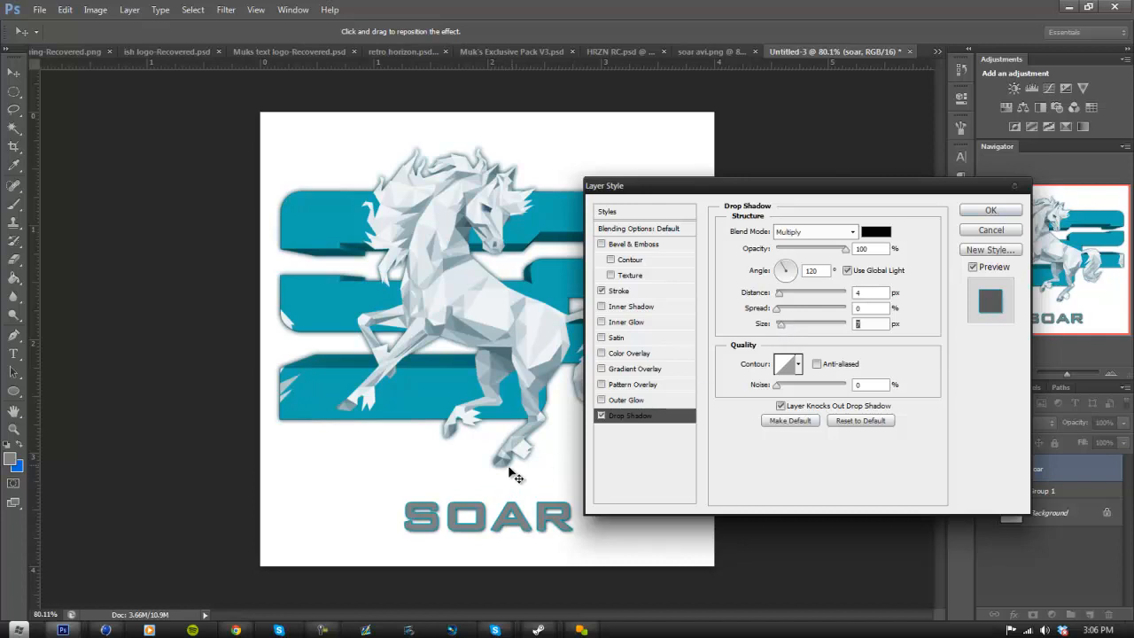
mouse_move(778, 558)
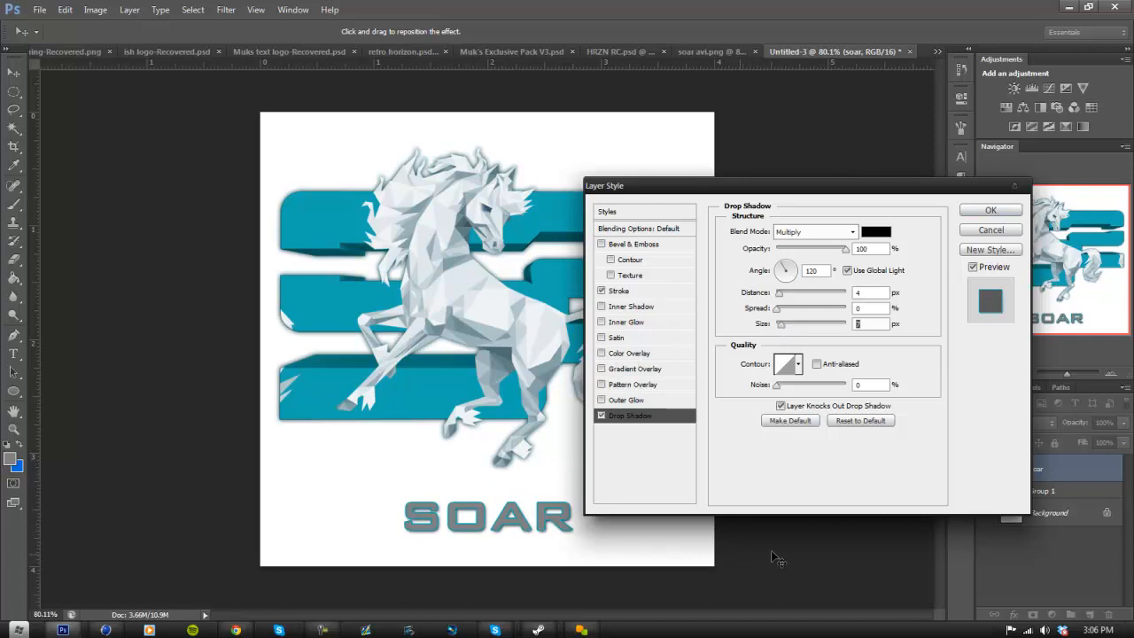
Apply a white Color Overlay so the SOAR lettering is white inside its teal outline.
left_click(629, 353)
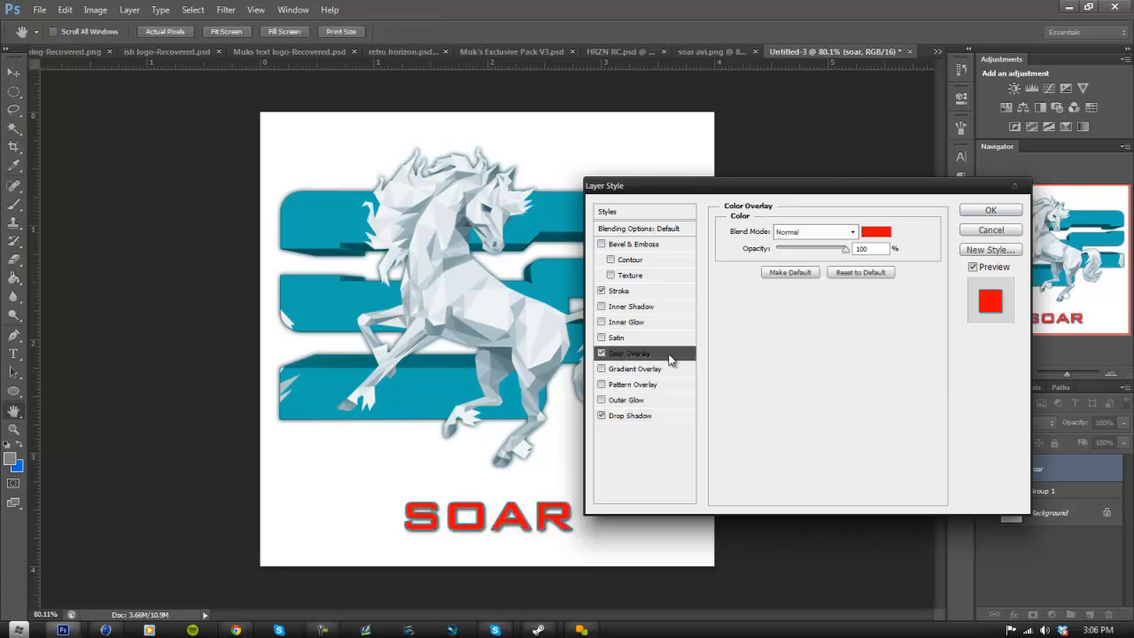
left_click(876, 231)
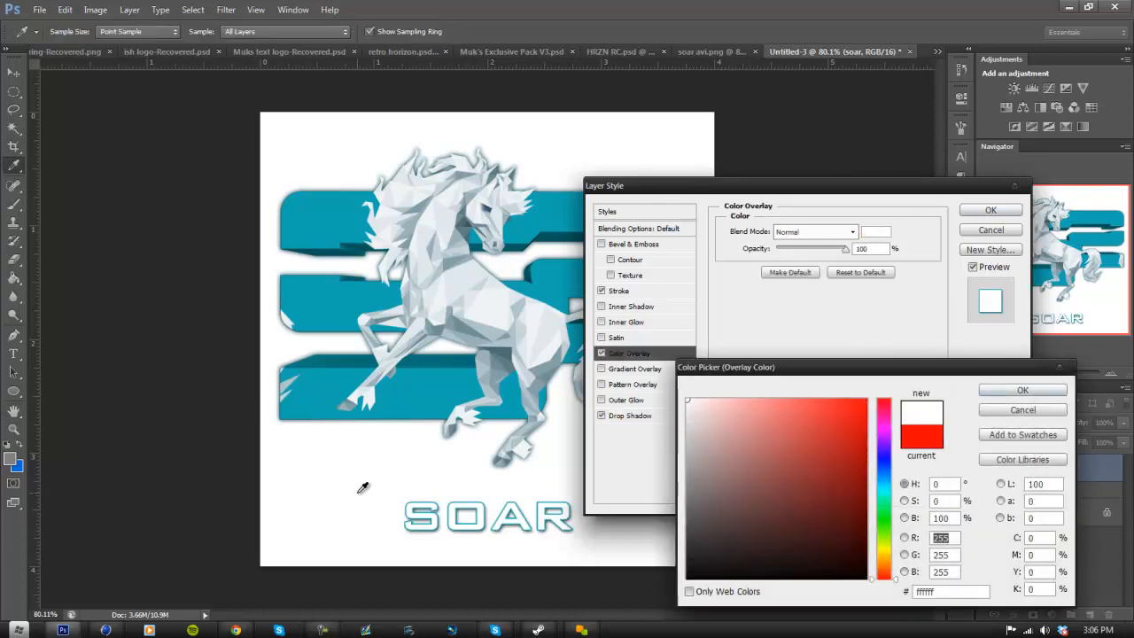
mouse_move(500, 293)
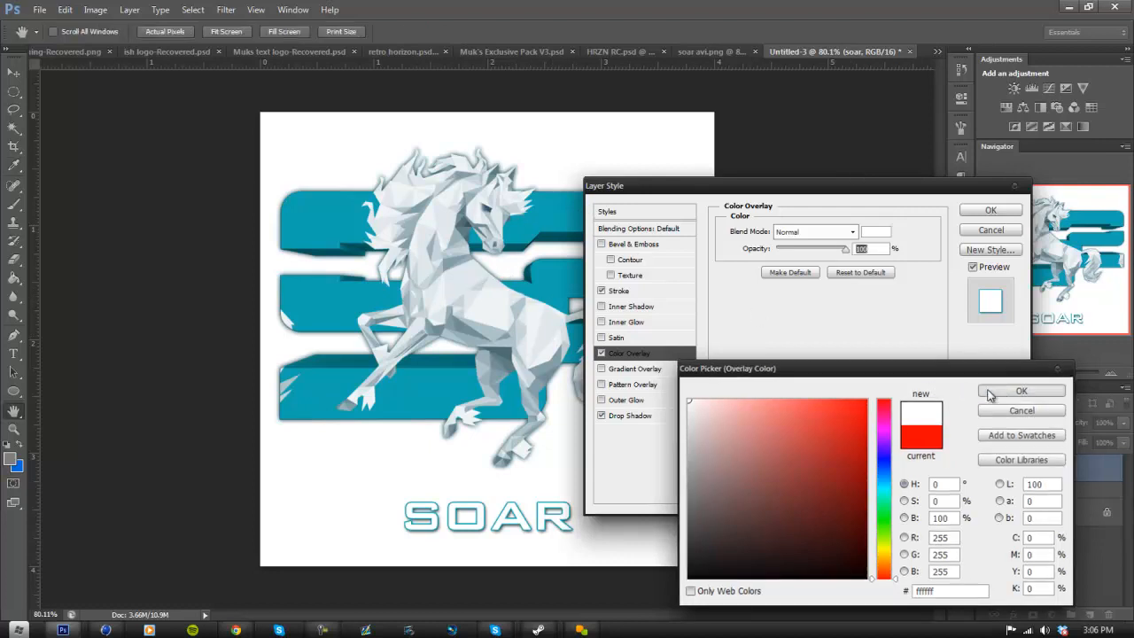
left_click(1021, 392)
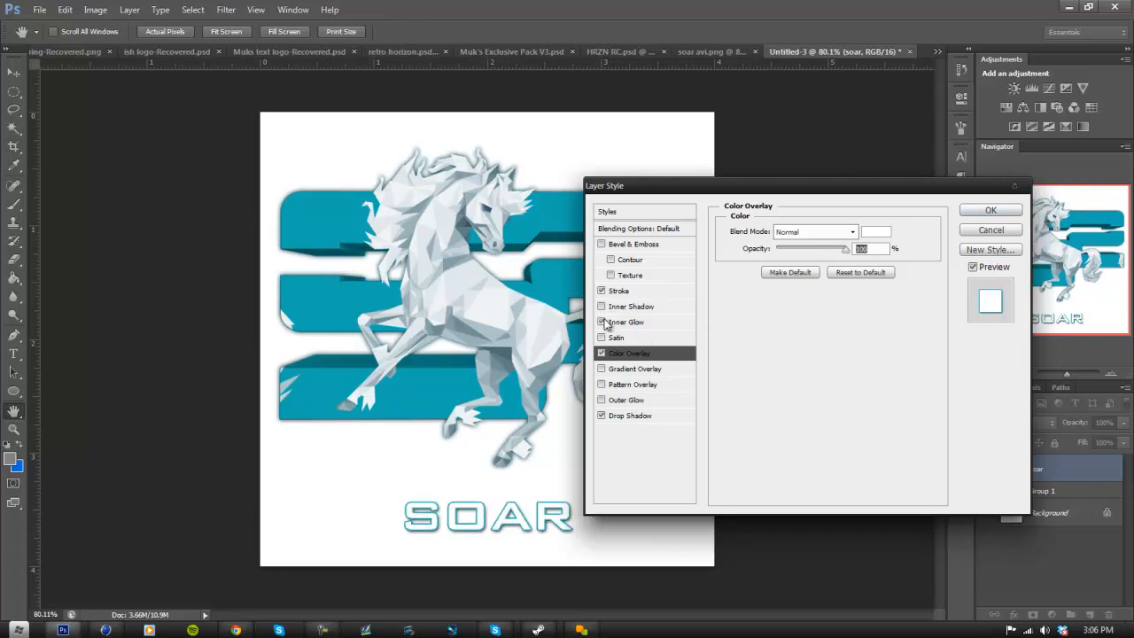
Discard Satin, apply Bevel & Emboss with Contour to the SOAR text and commit the style.
left_click(603, 322)
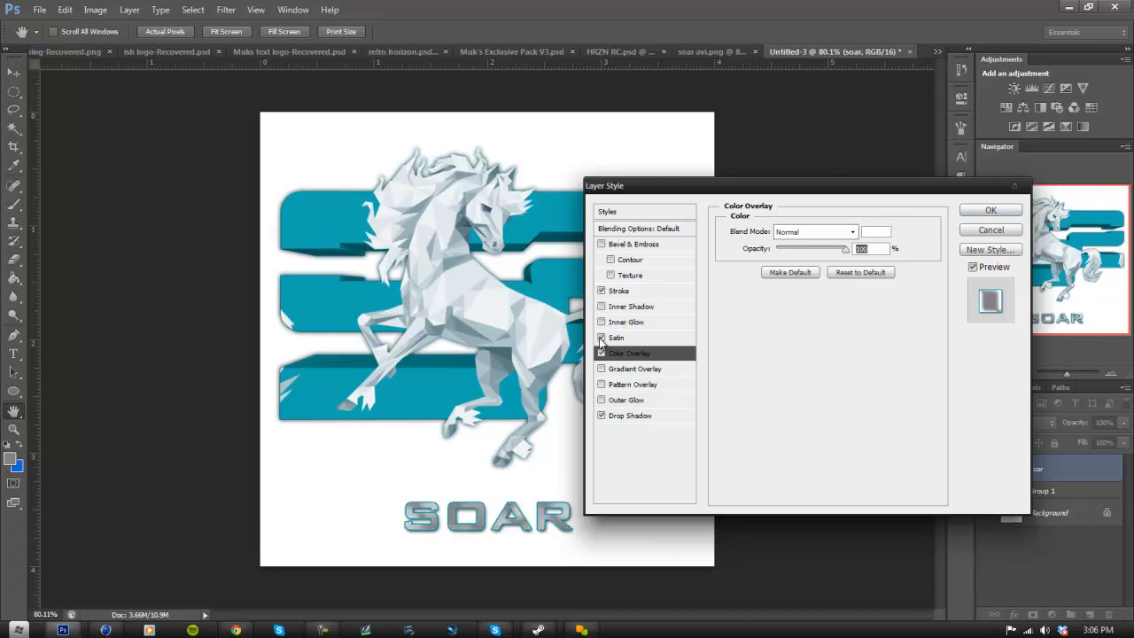
left_click(603, 337)
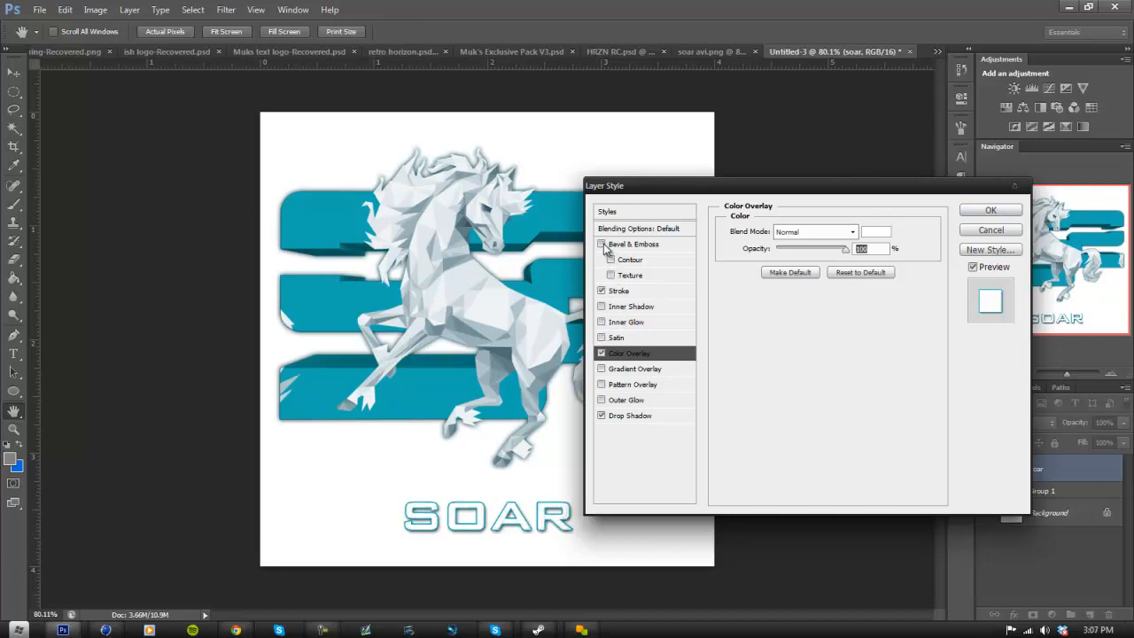
left_click(629, 259)
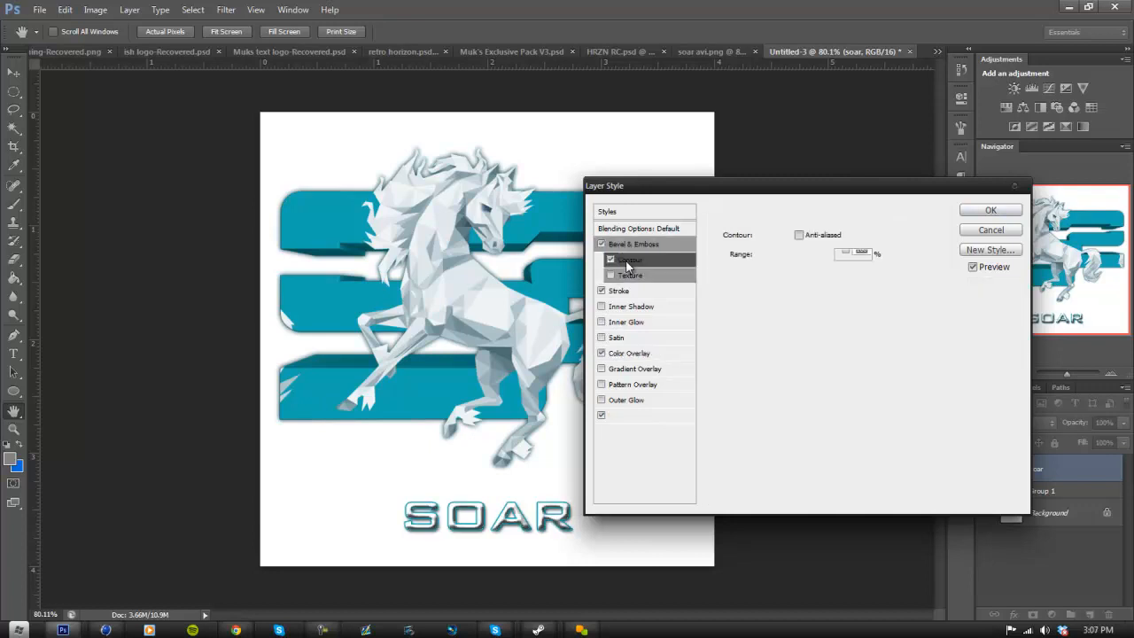
left_click(631, 259)
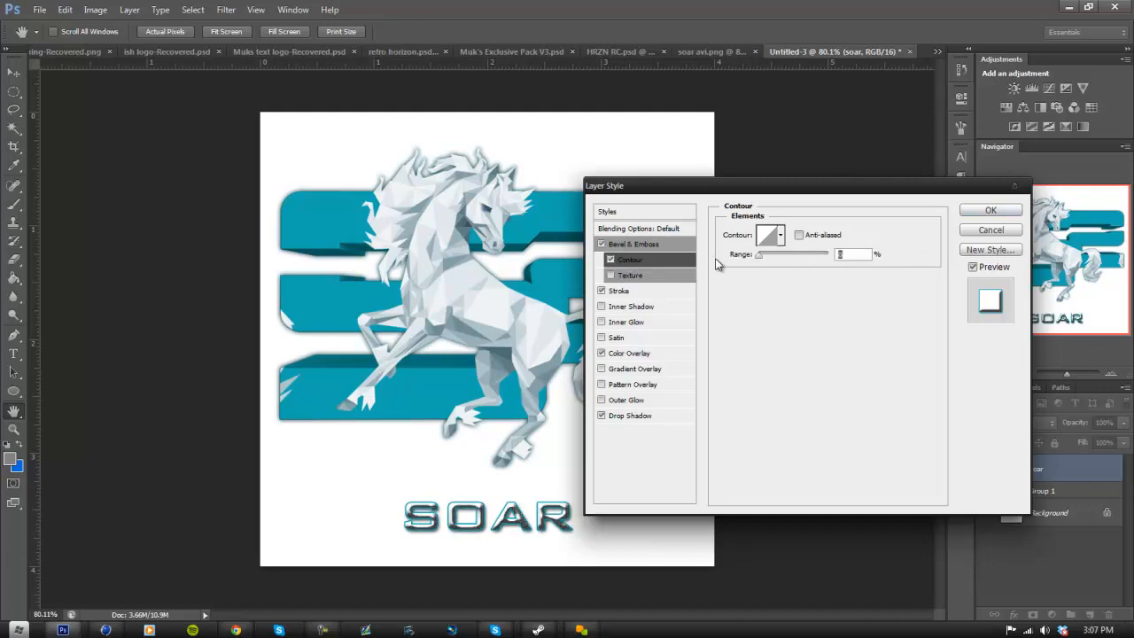
left_click(635, 244)
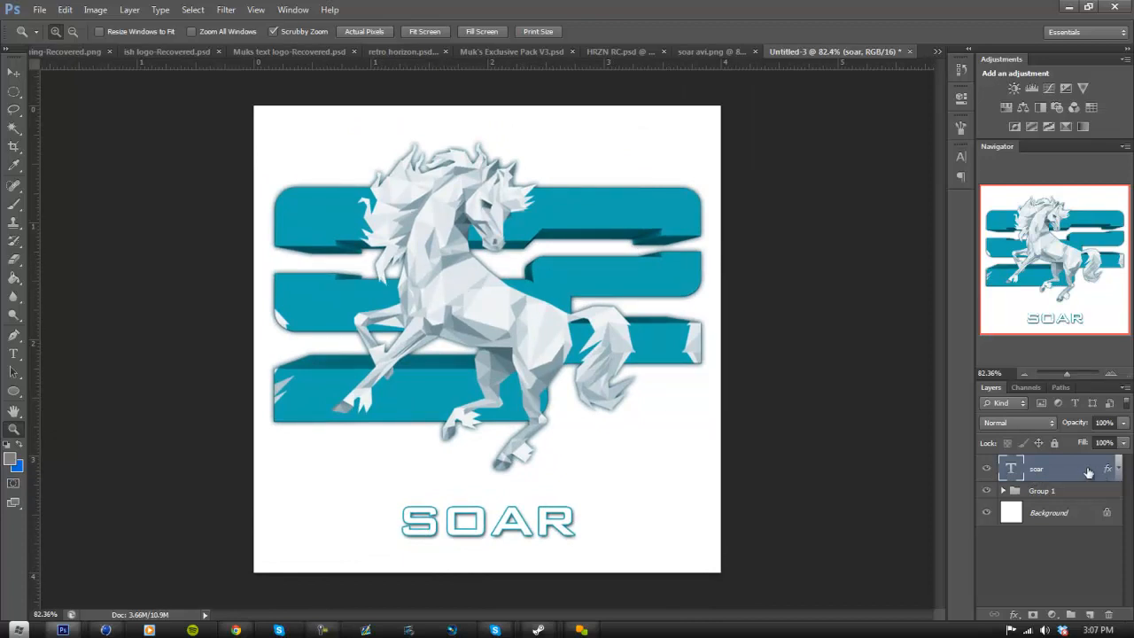
Flatten the SOAR logo layers into a single Background layer.
right_click(1037, 468)
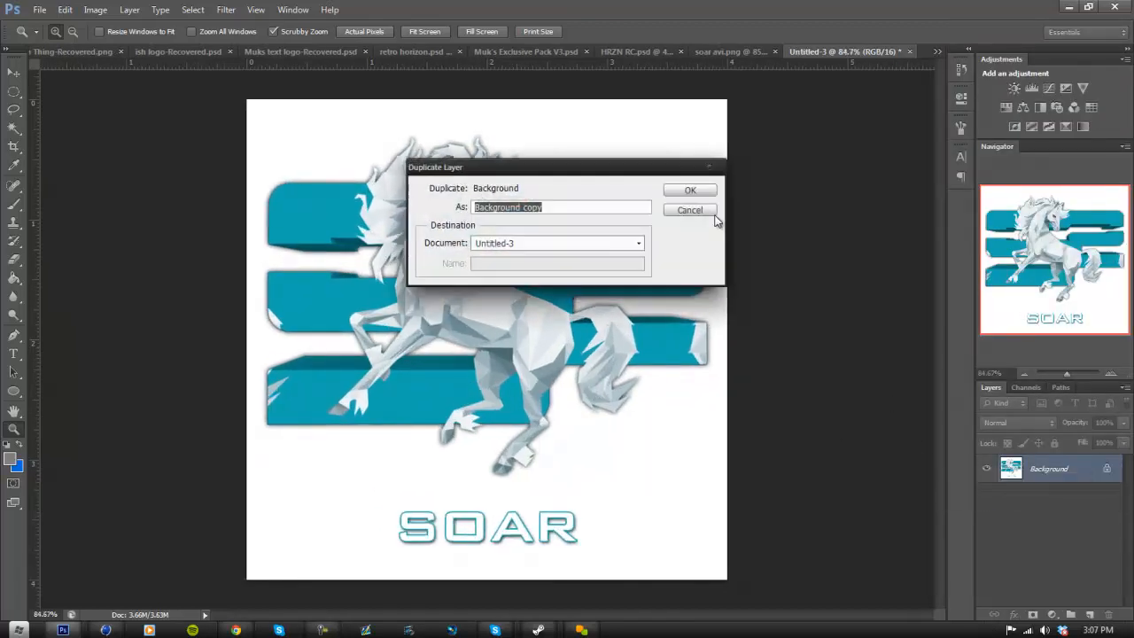
Confirm the Background copy layer and pick up the Move Tool.
left_click(691, 190)
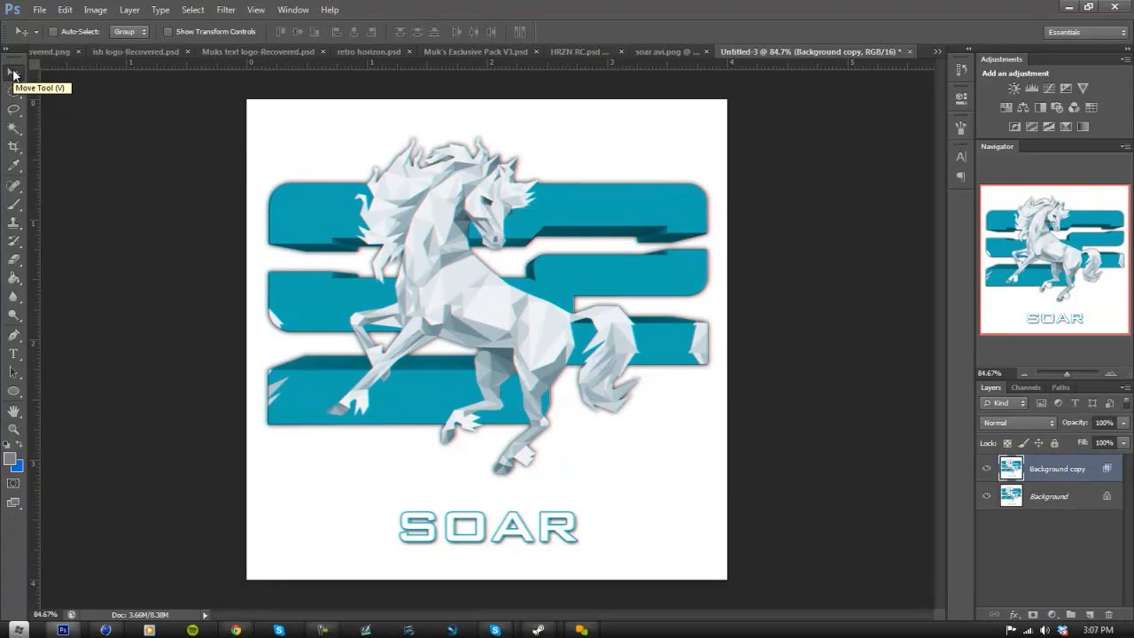
left_click(14, 431)
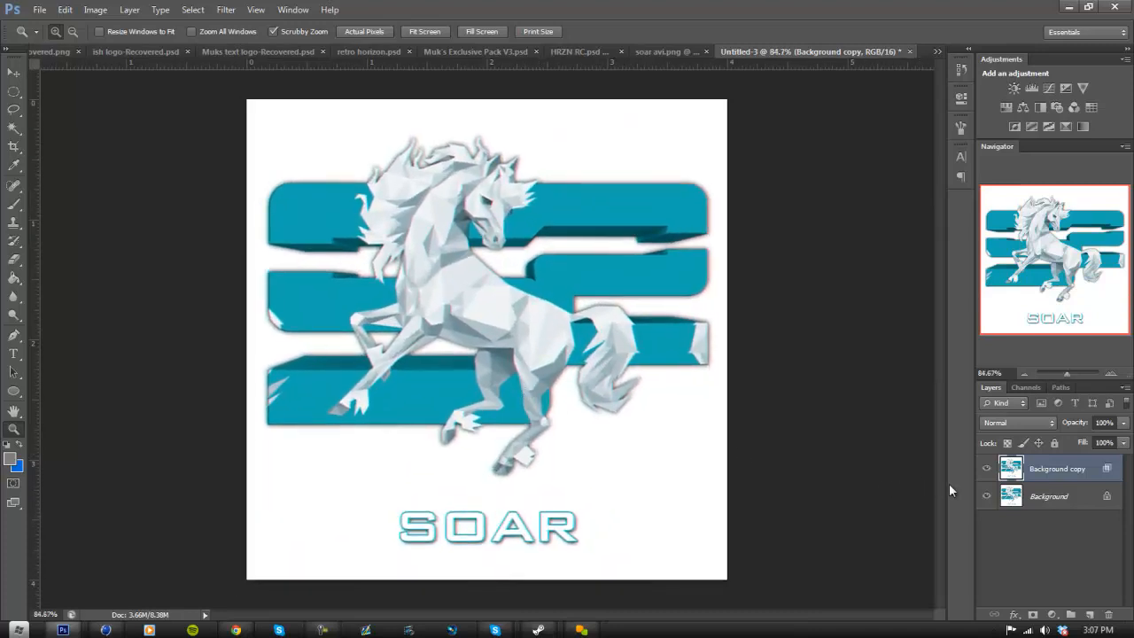
Save the flattened logo to the Desktop as a PNG named 'soar avi2'.
left_click(39, 10)
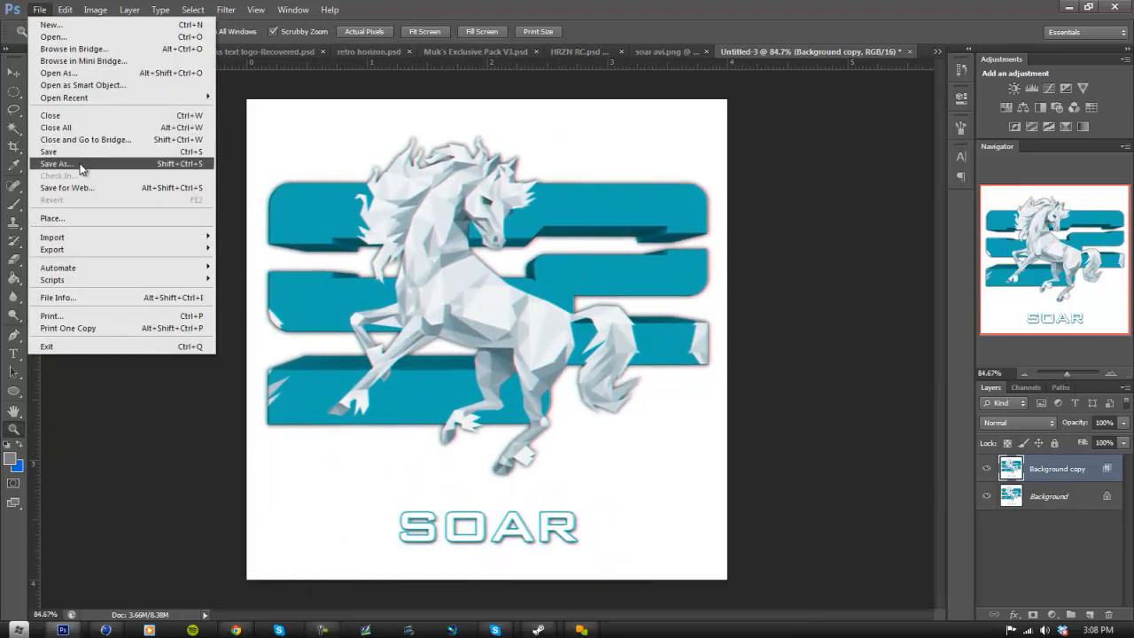
left_click(57, 164)
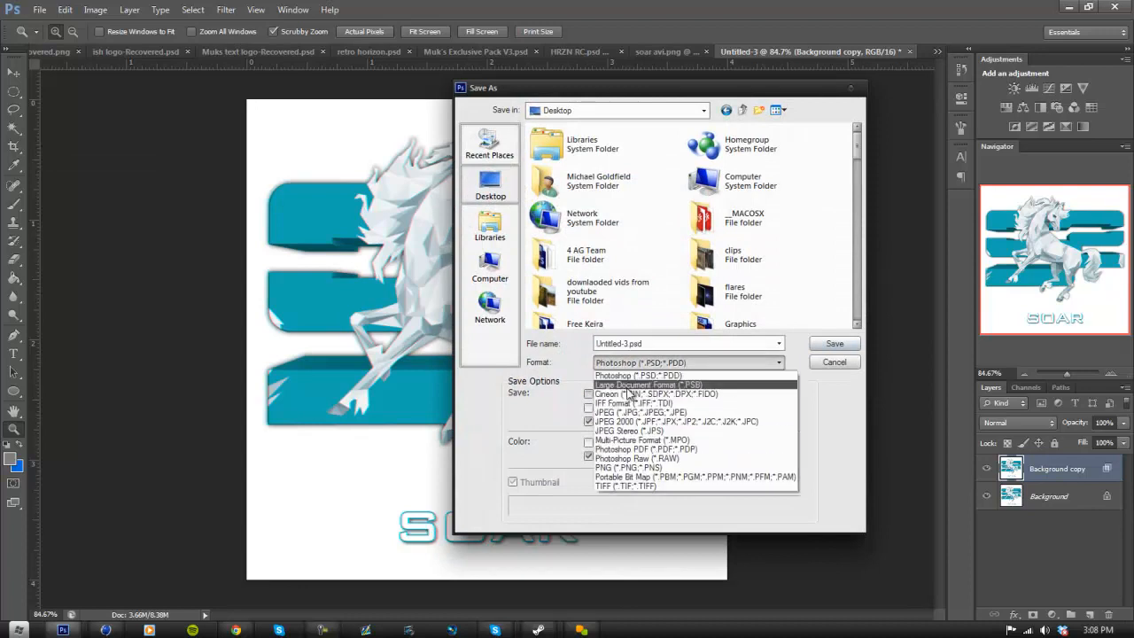
left_click(628, 468)
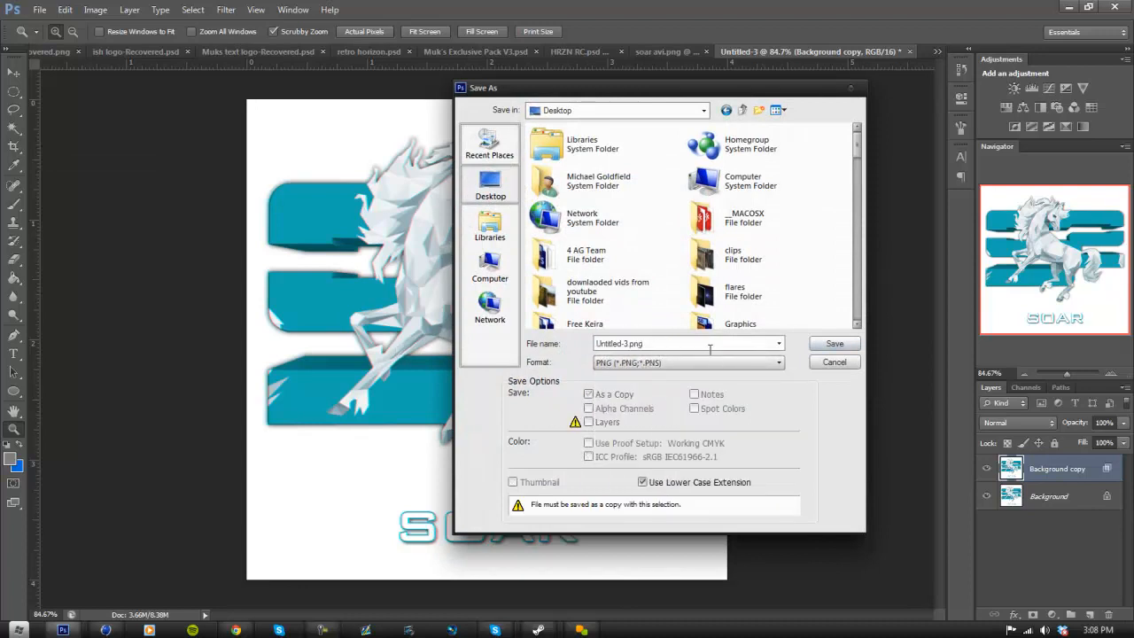
type("soar avi2")
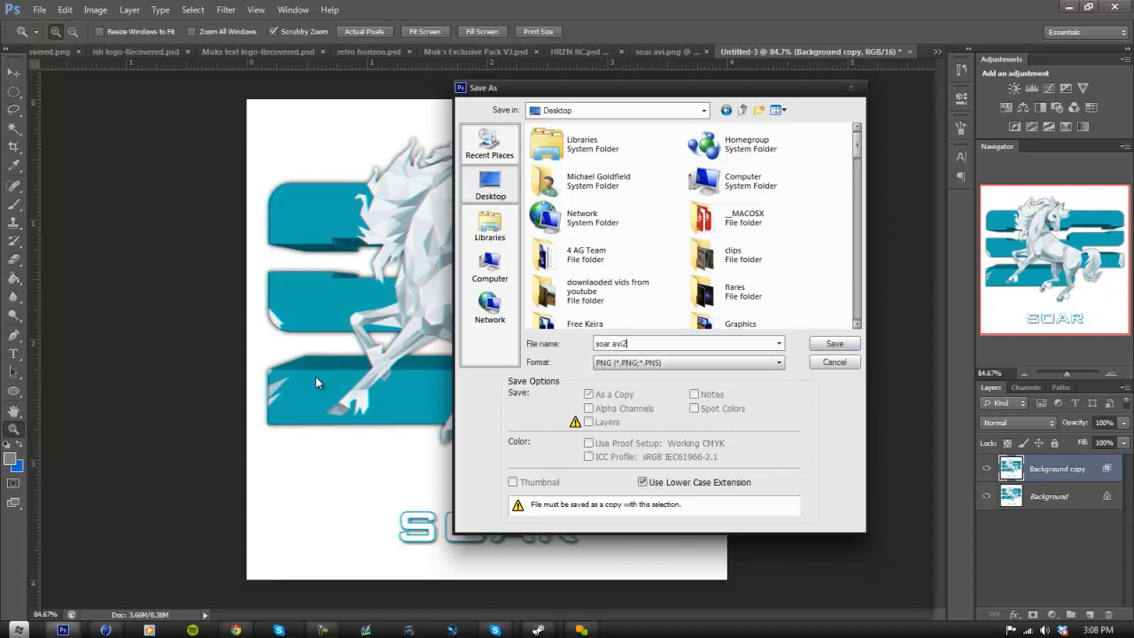
left_click(833, 344)
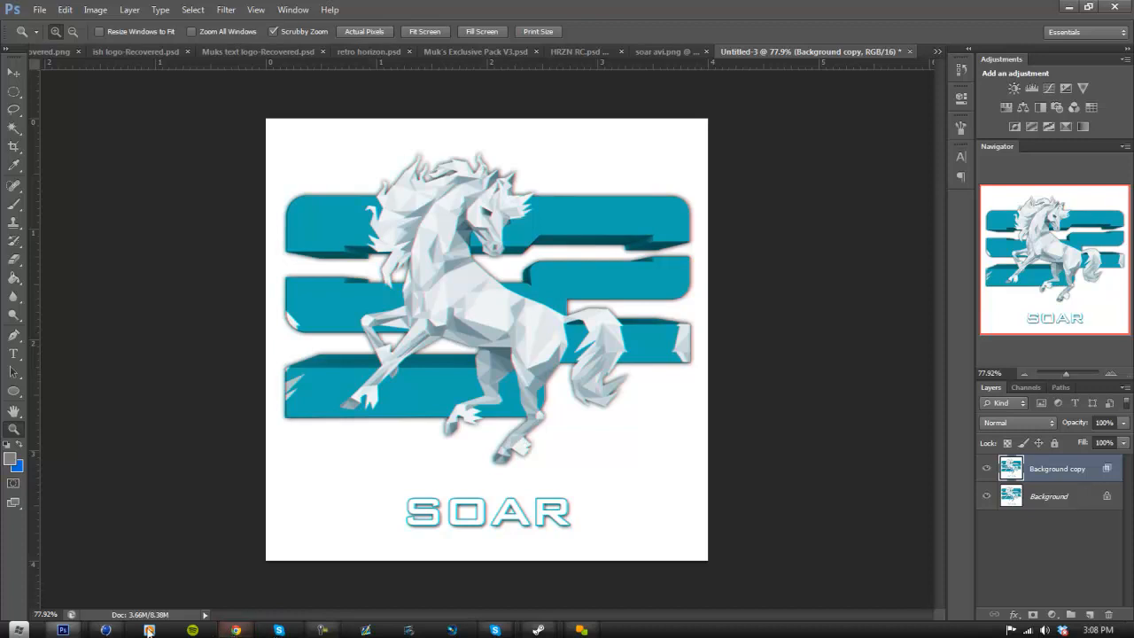
mouse_move(495, 629)
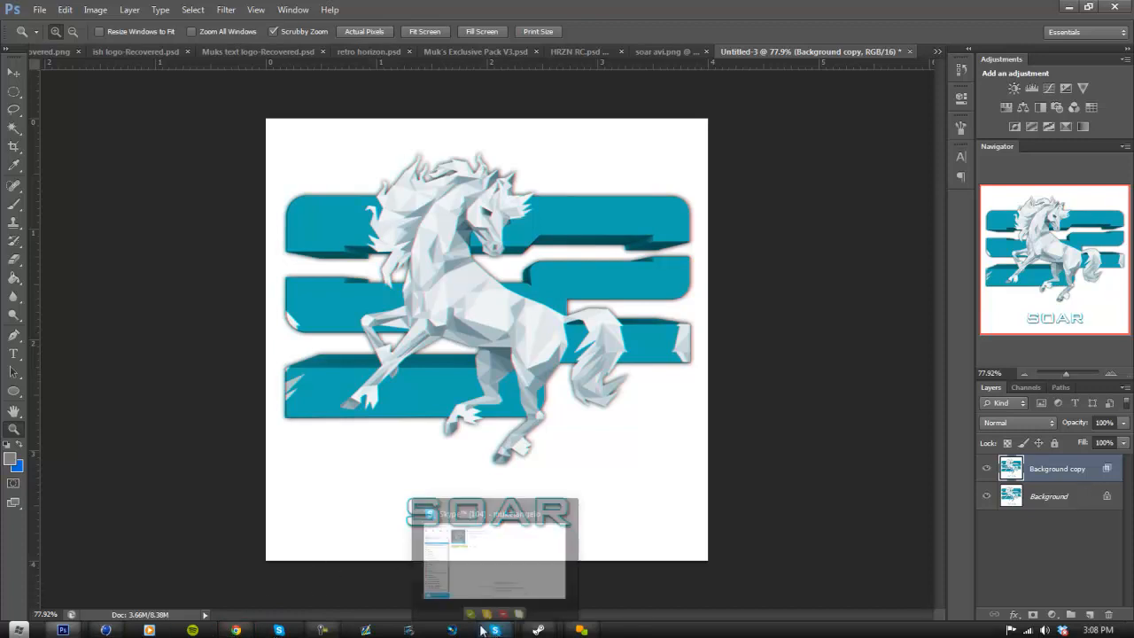